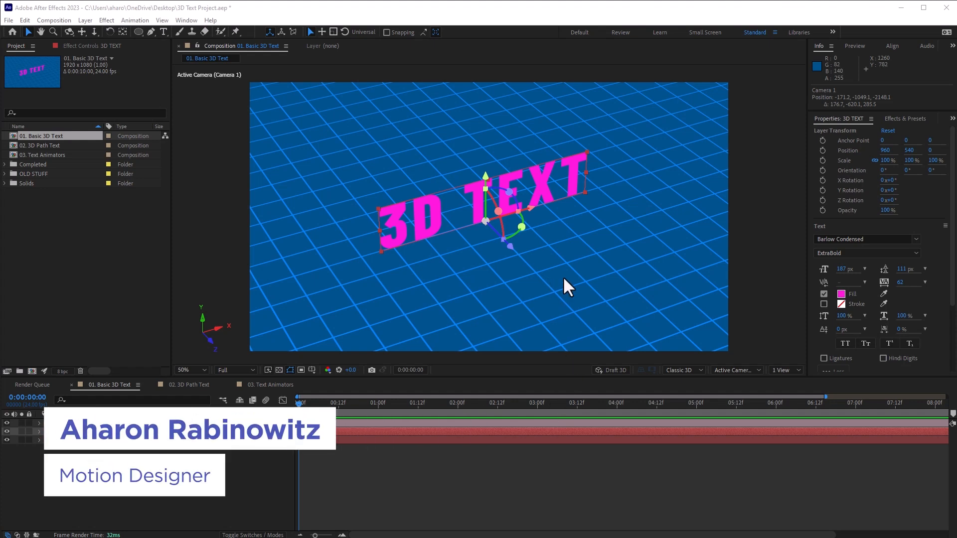
{"action": "mouse_move", "coordinate": [552, 287]}
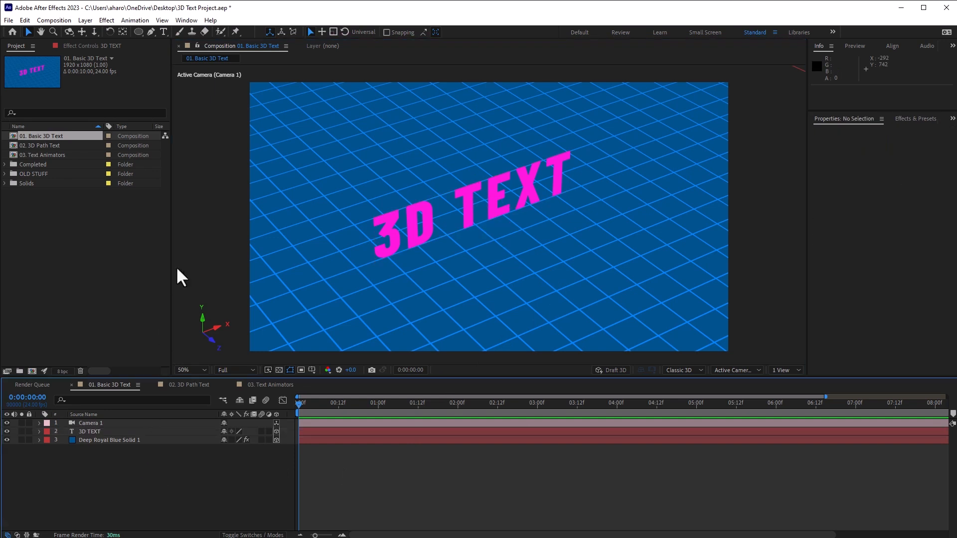
Change the Basic 3D Text composition's renderer from Classic 3D to Cinema 4D
{"action": "left_click", "coordinate": [54, 20]}
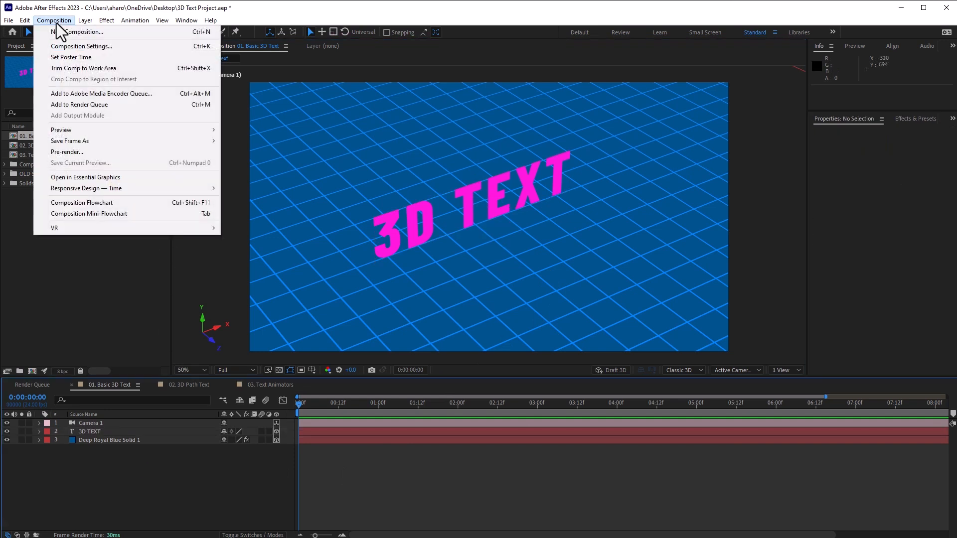
{"action": "left_click", "coordinate": [80, 46]}
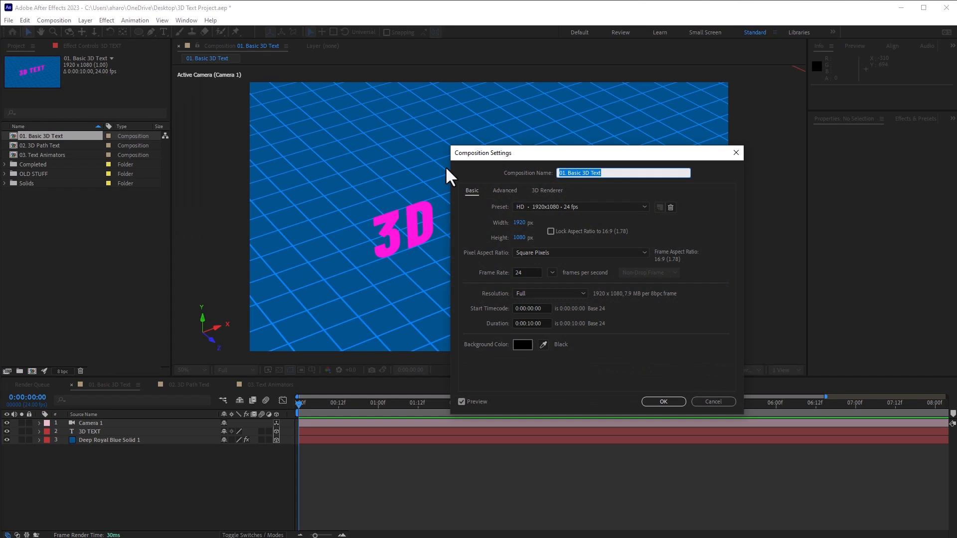
{"action": "left_click", "coordinate": [546, 190]}
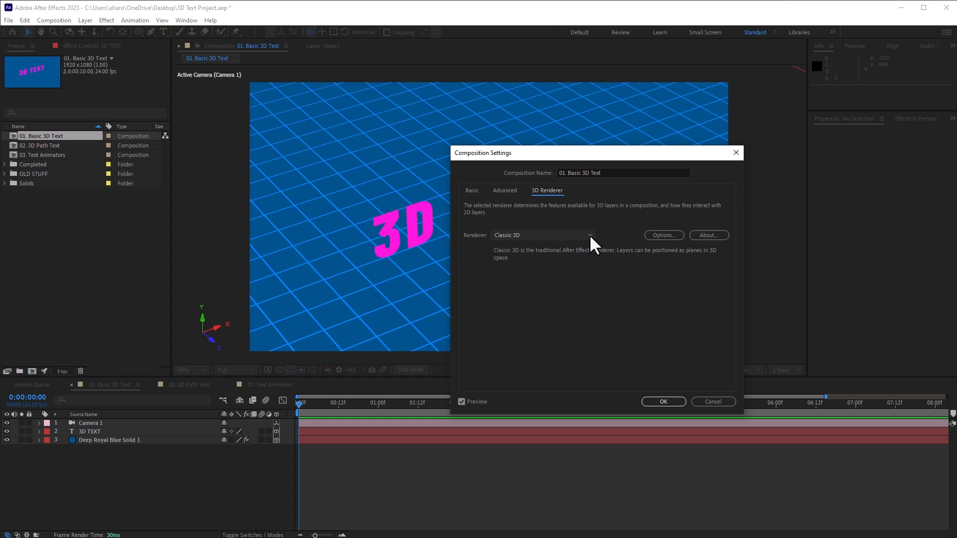
{"action": "left_click", "coordinate": [588, 235]}
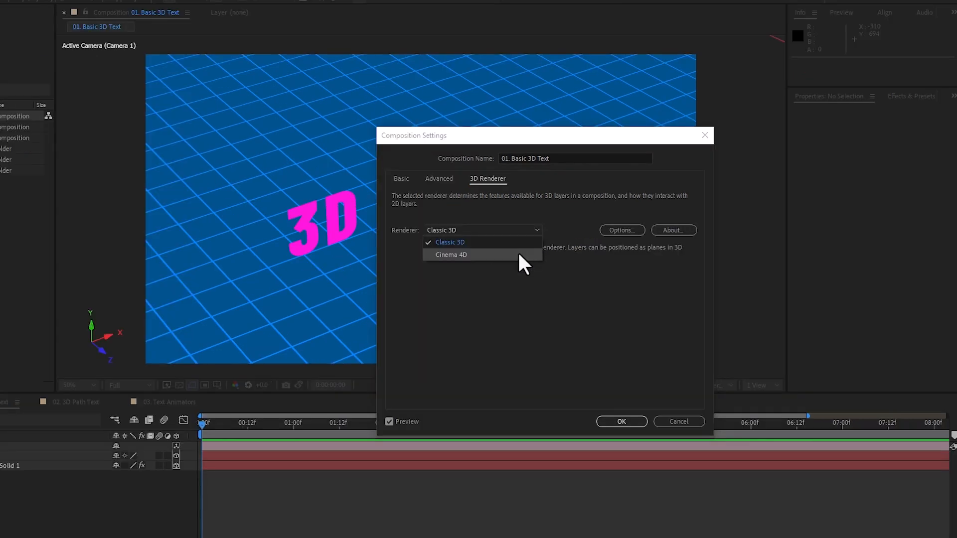
{"action": "left_click", "coordinate": [451, 255]}
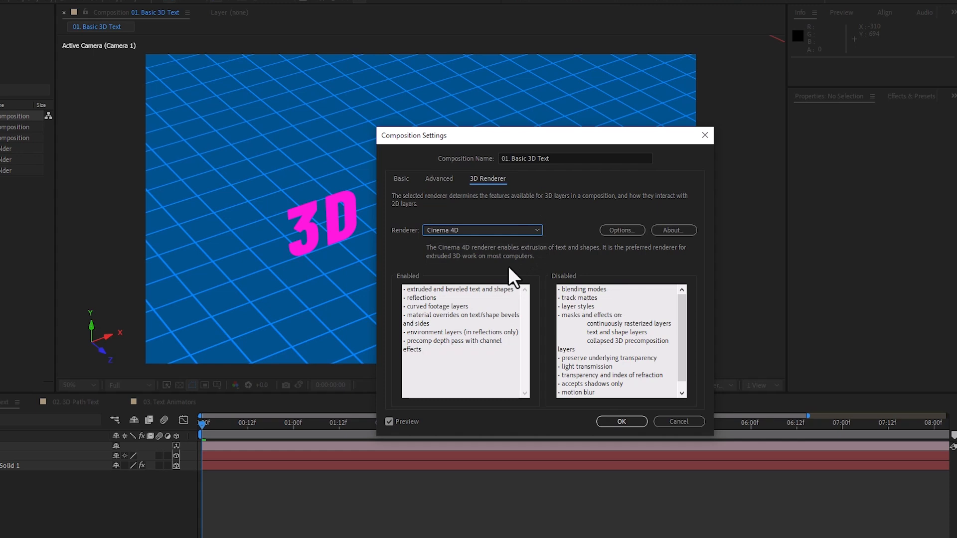
{"action": "mouse_move", "coordinate": [479, 290]}
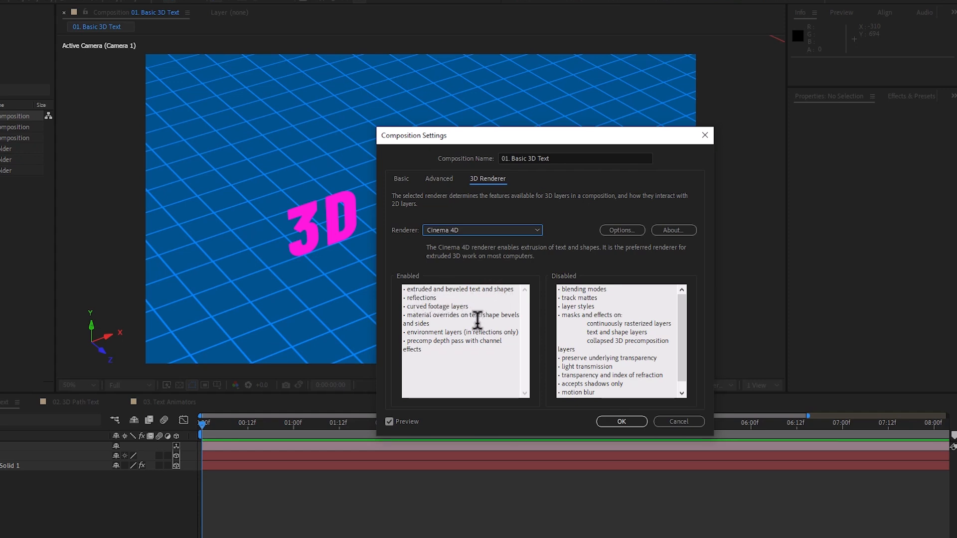
{"action": "mouse_move", "coordinate": [560, 298]}
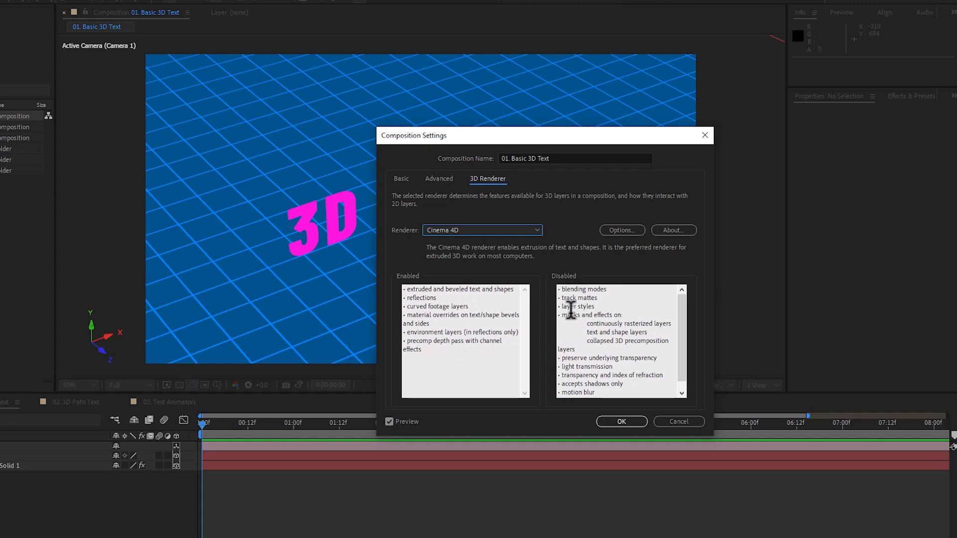
{"action": "mouse_move", "coordinate": [601, 304]}
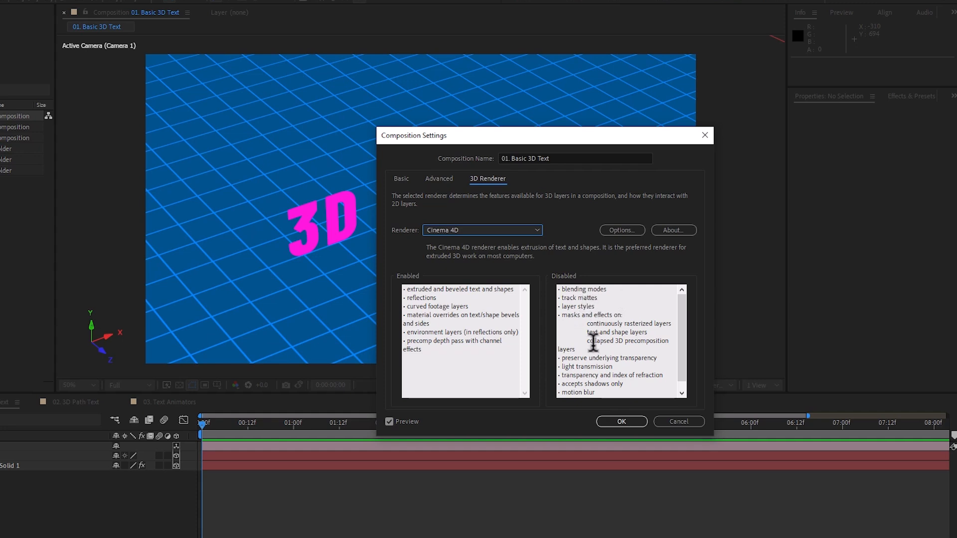
{"action": "mouse_move", "coordinate": [583, 341]}
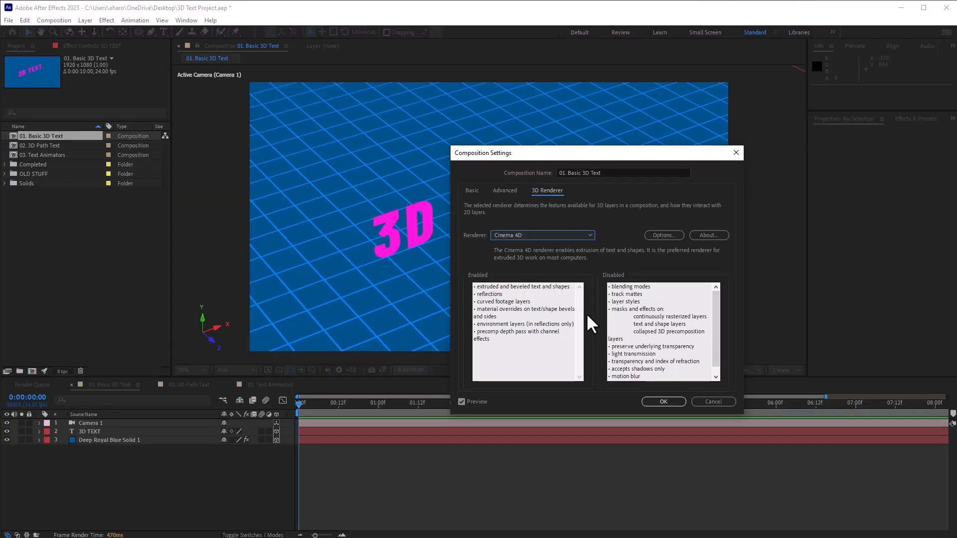
{"action": "left_click", "coordinate": [662, 401]}
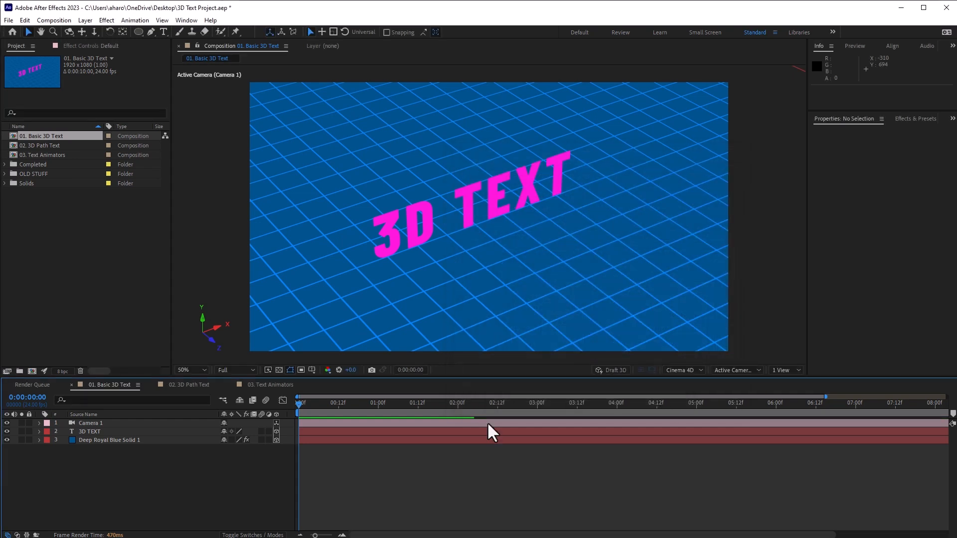
Select the 3D TEXT layer and expand it down to its Geometry Options
{"action": "left_click", "coordinate": [89, 432]}
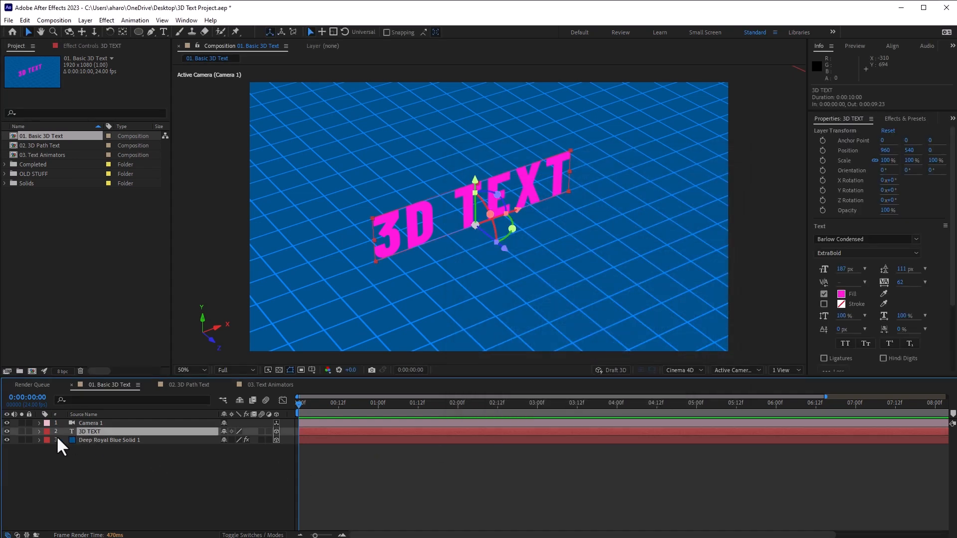
{"action": "left_click", "coordinate": [39, 431]}
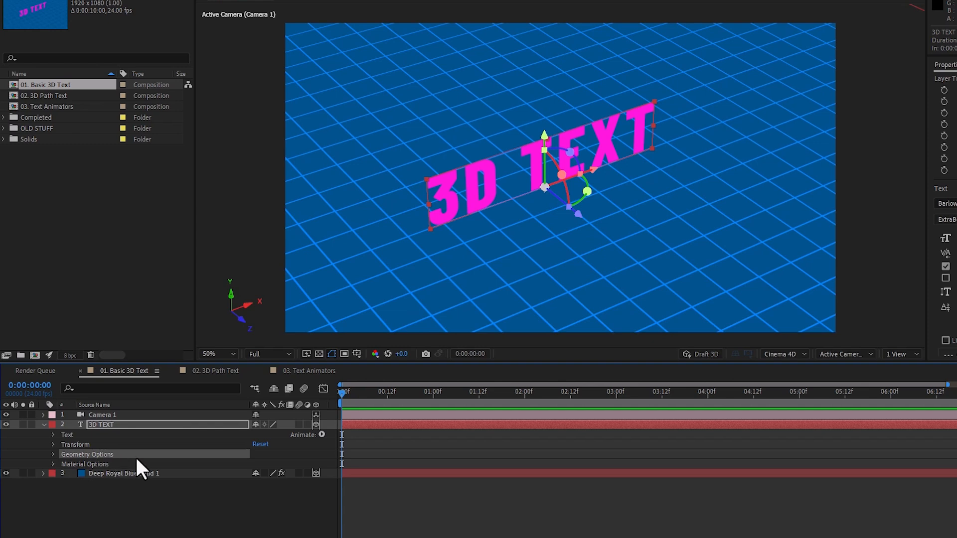
{"action": "mouse_move", "coordinate": [134, 467]}
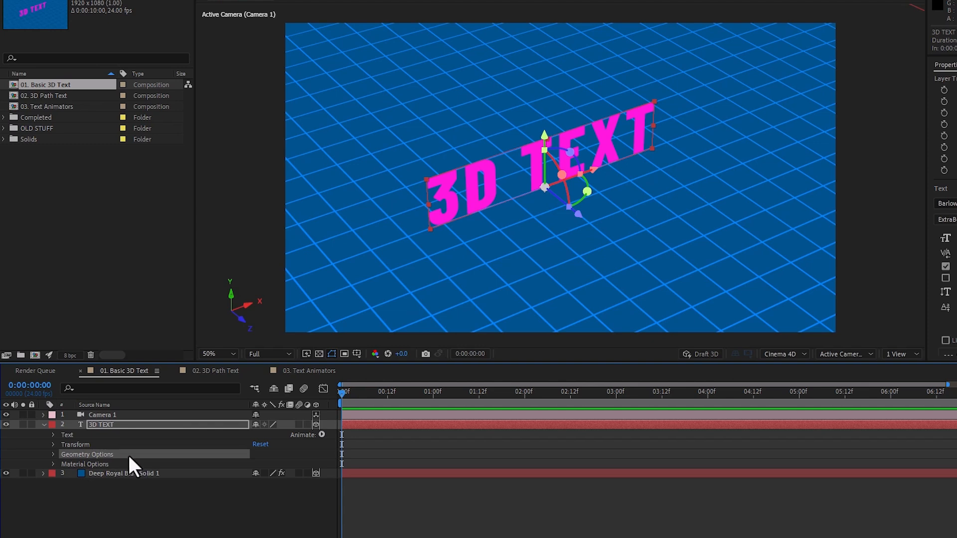
{"action": "mouse_move", "coordinate": [76, 469]}
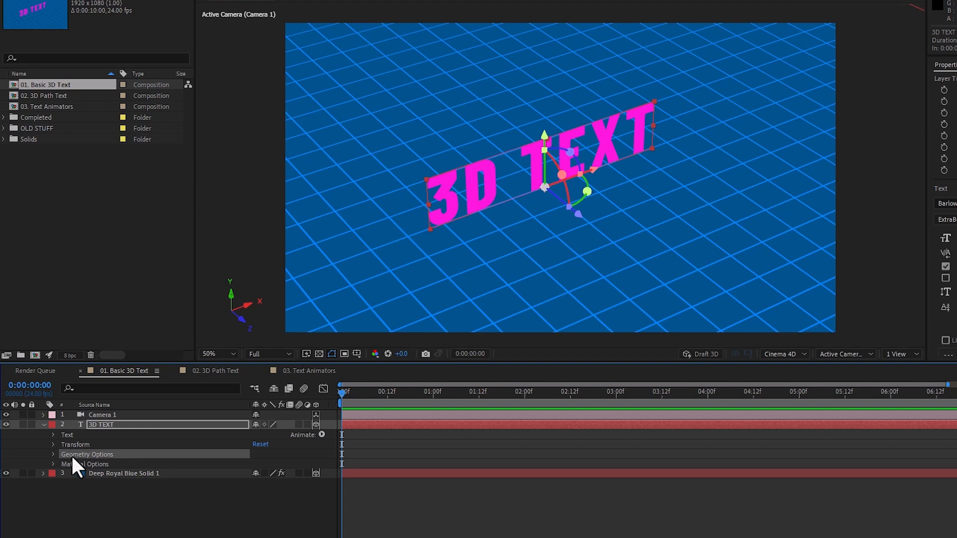
{"action": "left_click", "coordinate": [52, 454]}
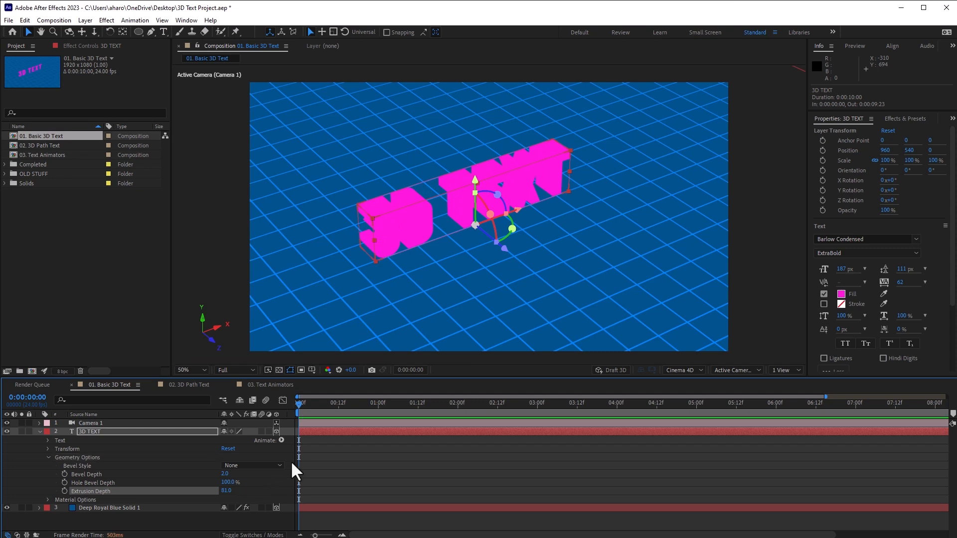
{"action": "mouse_move", "coordinate": [375, 246]}
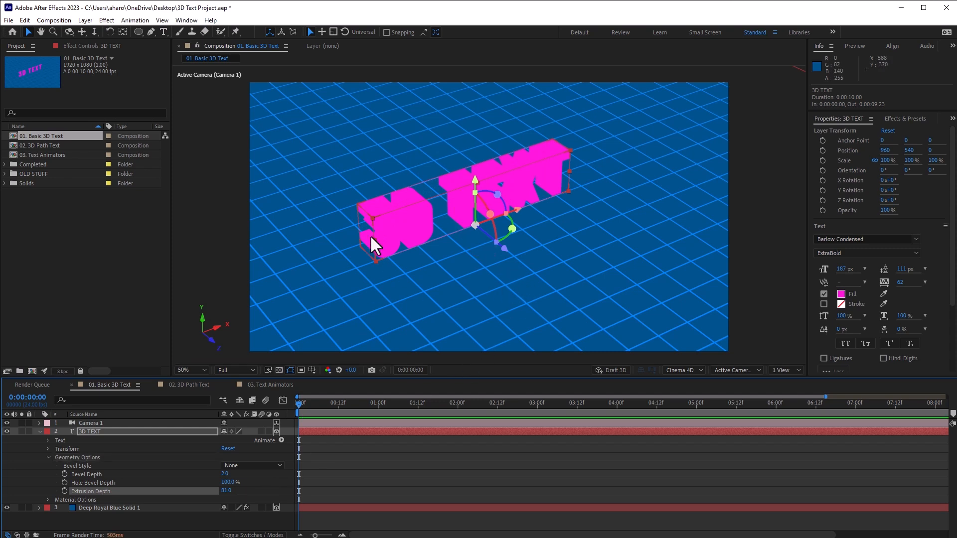
{"action": "mouse_move", "coordinate": [99, 30]}
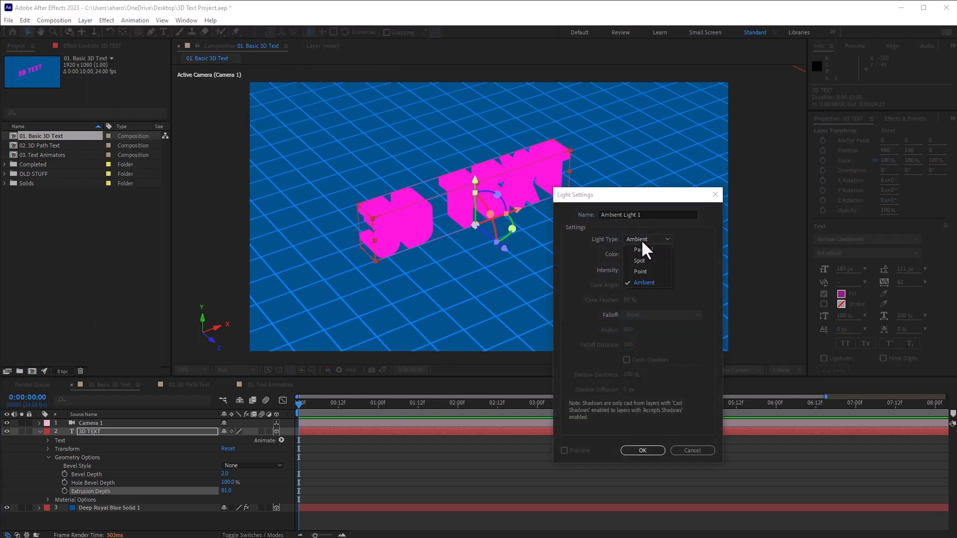
Create a parallel light with adjusted intensity, then add a second parallel light
{"action": "left_click", "coordinate": [639, 249]}
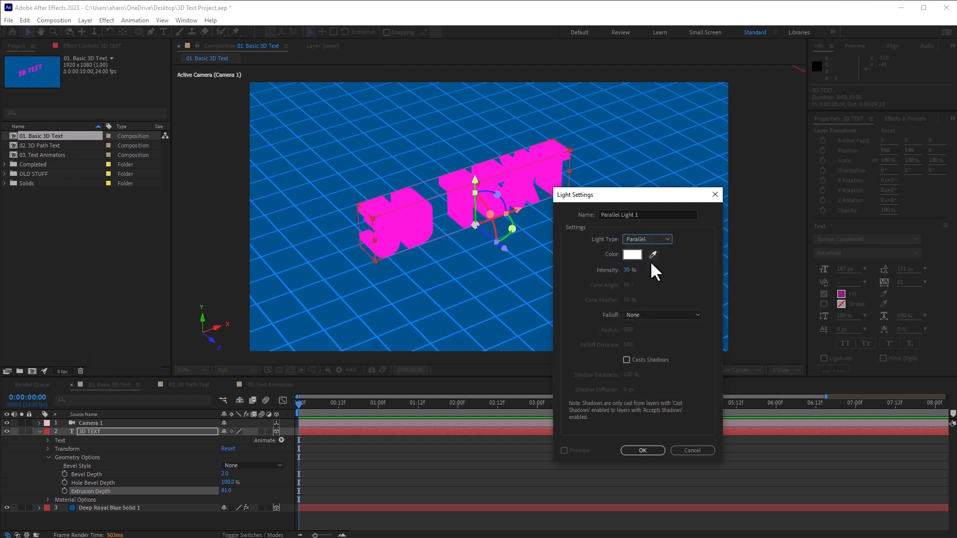
{"action": "mouse_move", "coordinate": [642, 451]}
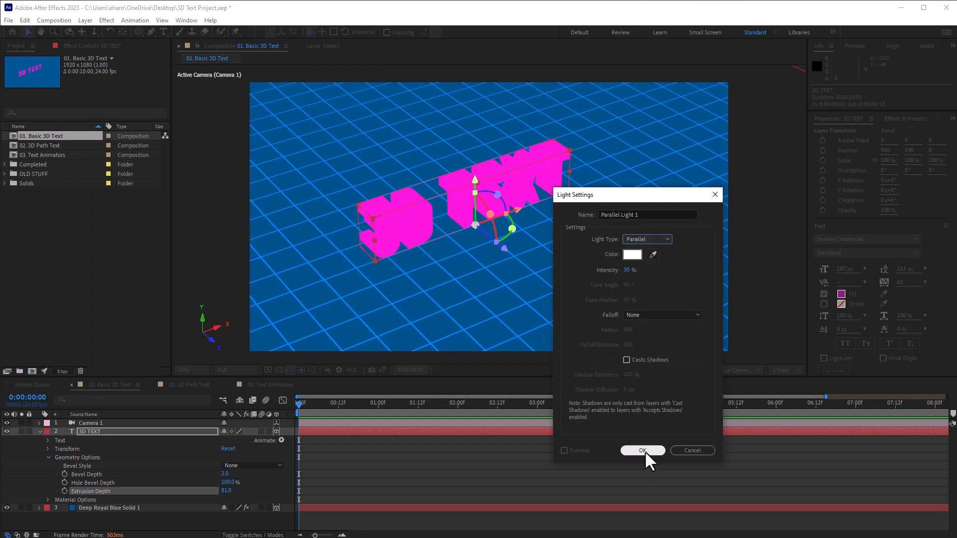
{"action": "triple_click", "coordinate": [637, 270]}
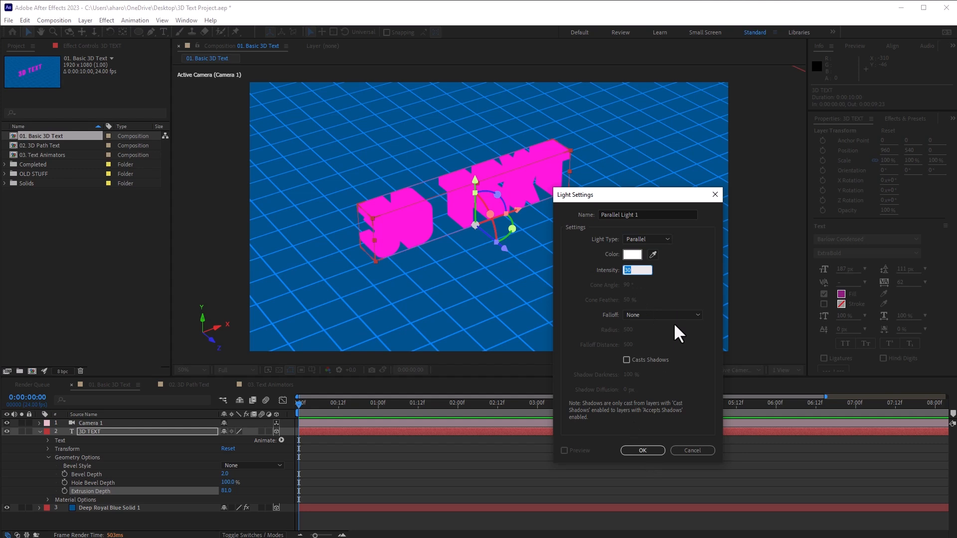
{"action": "left_click", "coordinate": [641, 451]}
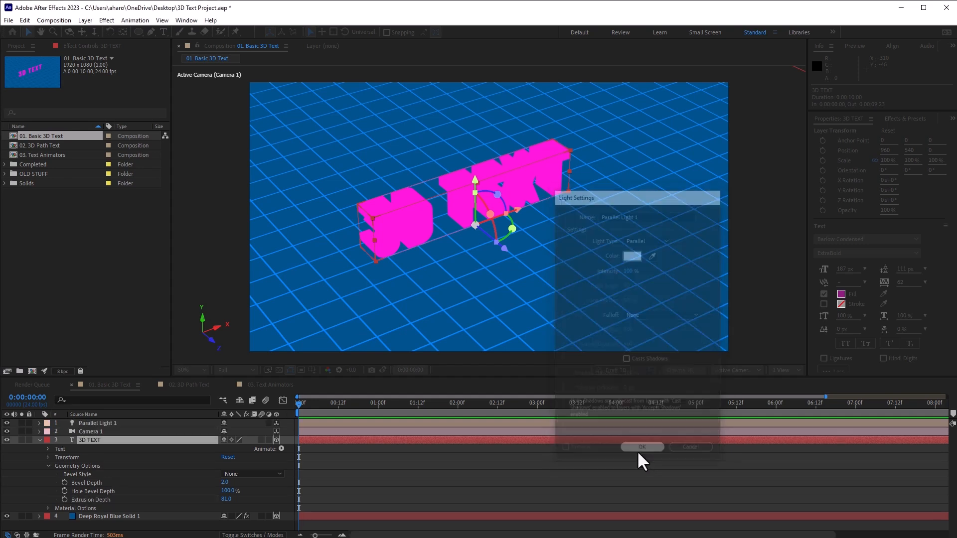
{"action": "left_click", "coordinate": [641, 447]}
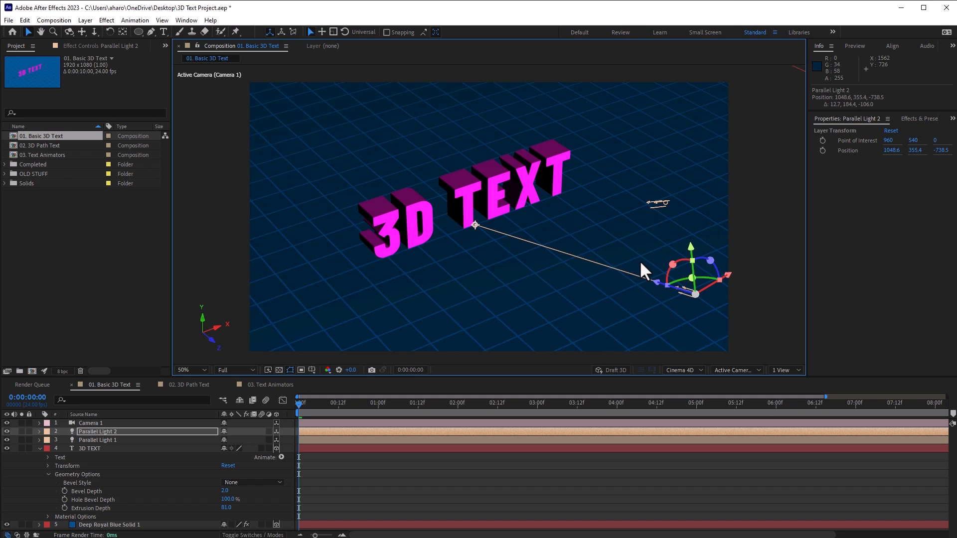
{"action": "mouse_move", "coordinate": [367, 187]}
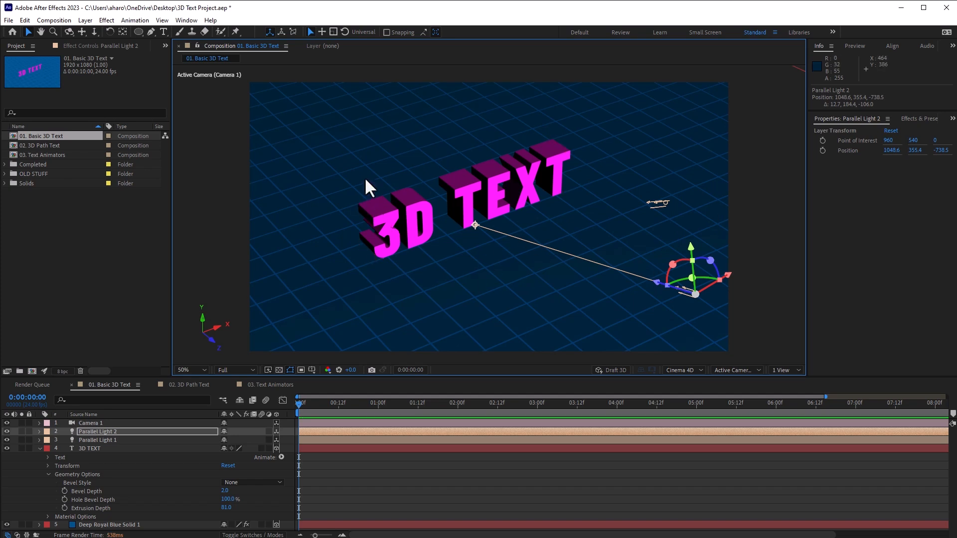
{"action": "mouse_move", "coordinate": [451, 207]}
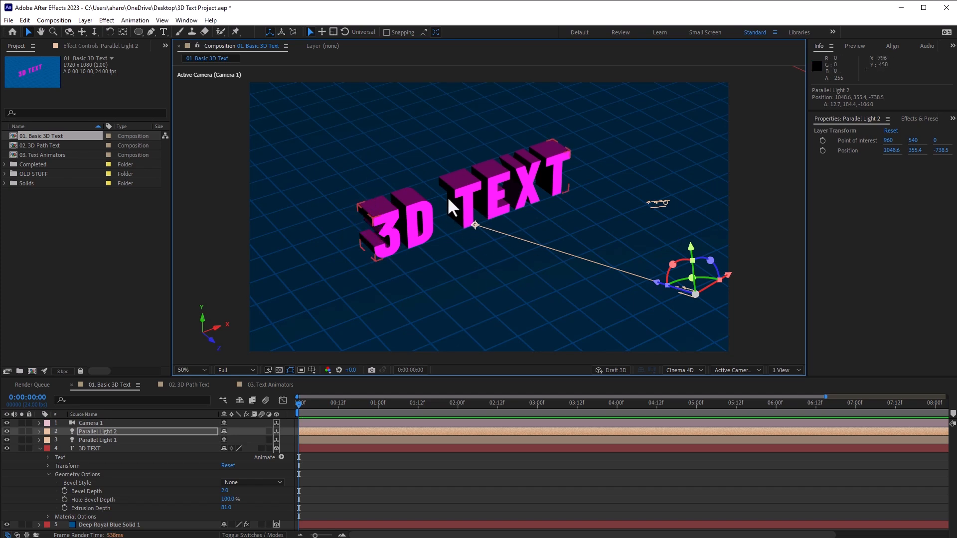
Add a new light layer with its Light Type set to Ambient
{"action": "left_click", "coordinate": [85, 20]}
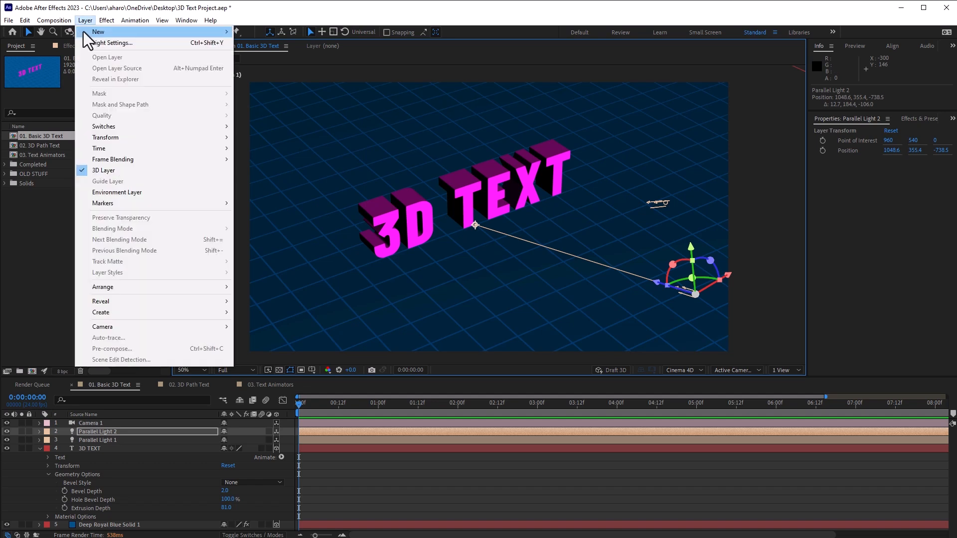
{"action": "left_click", "coordinate": [113, 43]}
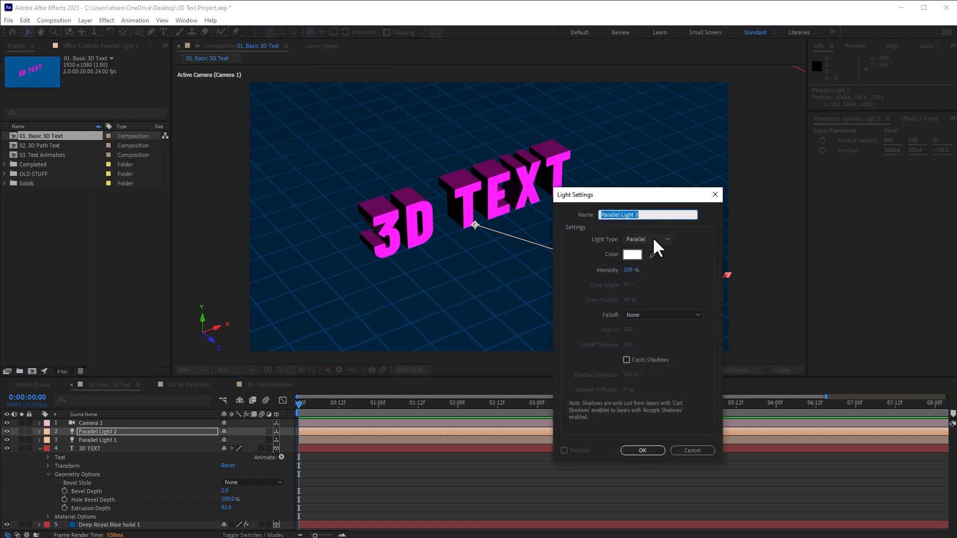
{"action": "left_click", "coordinate": [647, 239]}
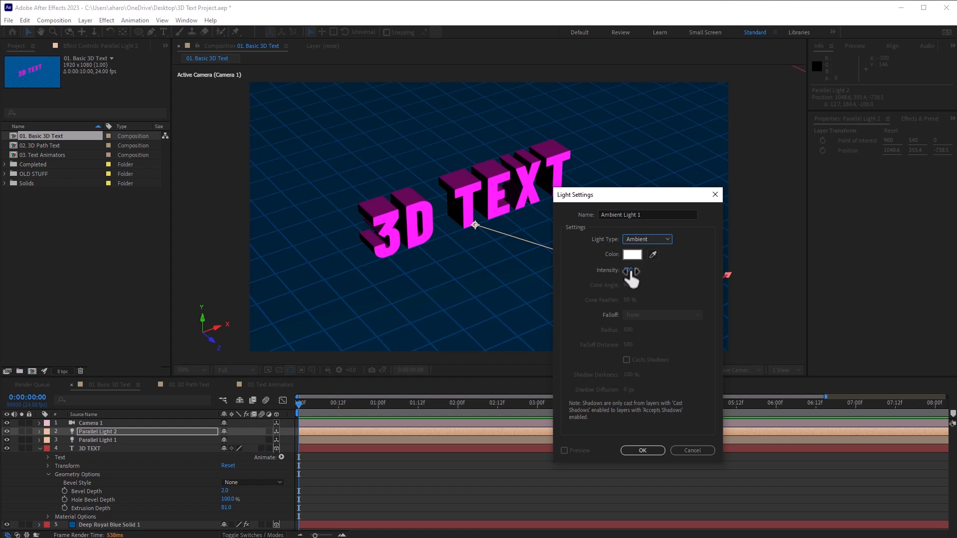
{"action": "left_click", "coordinate": [641, 451]}
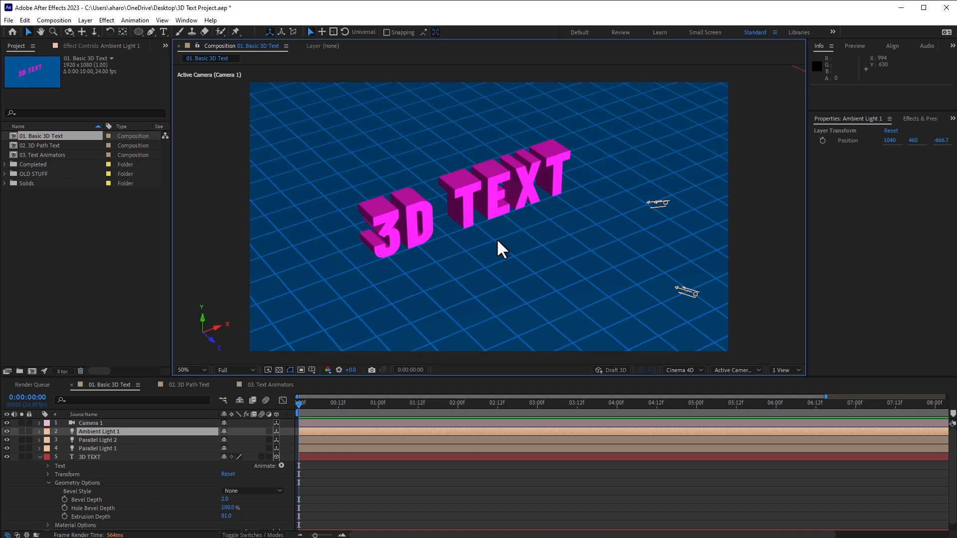
{"action": "mouse_move", "coordinate": [448, 310]}
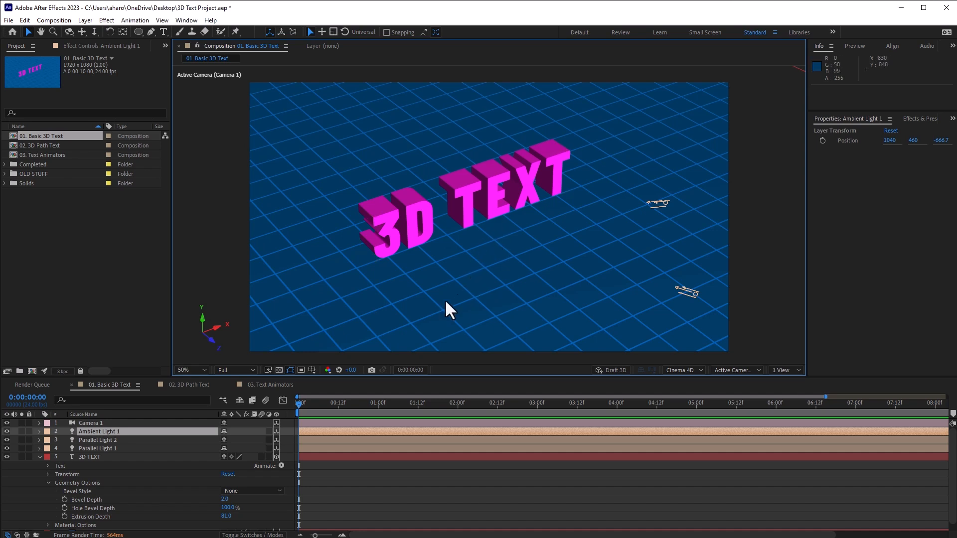
Set the Deep Royal Blue Solid floor's reflection intensity to 40% and sharpness to 50%
{"action": "left_click", "coordinate": [464, 189]}
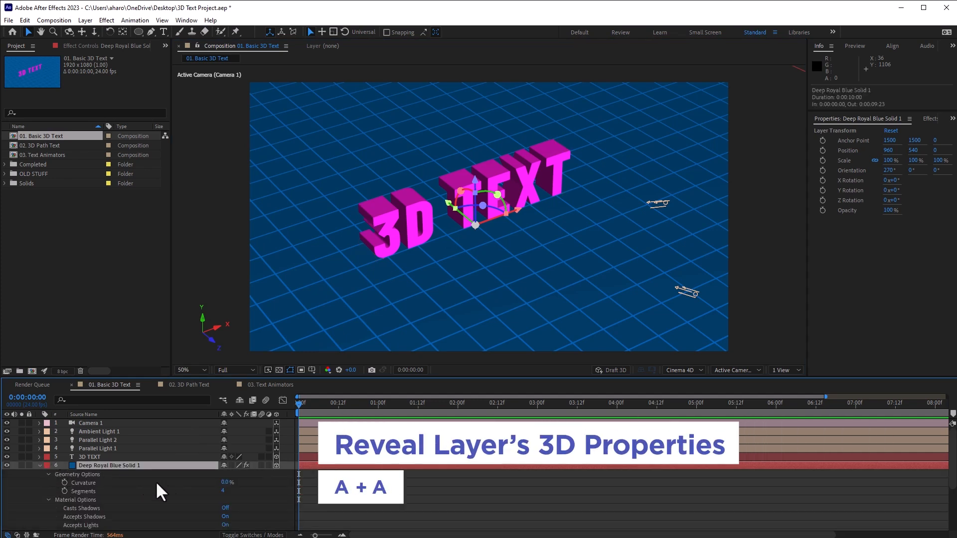
{"action": "scroll", "scroll_direction": "down", "scroll_amount": 3}
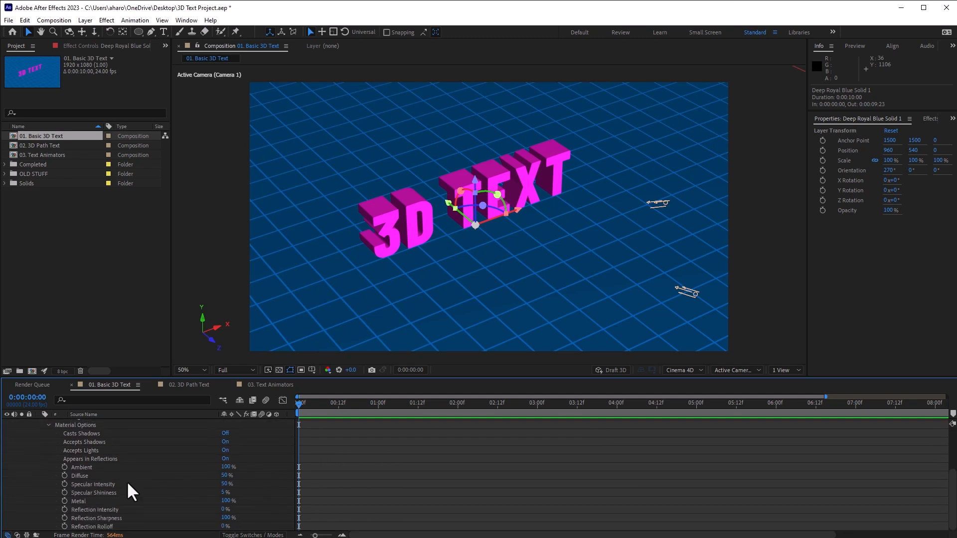
{"action": "mouse_move", "coordinate": [224, 513]}
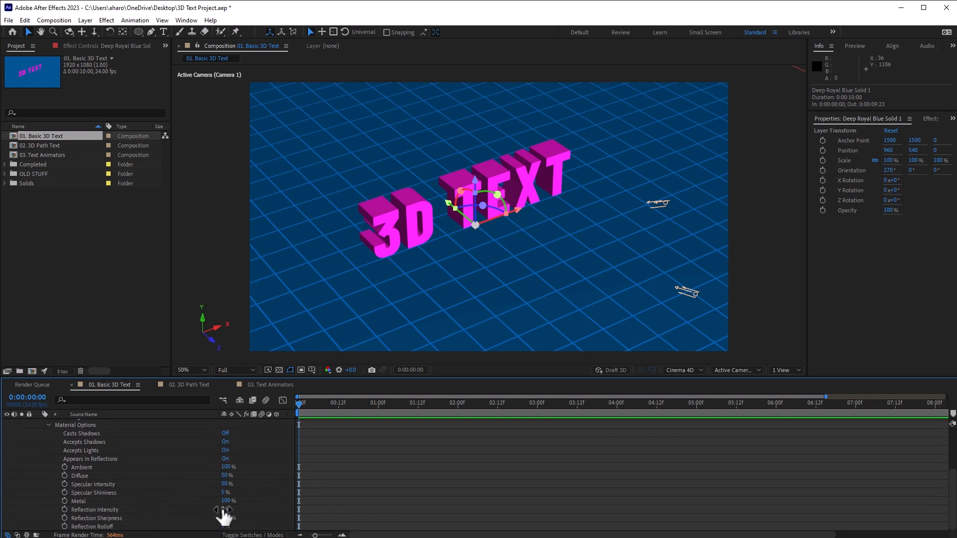
{"action": "left_click", "coordinate": [226, 509]}
{"action": "type", "text": "60"}
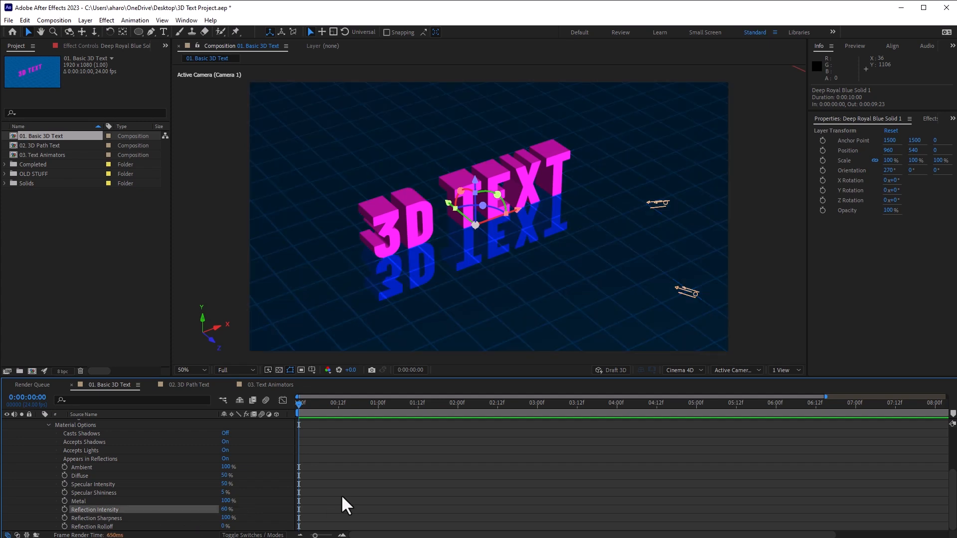
{"action": "mouse_move", "coordinate": [651, 324]}
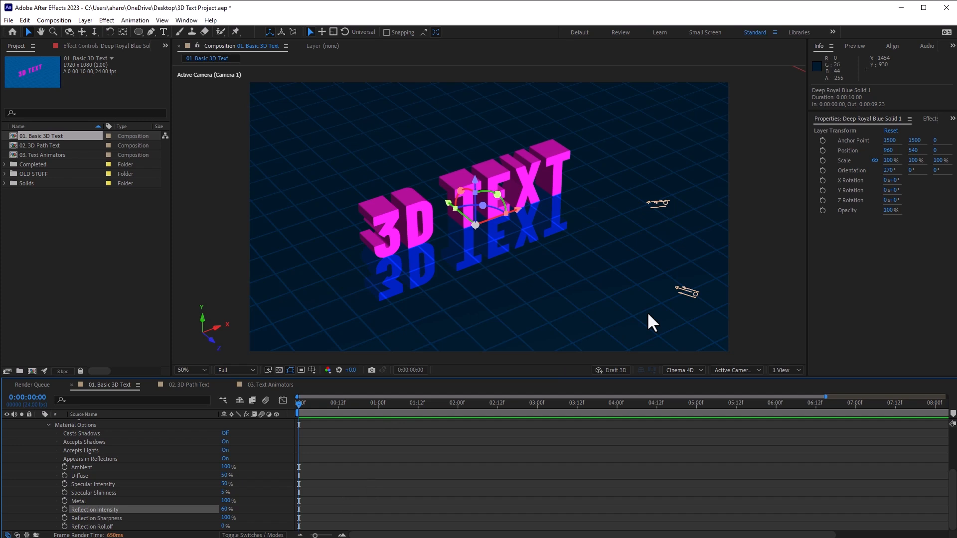
{"action": "mouse_move", "coordinate": [482, 304]}
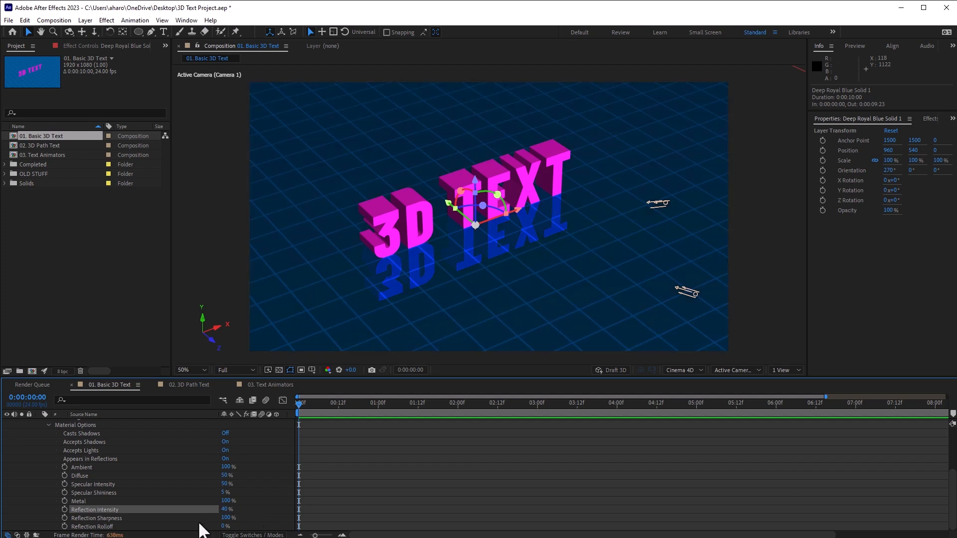
{"action": "double_click", "coordinate": [228, 517]}
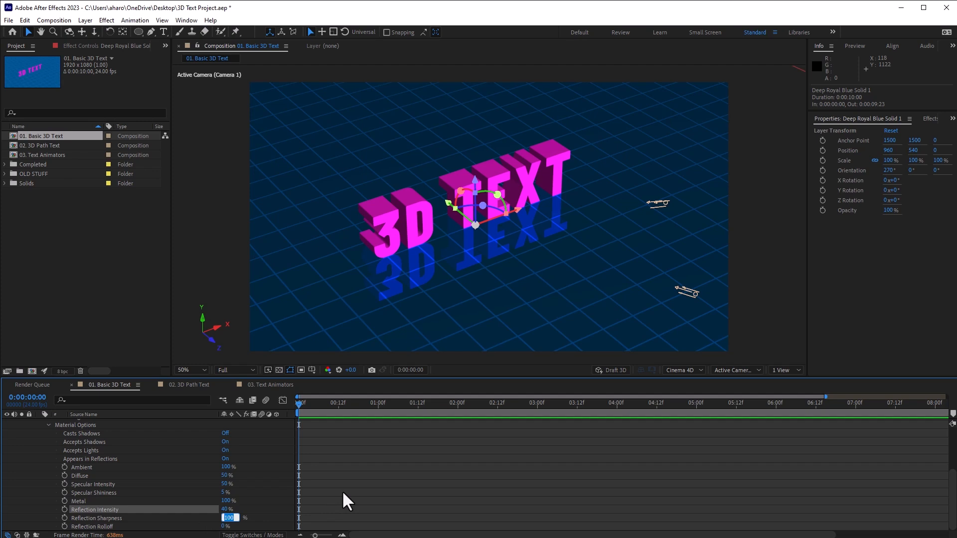
{"action": "left_click", "coordinate": [96, 519]}
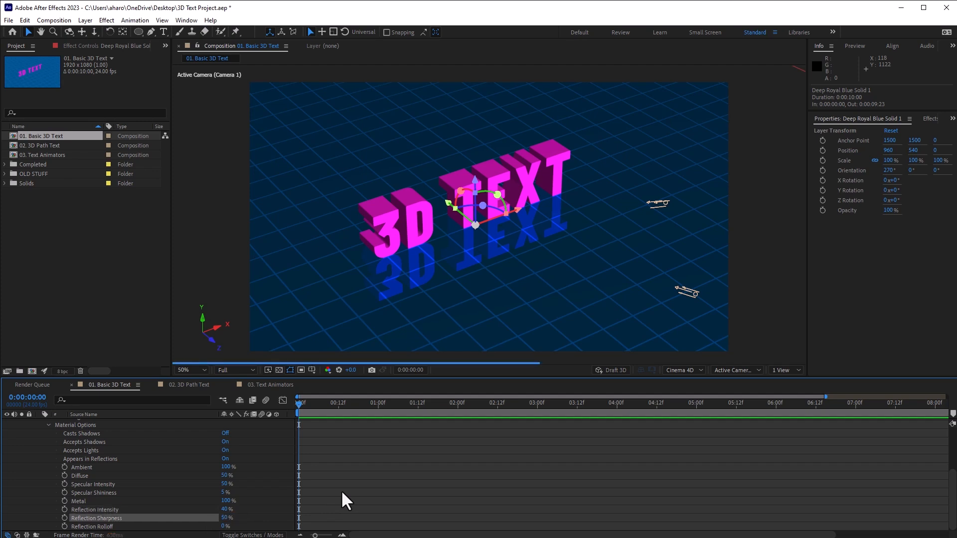
{"action": "mouse_move", "coordinate": [441, 252]}
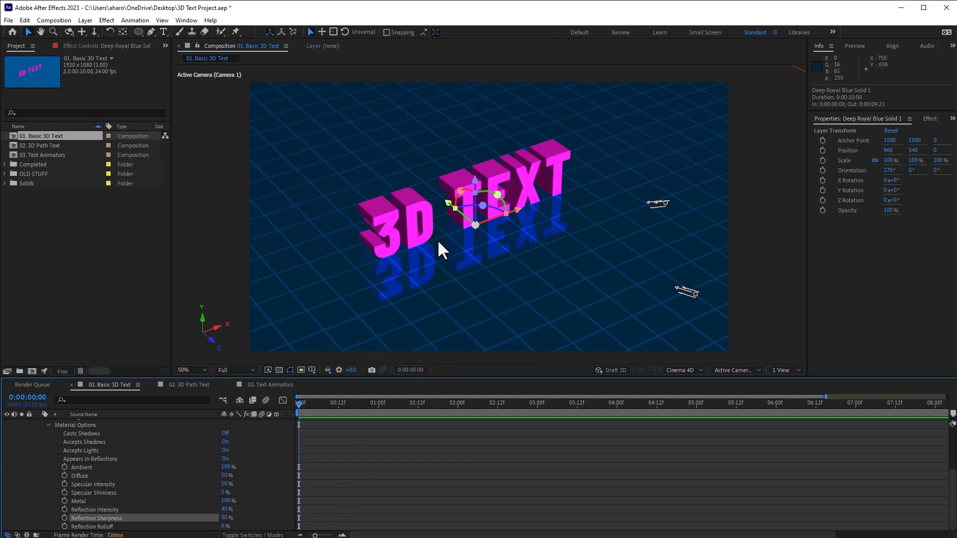
{"action": "mouse_move", "coordinate": [214, 534]}
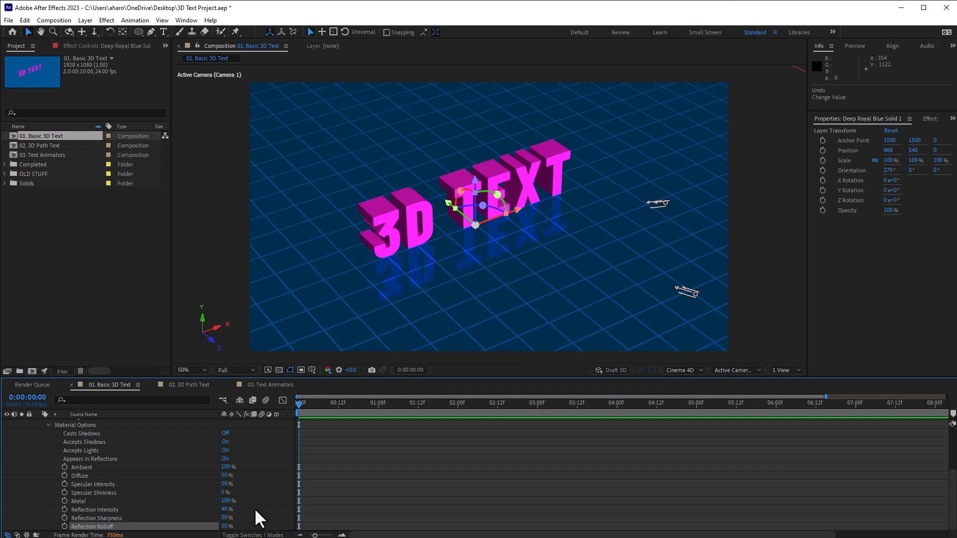
{"action": "mouse_move", "coordinate": [458, 269]}
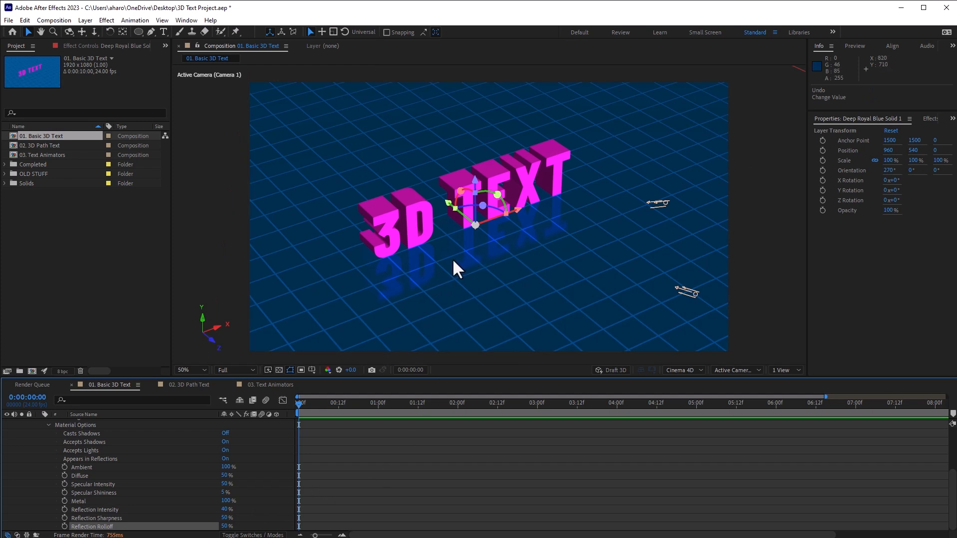
{"action": "mouse_move", "coordinate": [604, 235]}
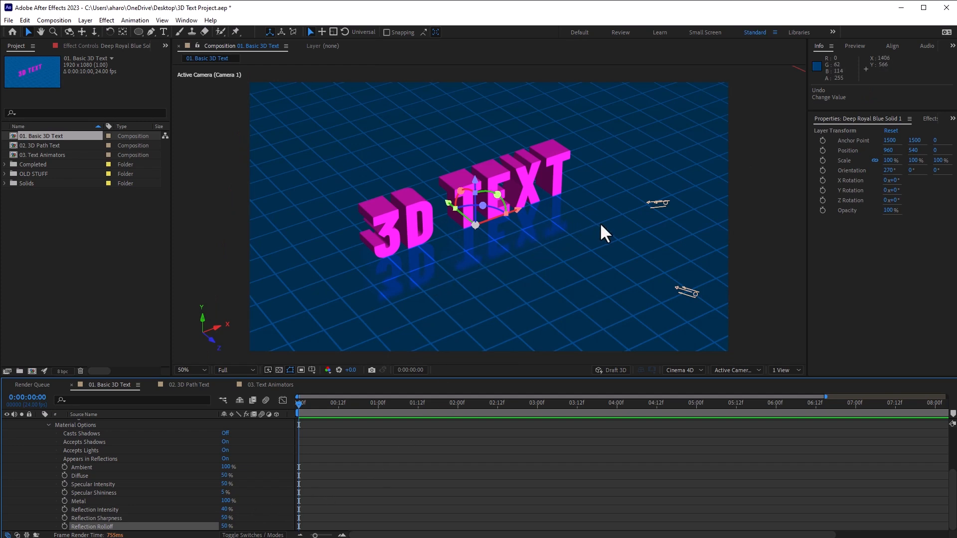
{"action": "mouse_move", "coordinate": [650, 223]}
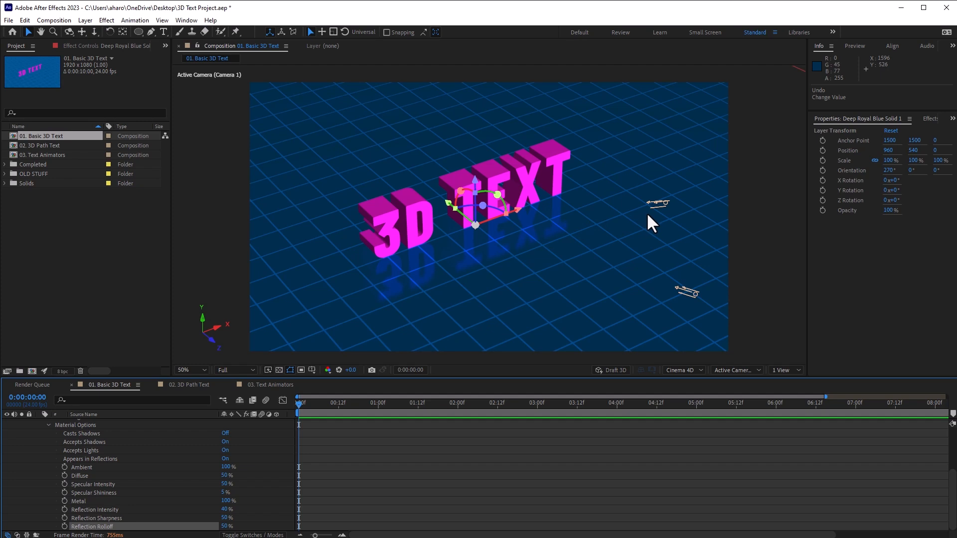
{"action": "mouse_move", "coordinate": [672, 292]}
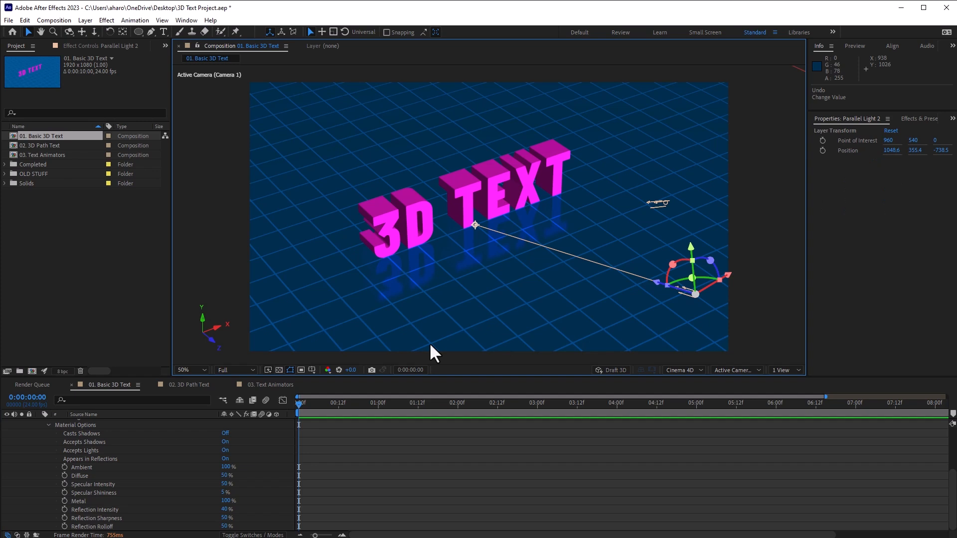
{"action": "mouse_move", "coordinate": [182, 482]}
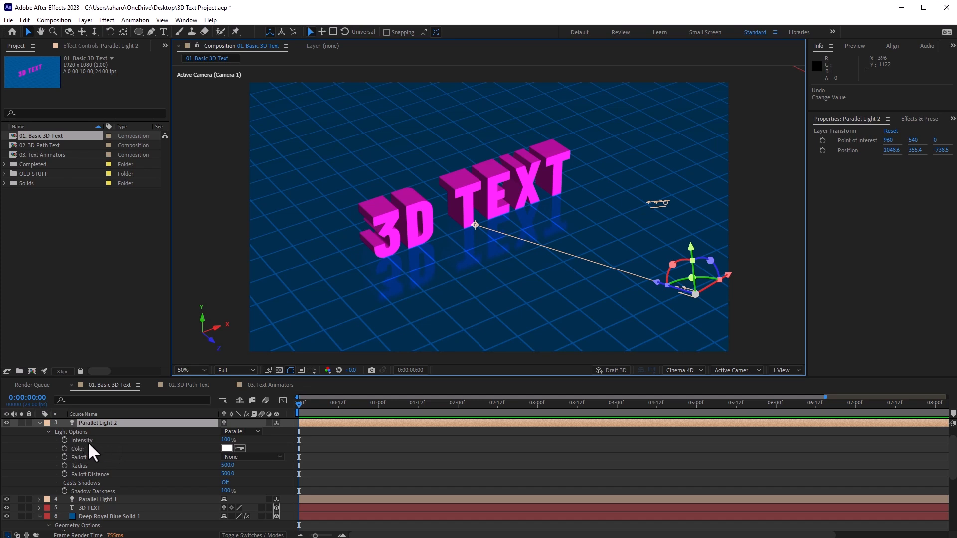
{"action": "mouse_move", "coordinate": [226, 486]}
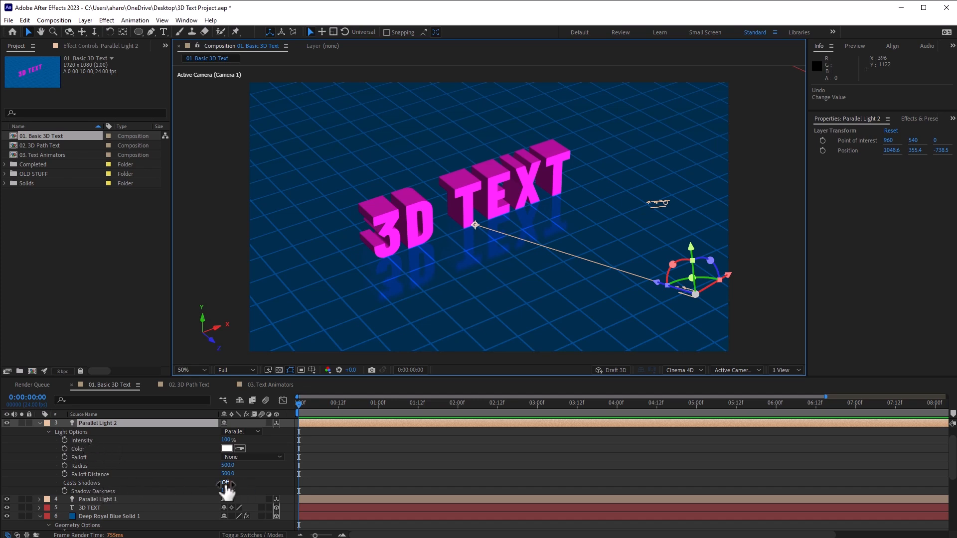
Turn on Casts Shadows for Parallel Light 2
{"action": "left_click", "coordinate": [225, 482]}
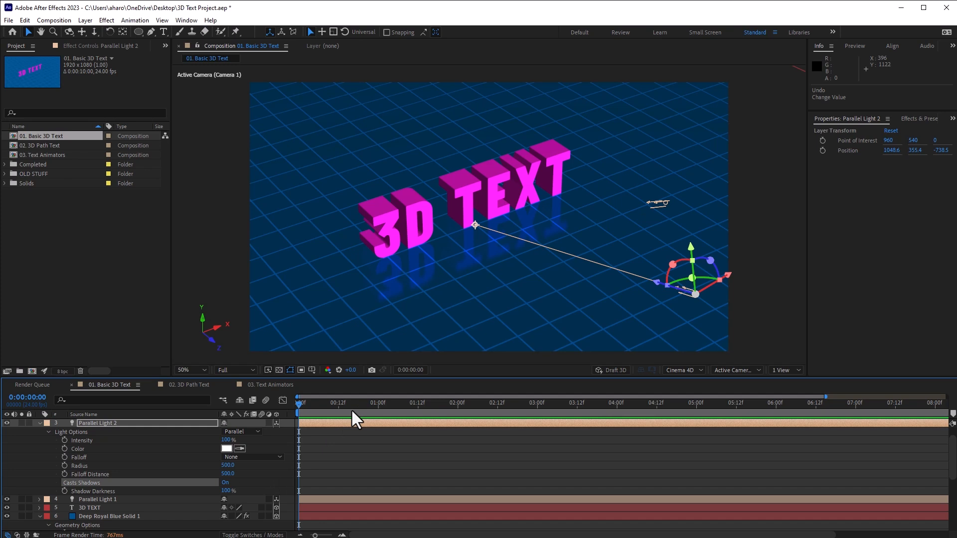
{"action": "left_click", "coordinate": [90, 508]}
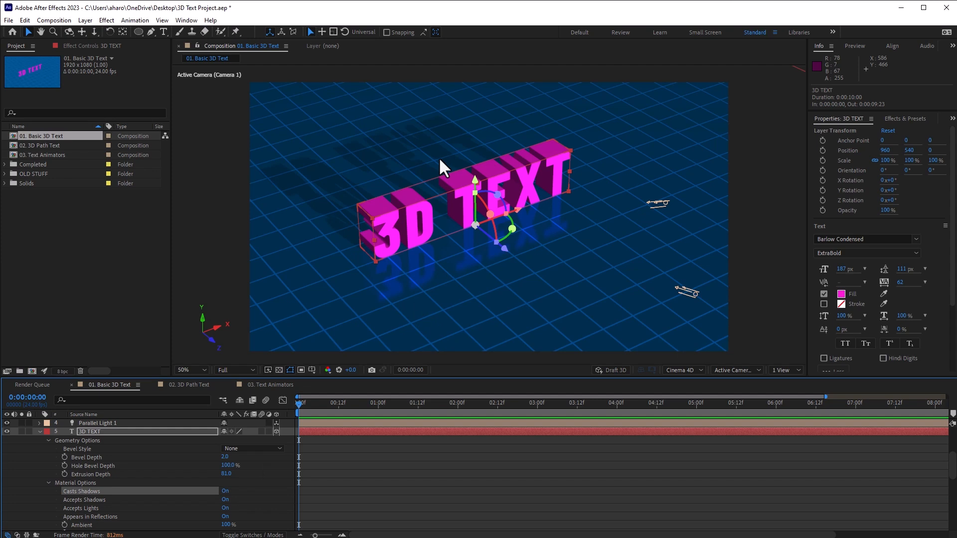
{"action": "mouse_move", "coordinate": [397, 220]}
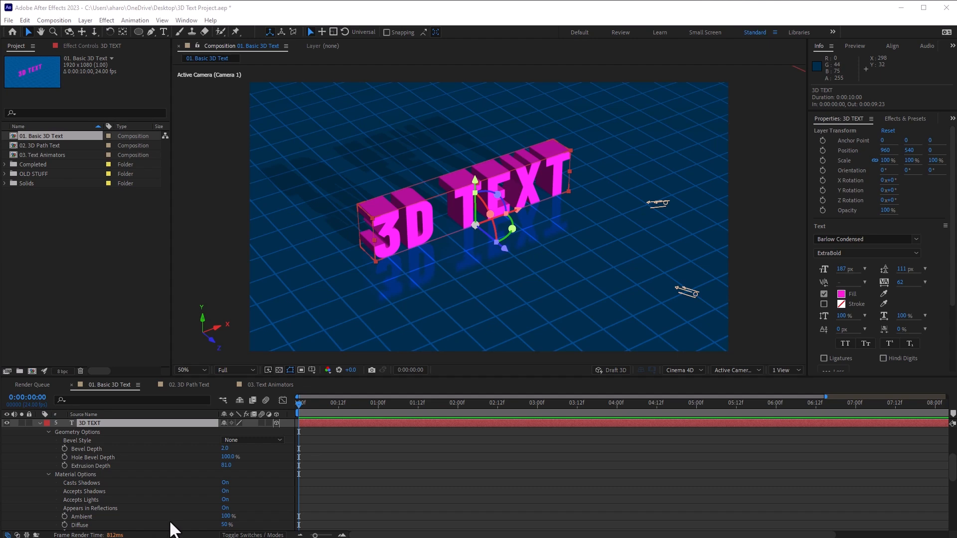
{"action": "mouse_move", "coordinate": [211, 470]}
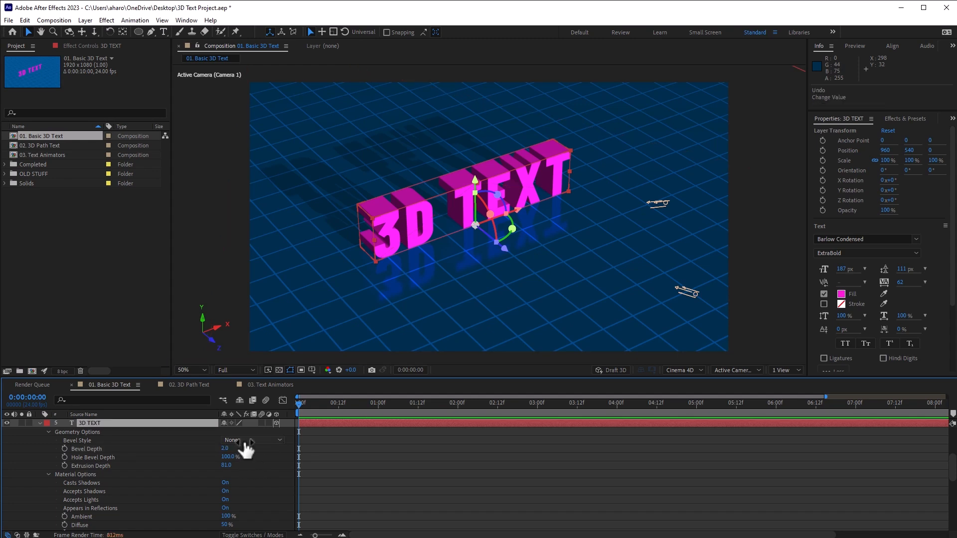
Try Angular and then Convex bevel styles on the 3D TEXT letters
{"action": "left_click", "coordinate": [253, 440]}
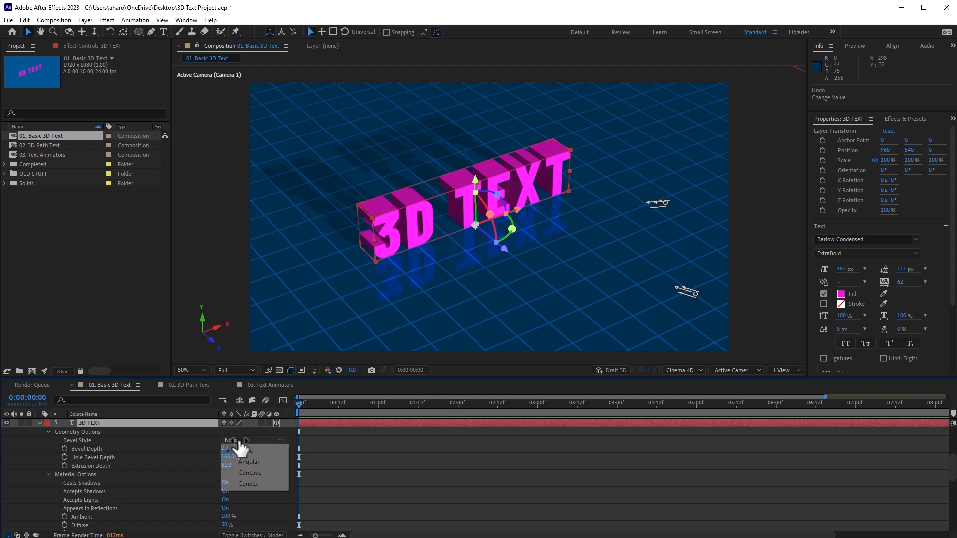
{"action": "left_click", "coordinate": [249, 462]}
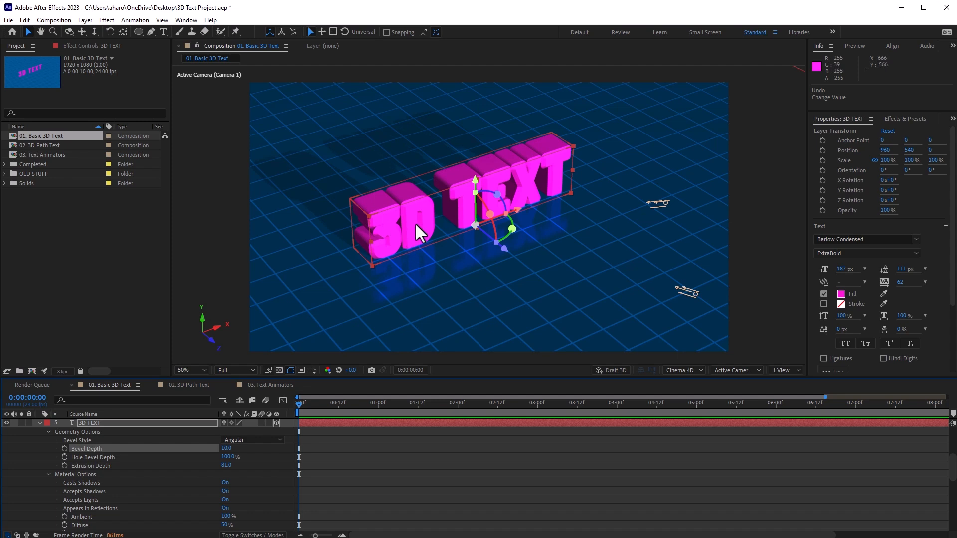
{"action": "left_click", "coordinate": [190, 370]}
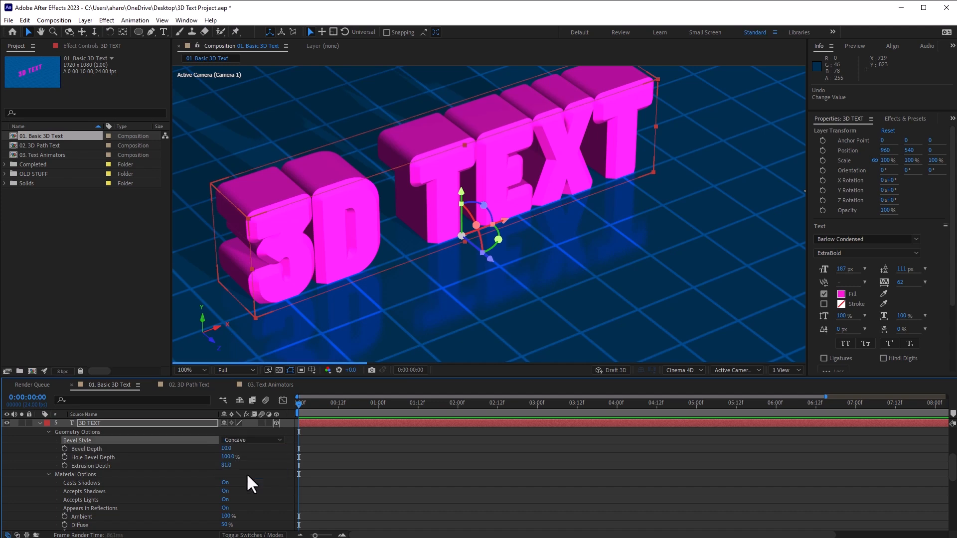
{"action": "left_click", "coordinate": [252, 440]}
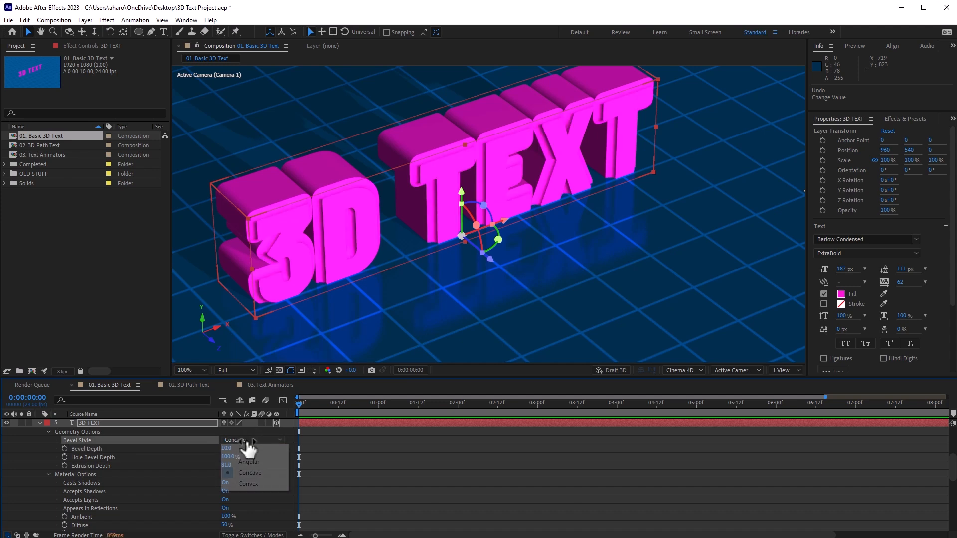
{"action": "left_click", "coordinate": [248, 483]}
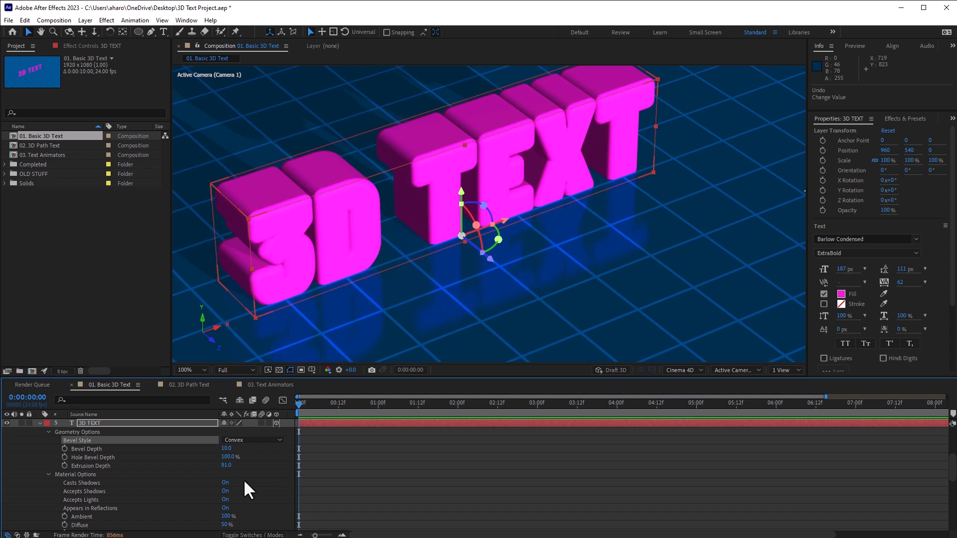
{"action": "left_click", "coordinate": [251, 440]}
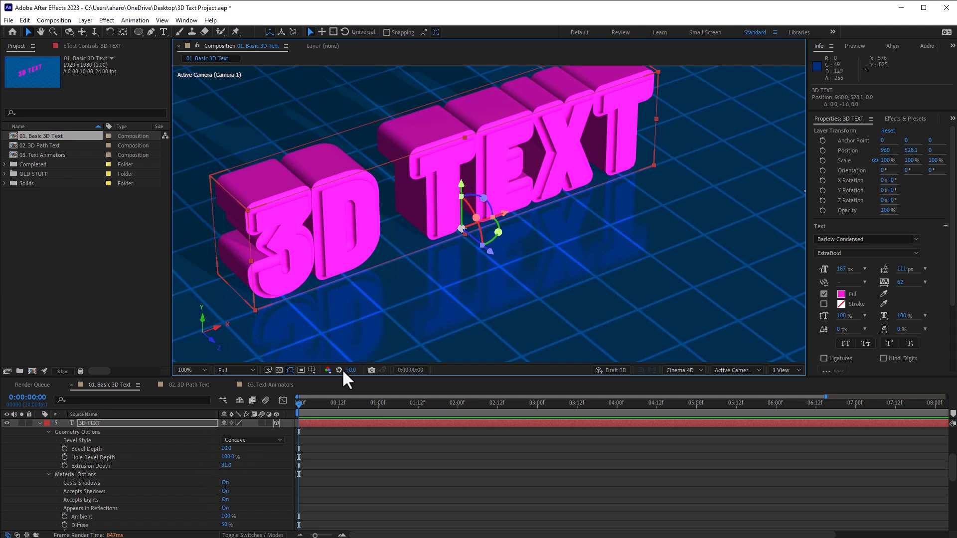
{"action": "mouse_move", "coordinate": [357, 238]}
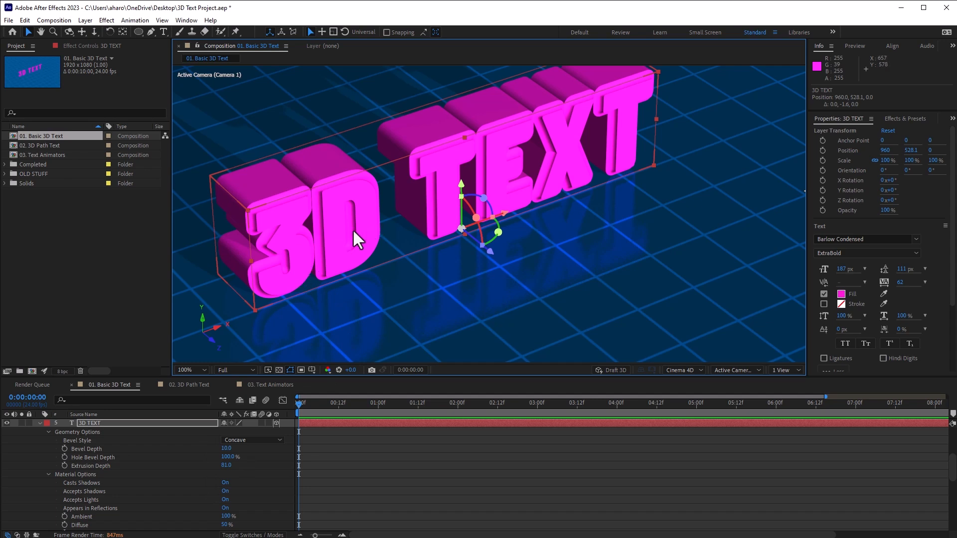
{"action": "mouse_move", "coordinate": [449, 213]}
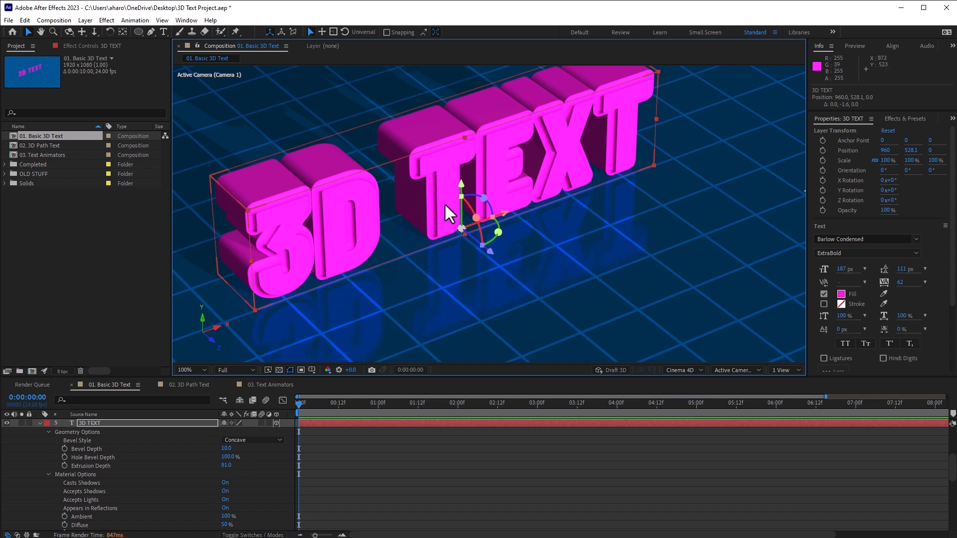
{"action": "mouse_move", "coordinate": [415, 177]}
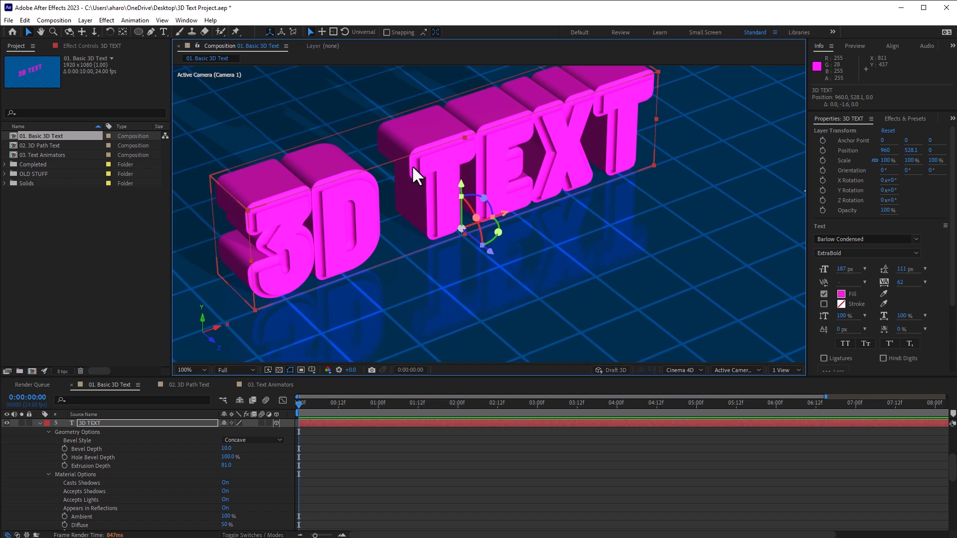
{"action": "mouse_move", "coordinate": [397, 299]}
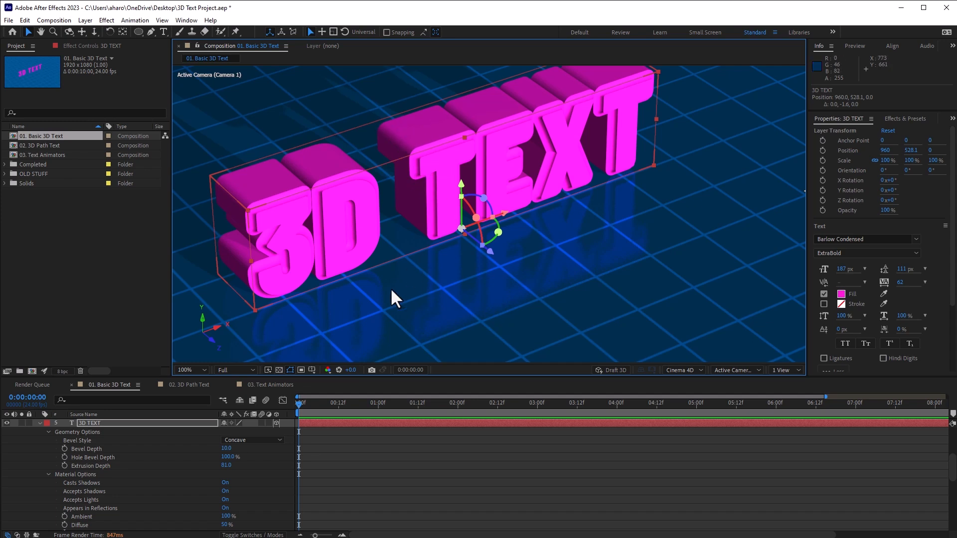
{"action": "mouse_move", "coordinate": [106, 476]}
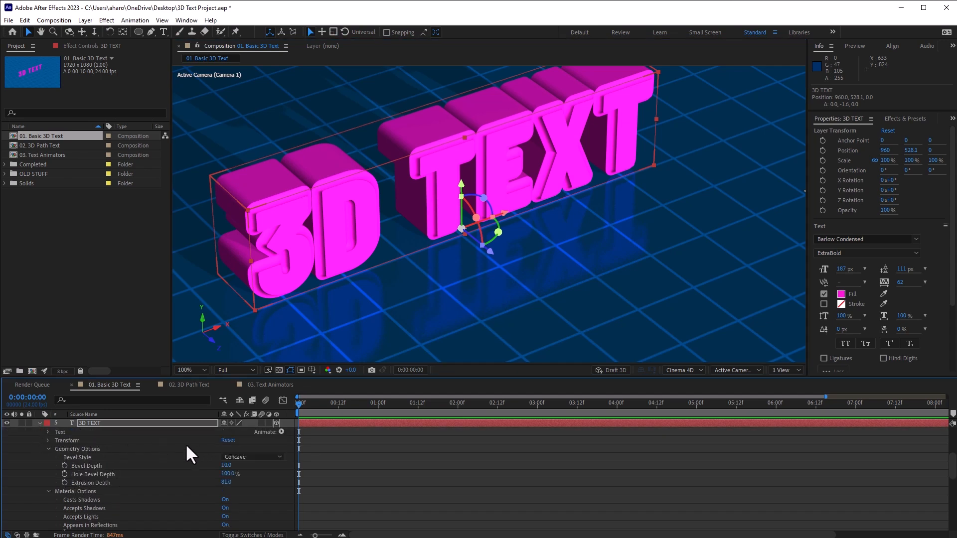
{"action": "mouse_move", "coordinate": [287, 440]}
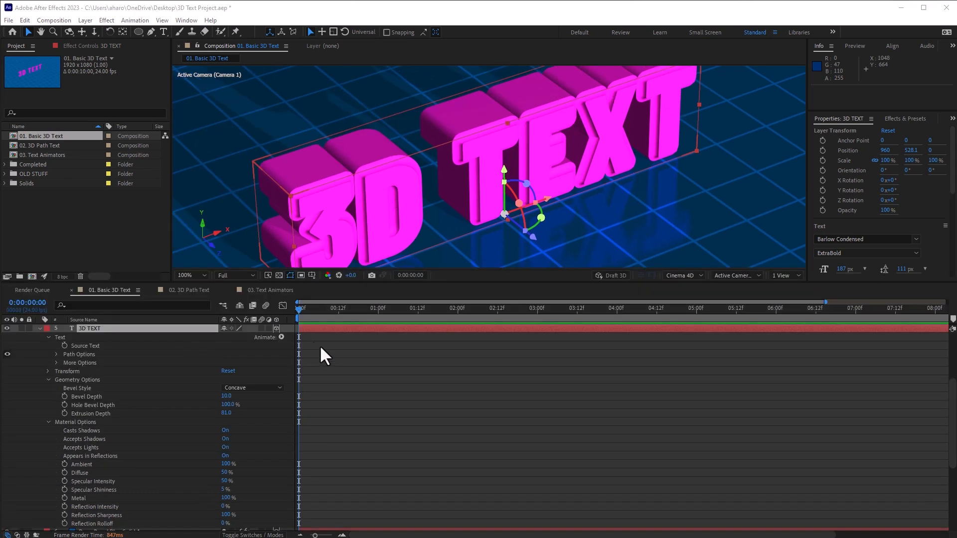
{"action": "mouse_move", "coordinate": [294, 341]}
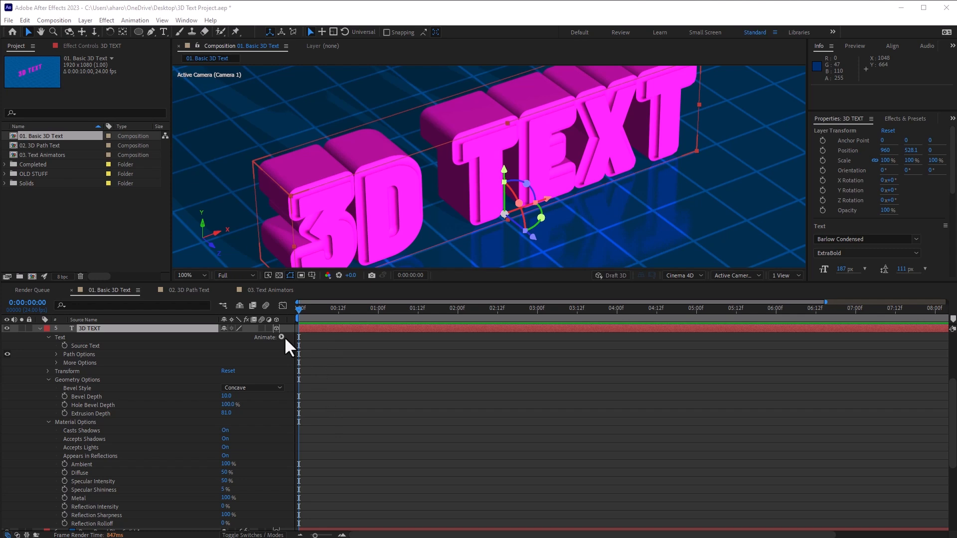
Add a Front Color RGB text animator and set the front colour to orange
{"action": "left_click", "coordinate": [280, 337]}
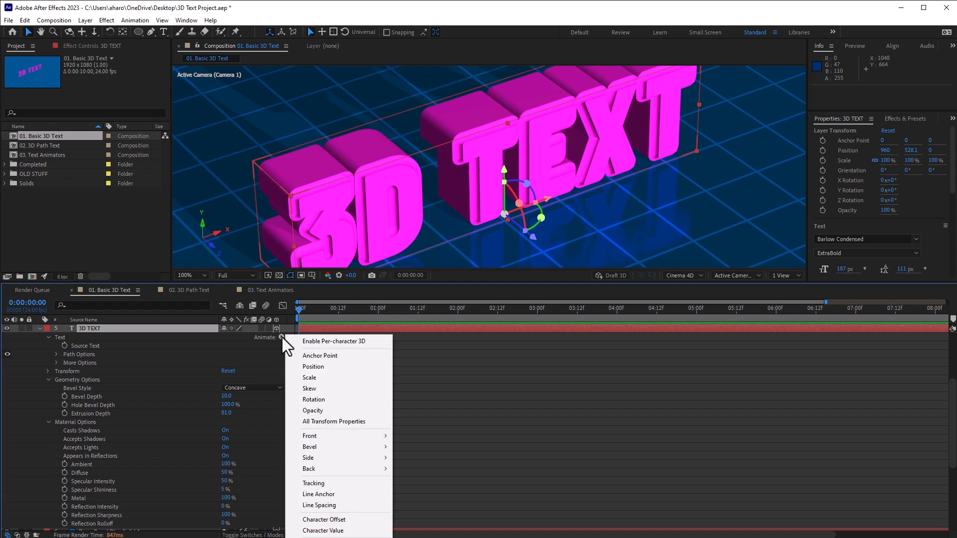
{"action": "mouse_move", "coordinate": [310, 436]}
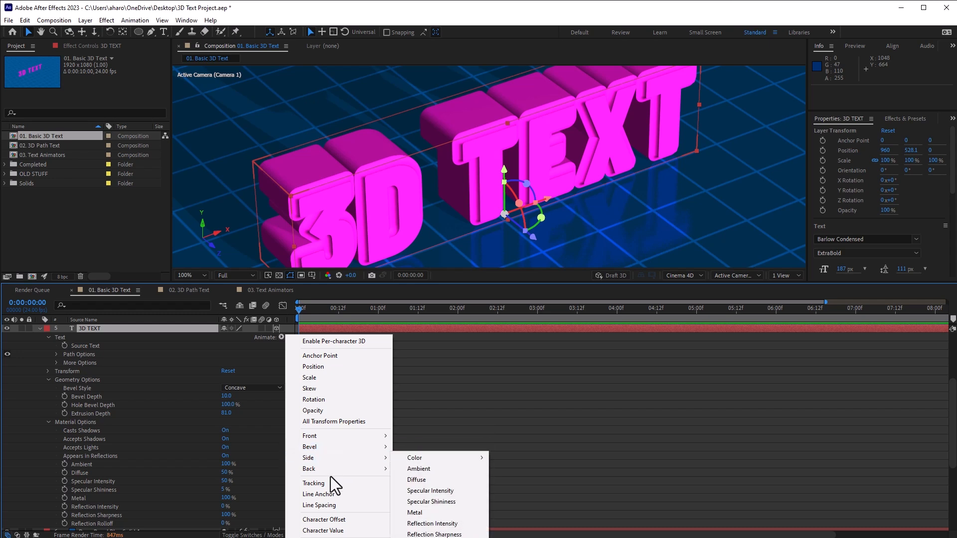
{"action": "mouse_move", "coordinate": [337, 436]}
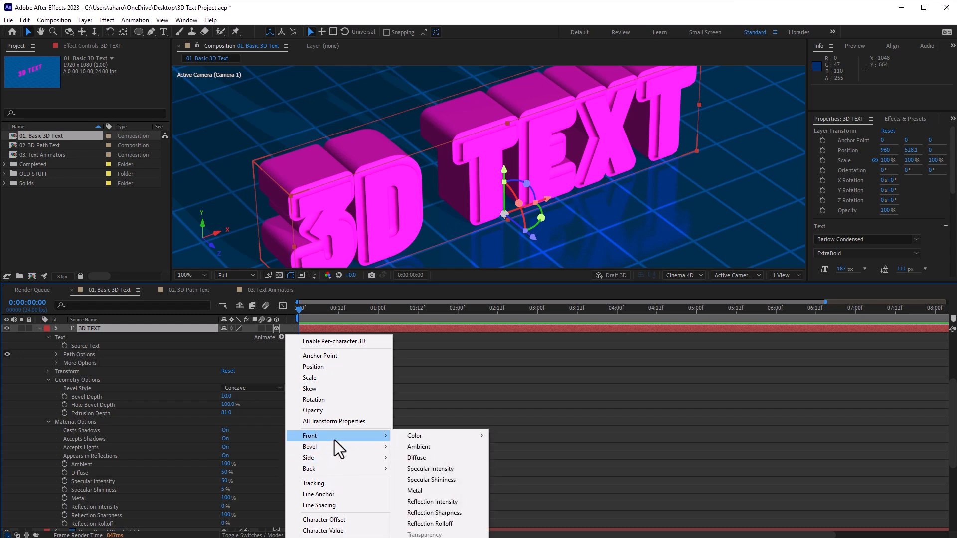
{"action": "mouse_move", "coordinate": [414, 435]}
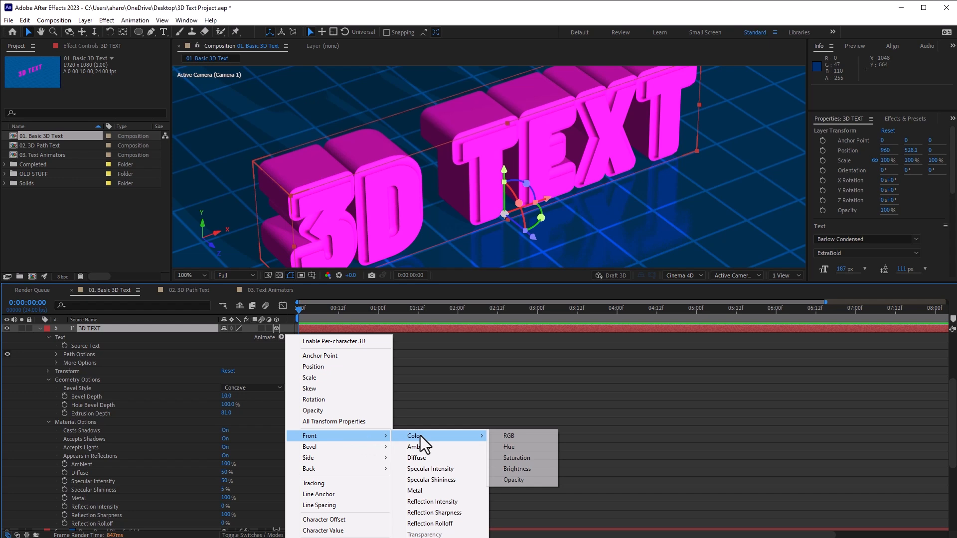
{"action": "mouse_move", "coordinate": [430, 513]}
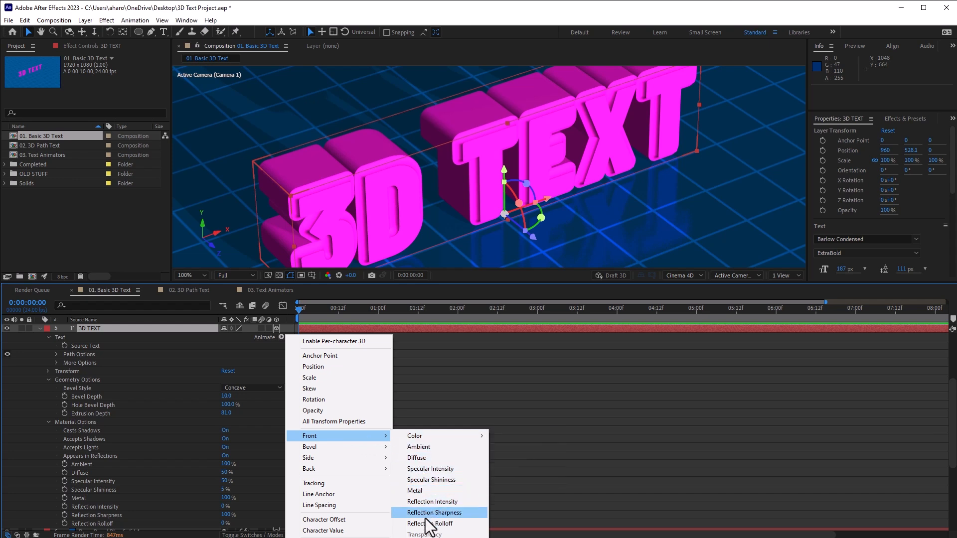
{"action": "mouse_move", "coordinate": [429, 524]}
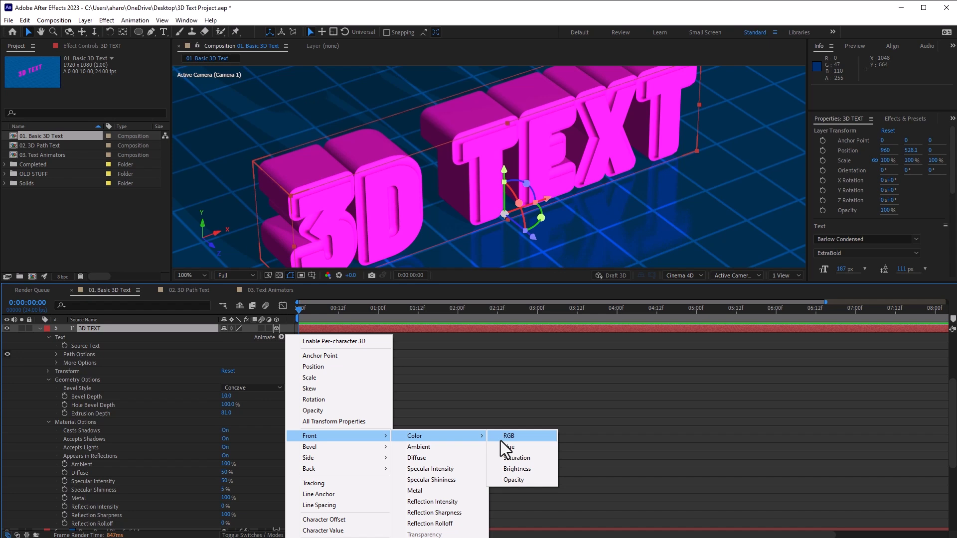
{"action": "left_click", "coordinate": [508, 436]}
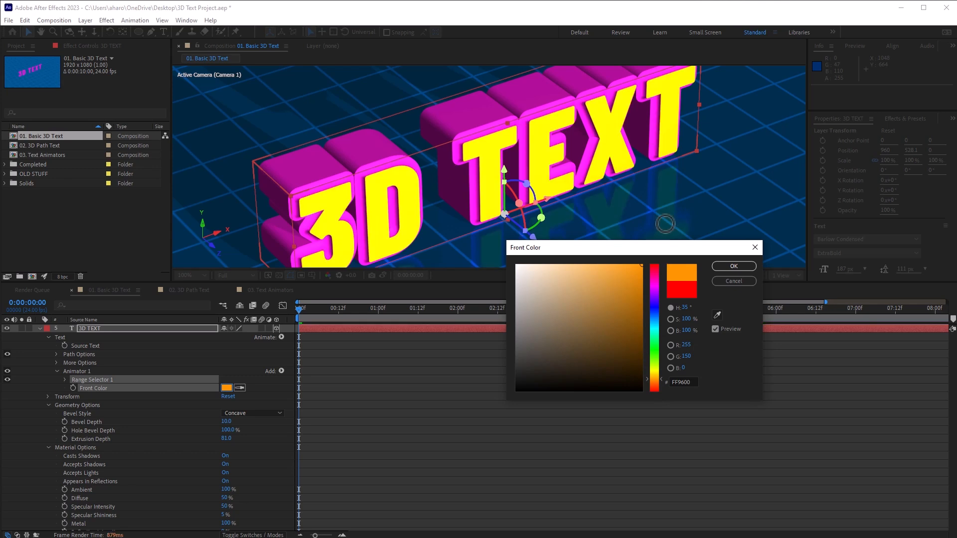
{"action": "mouse_move", "coordinate": [653, 391]}
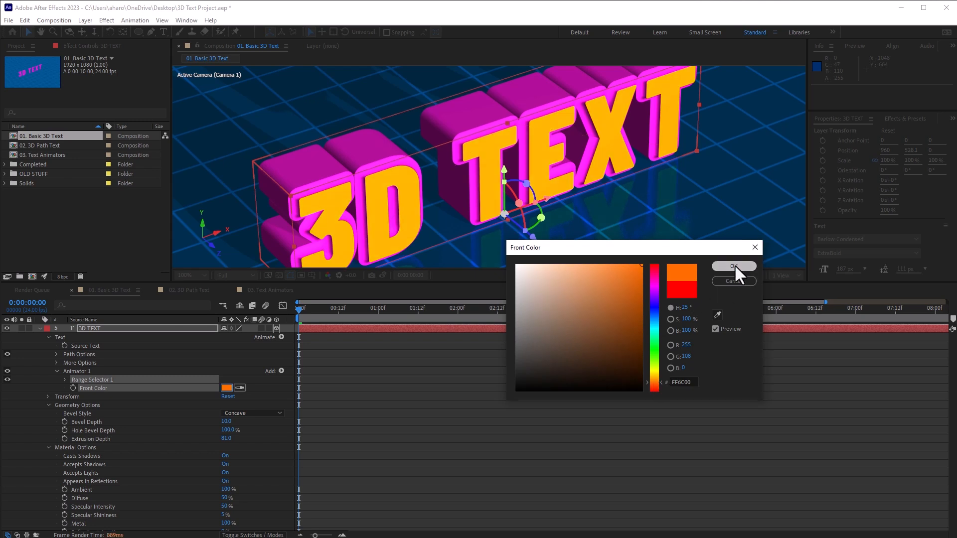
{"action": "left_click", "coordinate": [734, 267]}
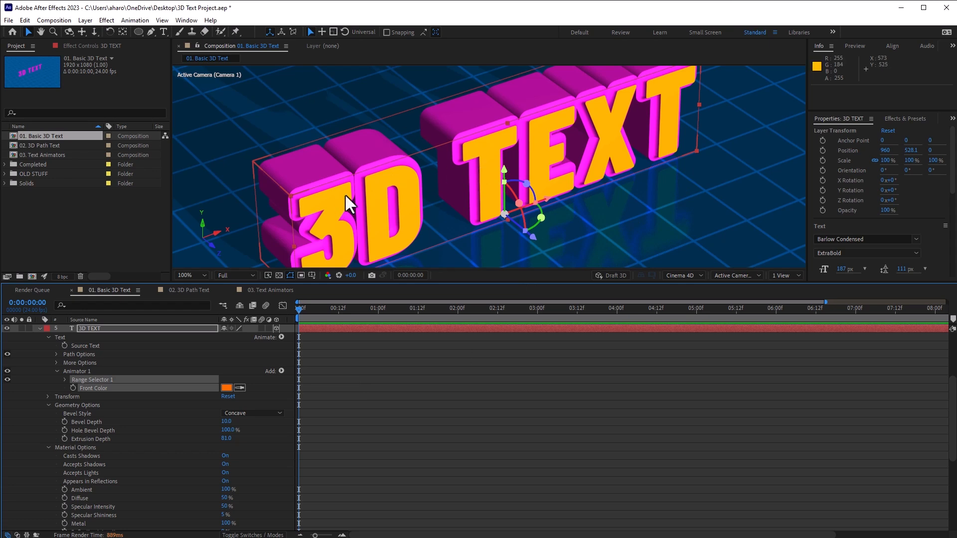
{"action": "mouse_move", "coordinate": [244, 391]}
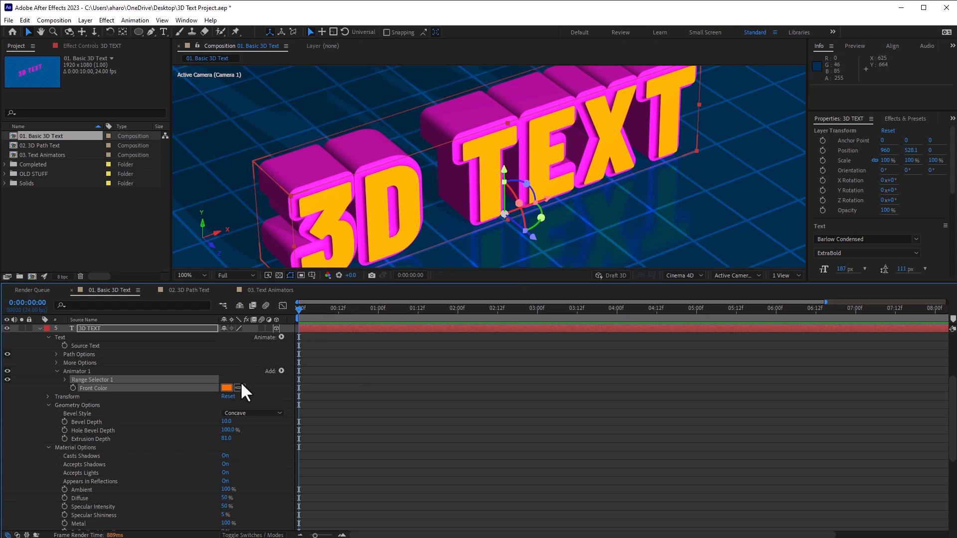
Add Front Reflection Intensity to the 3D TEXT layer's text animator
{"action": "left_click", "coordinate": [281, 371]}
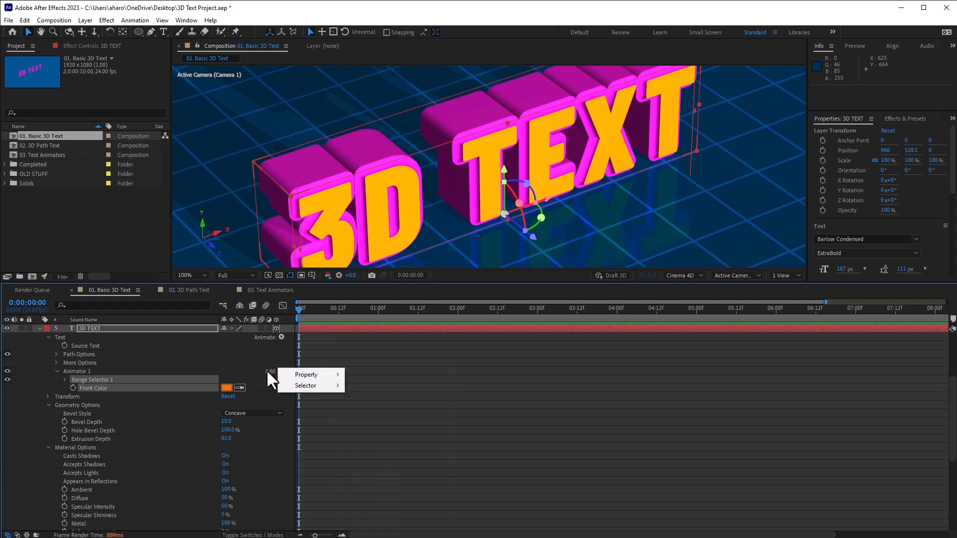
{"action": "mouse_move", "coordinate": [223, 391]}
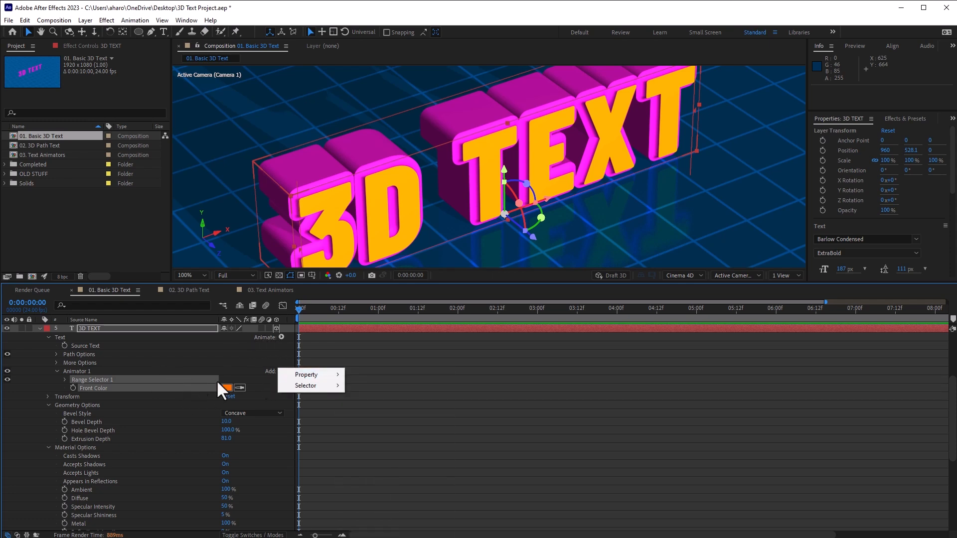
{"action": "mouse_move", "coordinate": [305, 374]}
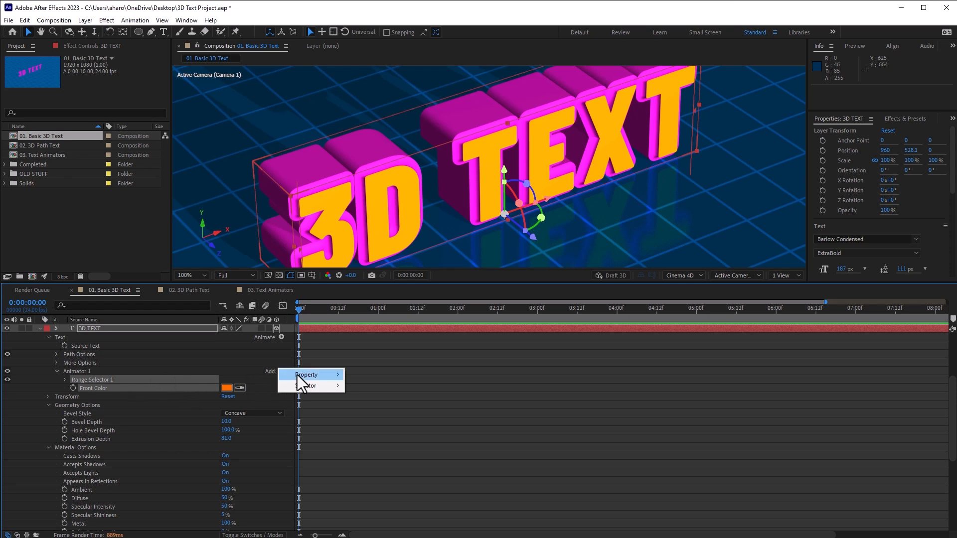
{"action": "mouse_move", "coordinate": [307, 374]}
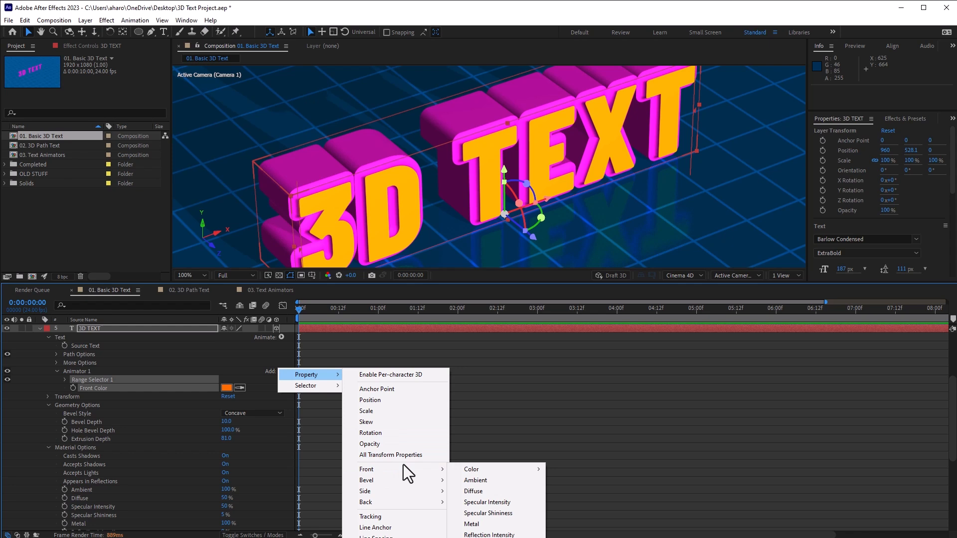
{"action": "left_click", "coordinate": [489, 533]}
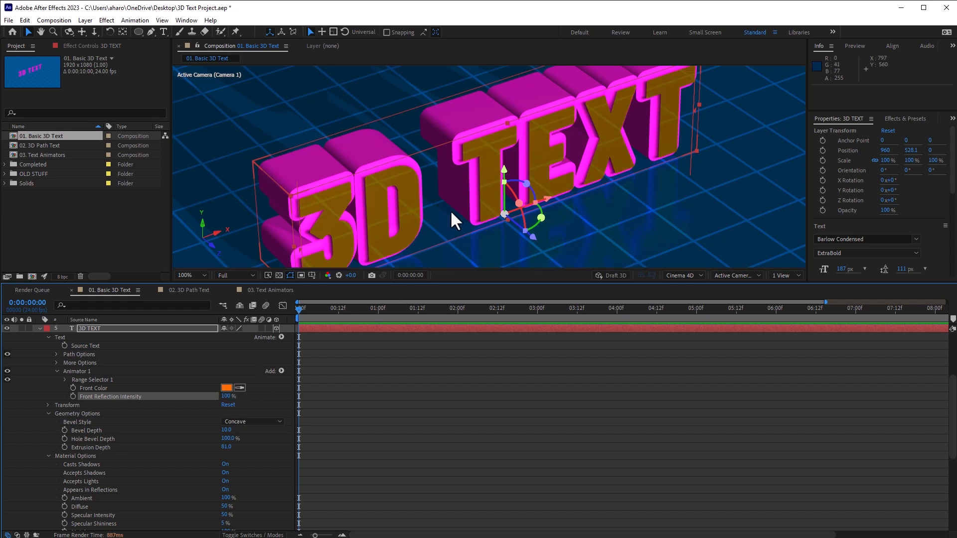
{"action": "mouse_move", "coordinate": [305, 210]}
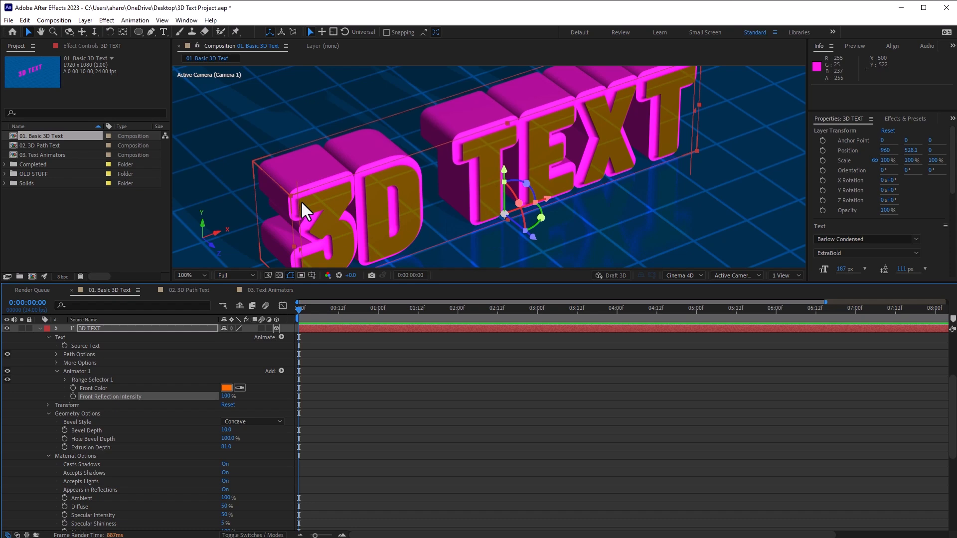
{"action": "mouse_move", "coordinate": [299, 179]}
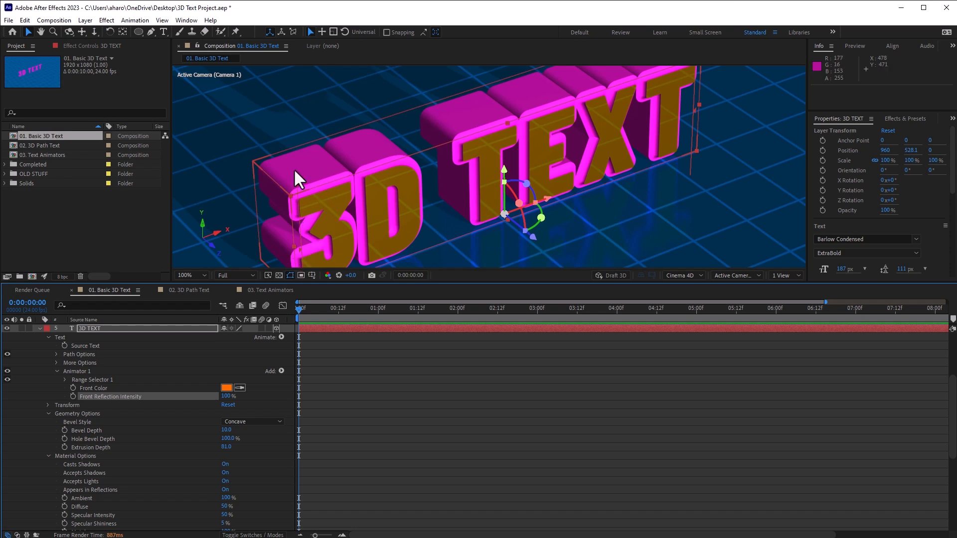
{"action": "mouse_move", "coordinate": [452, 223]}
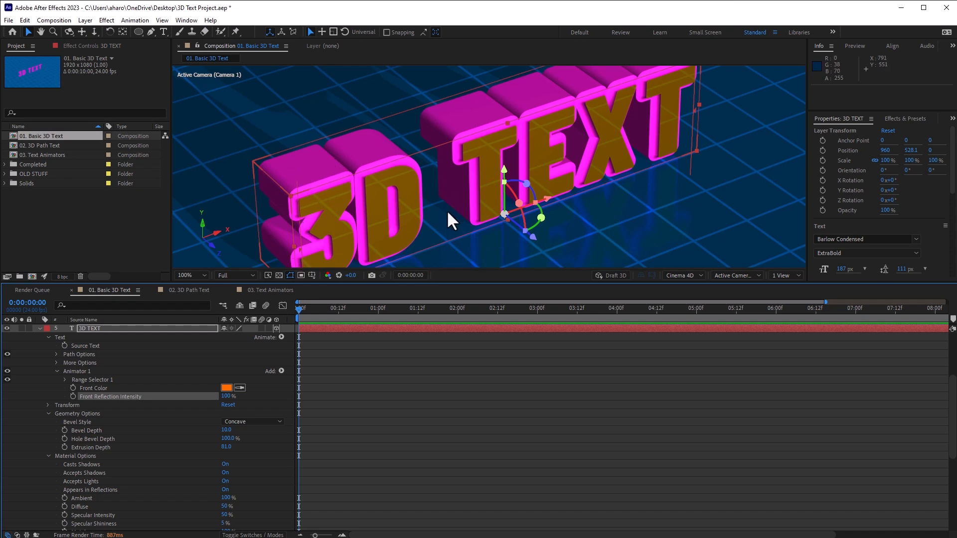
{"action": "mouse_move", "coordinate": [261, 424]}
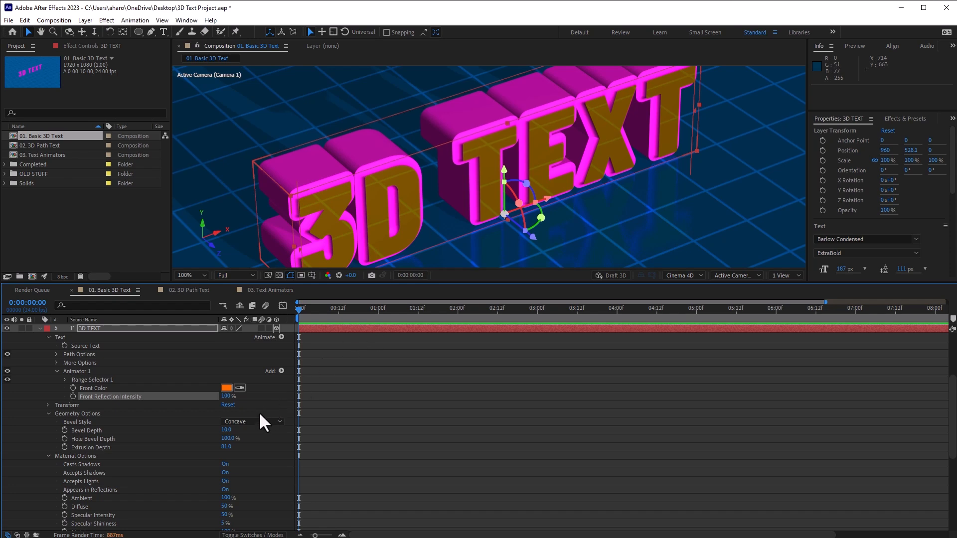
{"action": "mouse_move", "coordinate": [135, 387]}
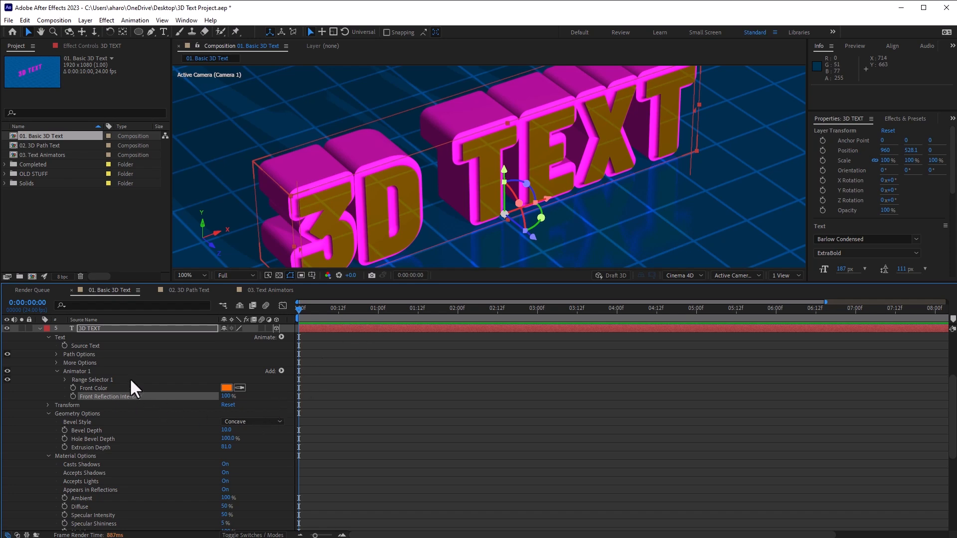
{"action": "mouse_move", "coordinate": [103, 434]}
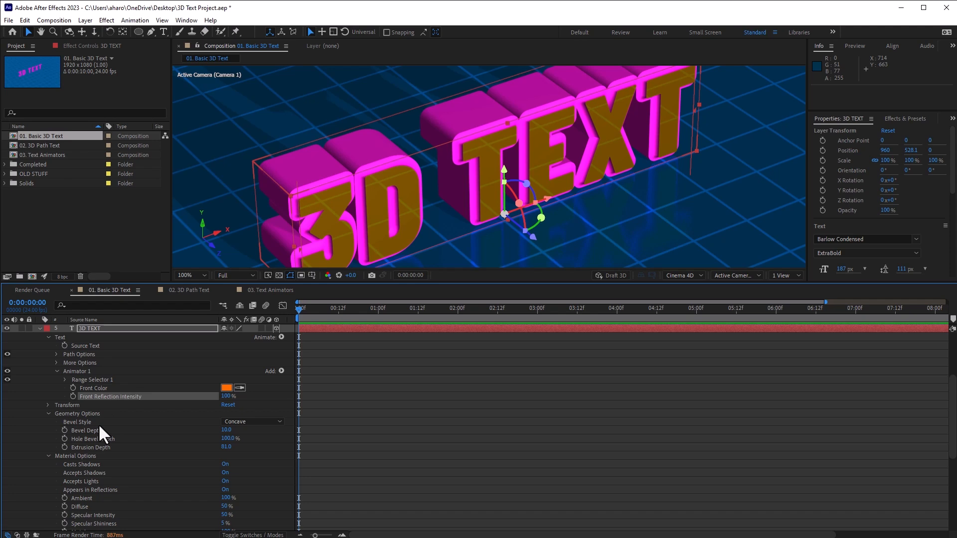
{"action": "mouse_move", "coordinate": [109, 441]}
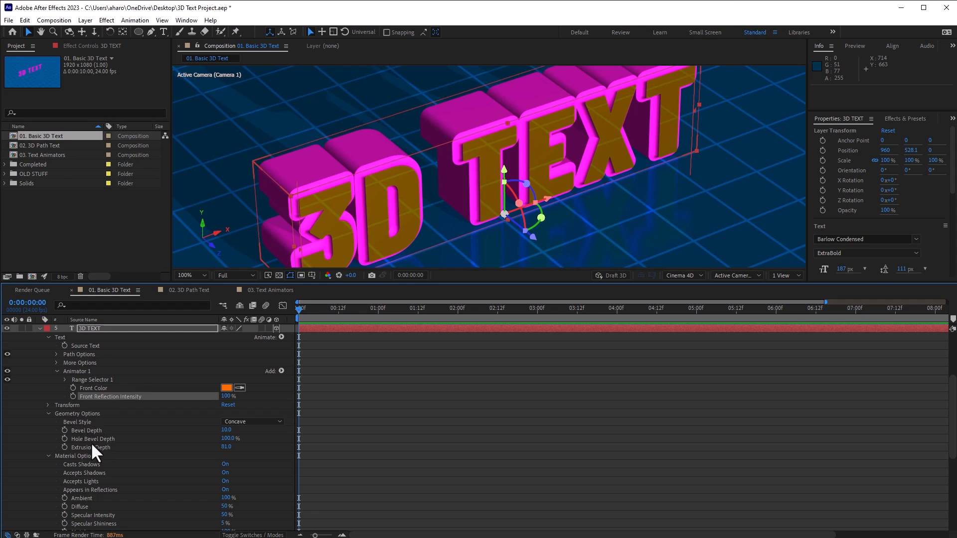
{"action": "mouse_move", "coordinate": [133, 452]}
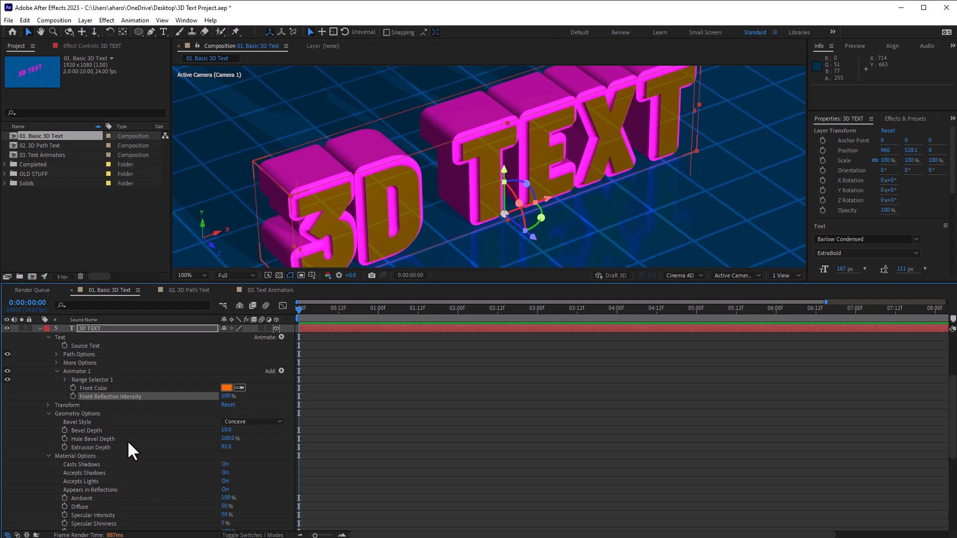
{"action": "mouse_move", "coordinate": [214, 445]}
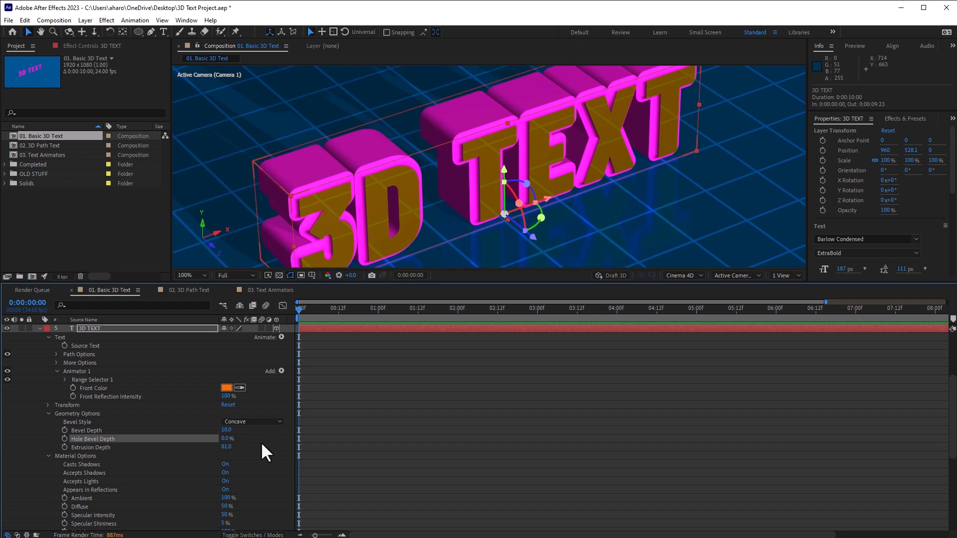
{"action": "mouse_move", "coordinate": [405, 228]}
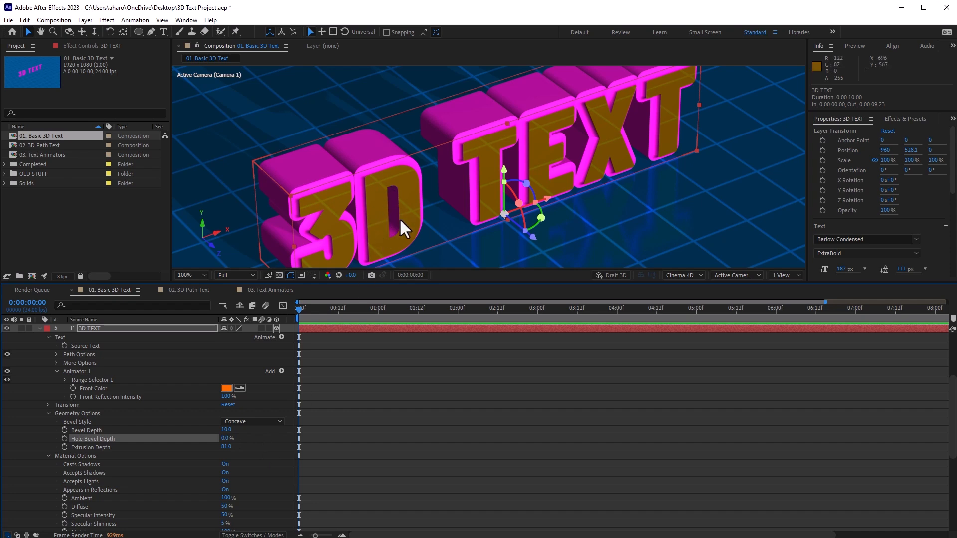
{"action": "mouse_move", "coordinate": [402, 201]}
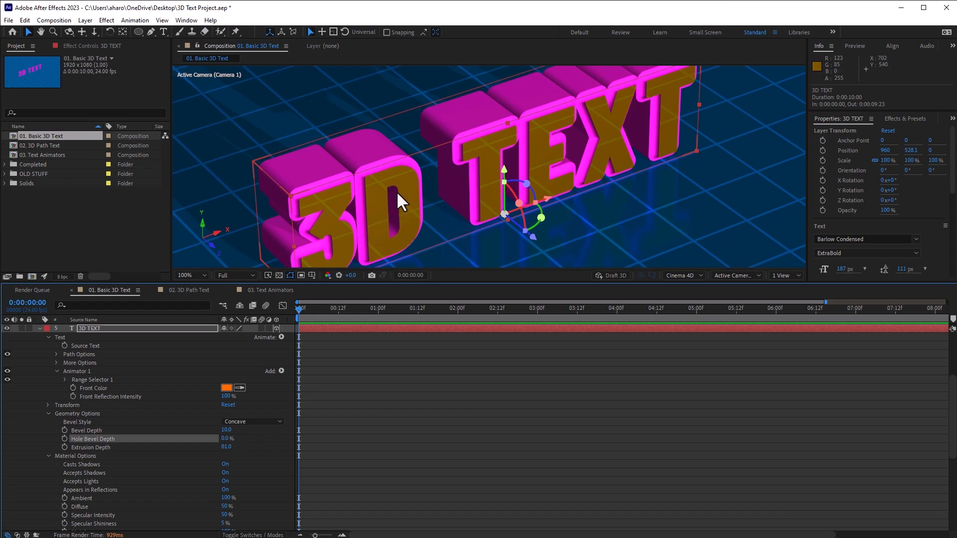
{"action": "mouse_move", "coordinate": [408, 218]}
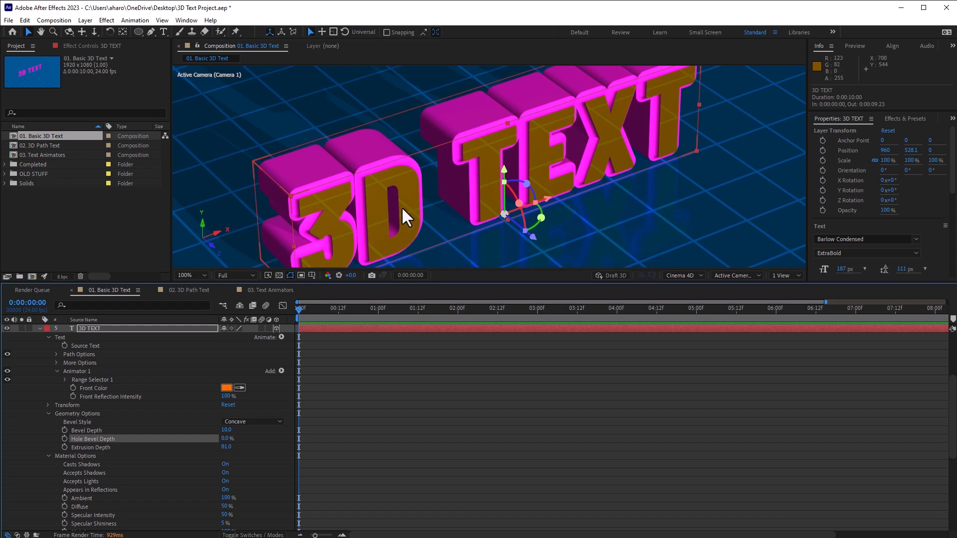
{"action": "mouse_move", "coordinate": [402, 229]}
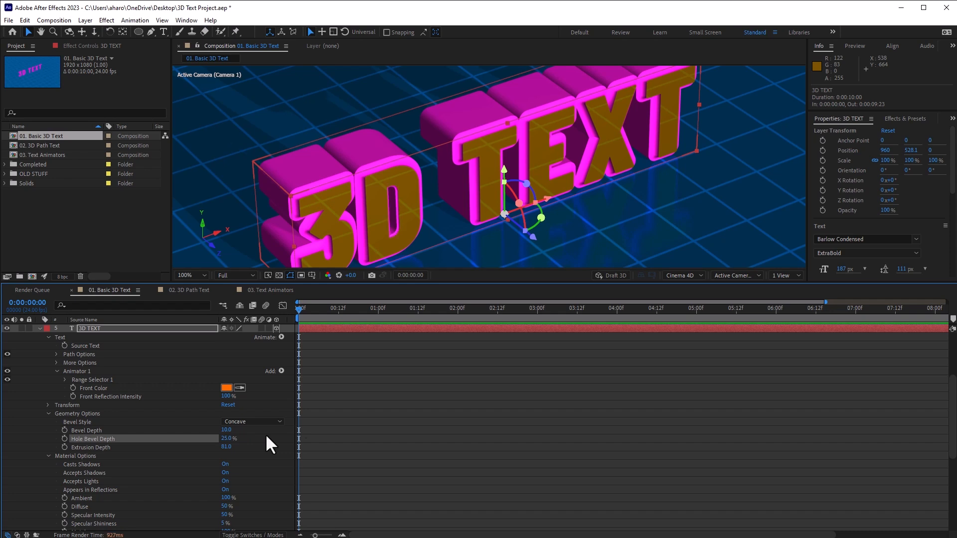
{"action": "mouse_move", "coordinate": [409, 225]}
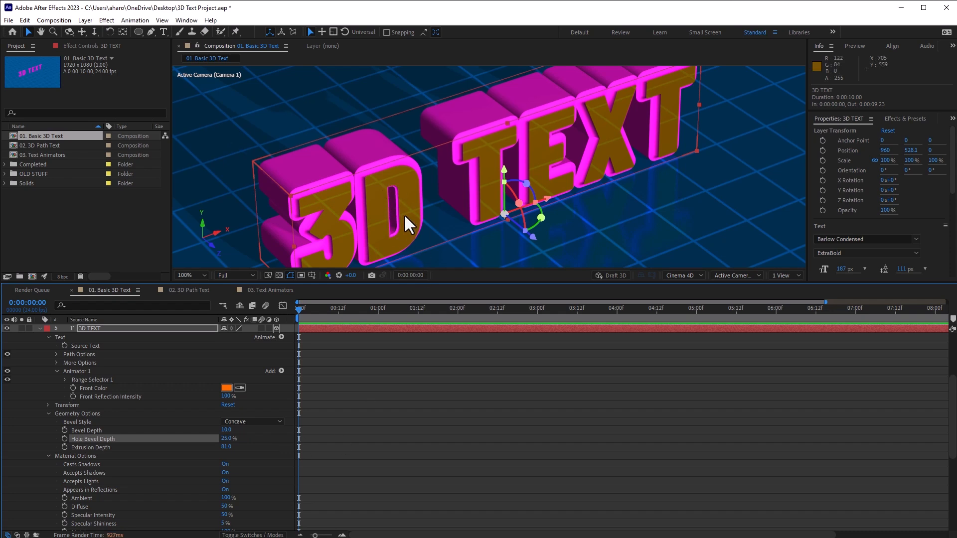
{"action": "double_click", "coordinate": [228, 438]}
{"action": "type", "text": "100"}
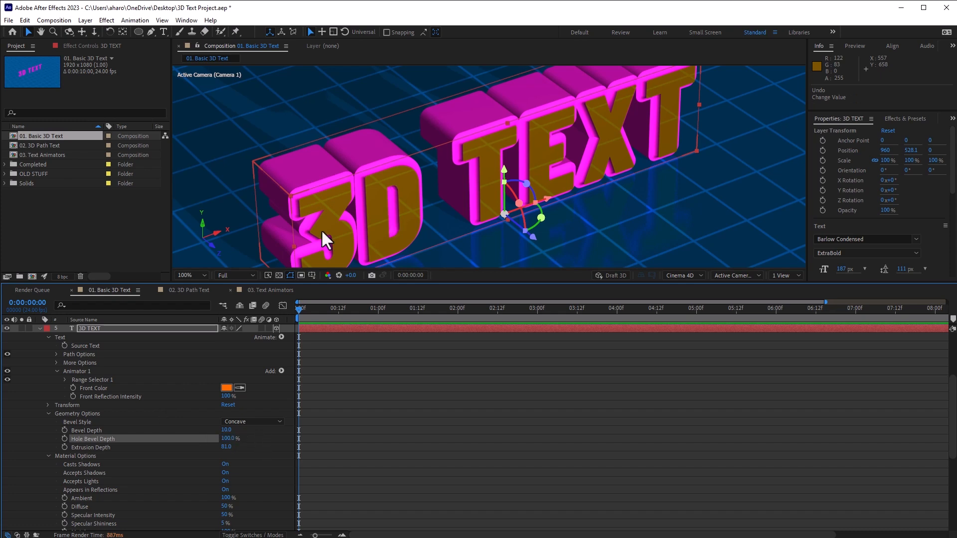
{"action": "mouse_move", "coordinate": [396, 223]}
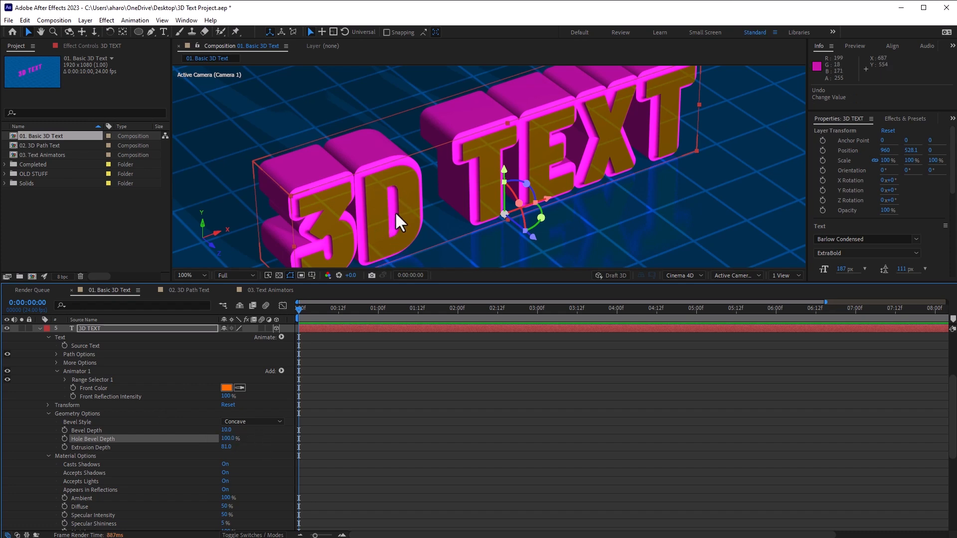
Switch to the 02. 3D Path Text composition tab
{"action": "left_click", "coordinate": [189, 290]}
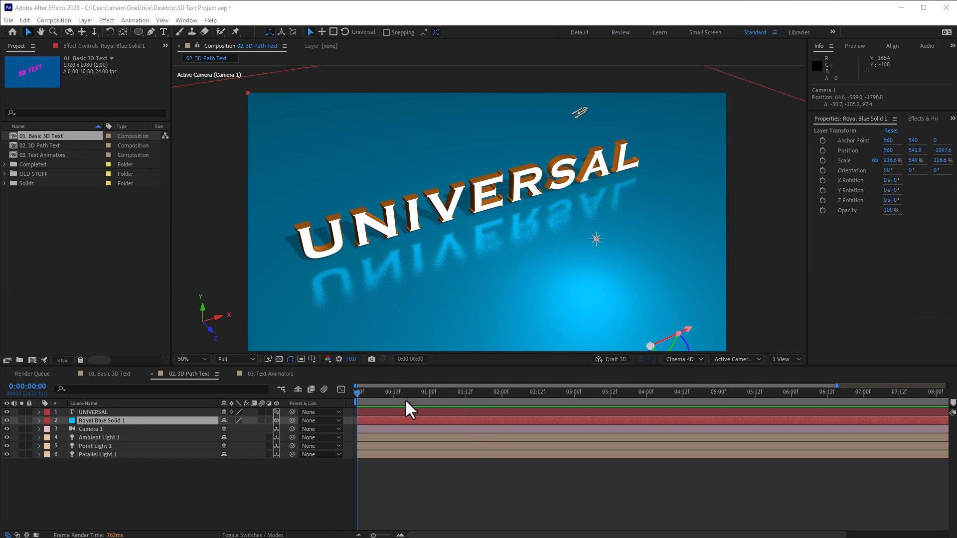
{"action": "mouse_move", "coordinate": [438, 231]}
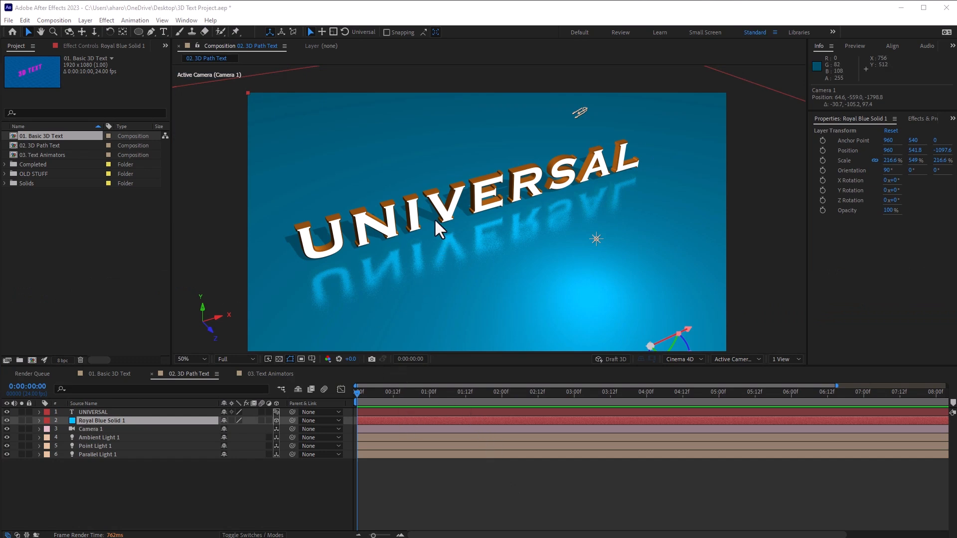
{"action": "mouse_move", "coordinate": [435, 225]}
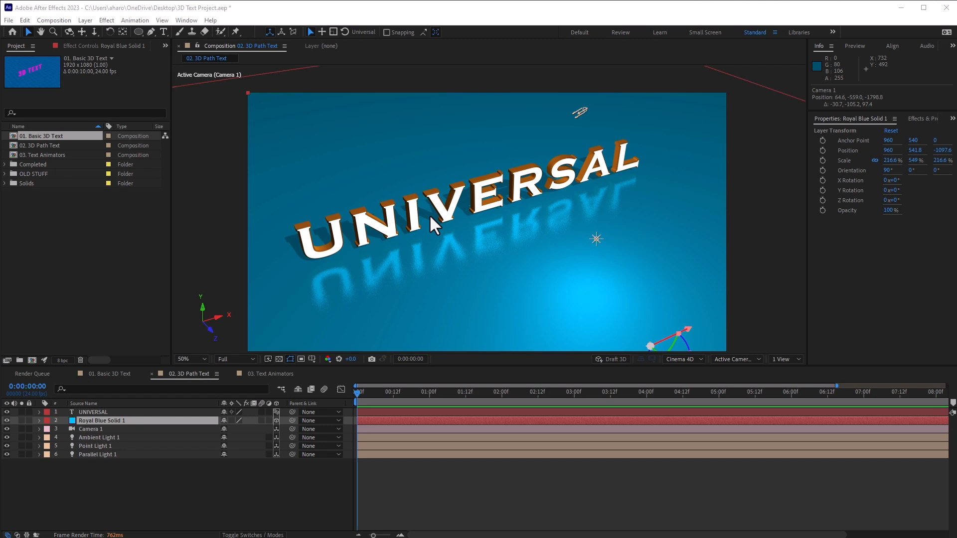
{"action": "mouse_move", "coordinate": [278, 339]}
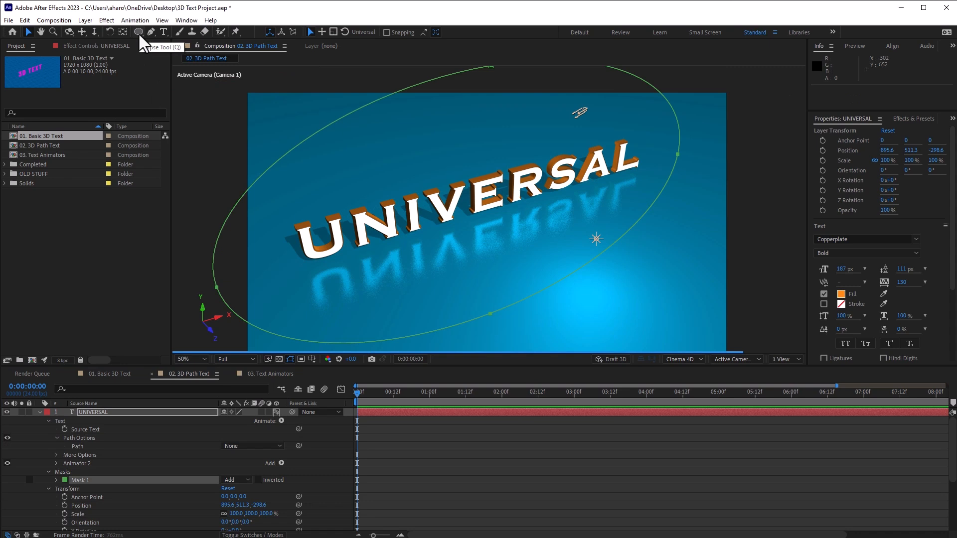
{"action": "mouse_move", "coordinate": [649, 375]}
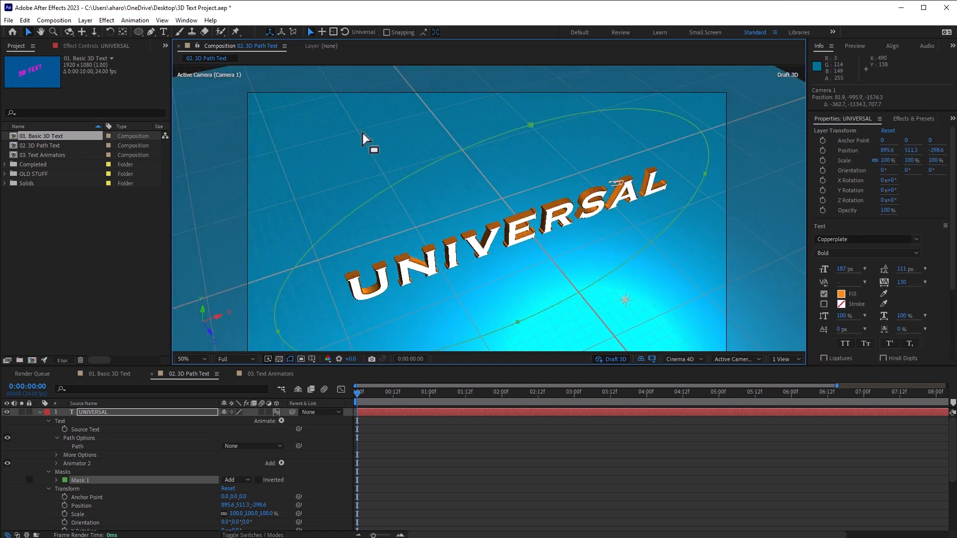
{"action": "mouse_move", "coordinate": [516, 341]}
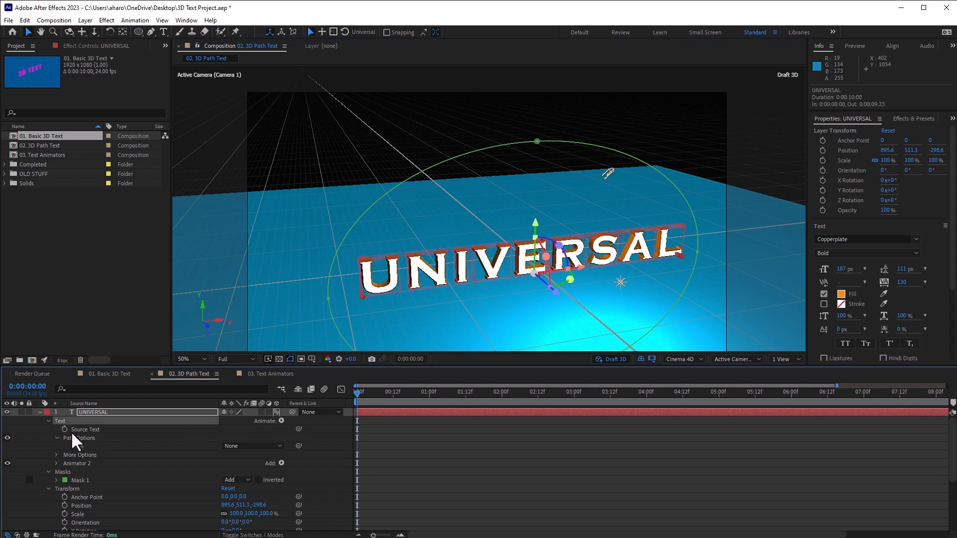
Set the UNIVERSAL text's Path Options path to Mask 1 so it curves along the circle
{"action": "left_click", "coordinate": [78, 437]}
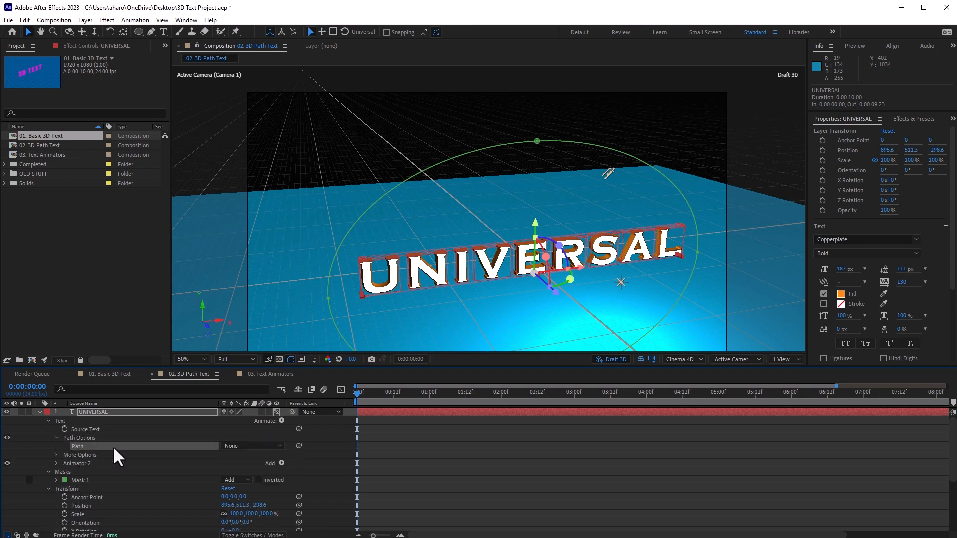
{"action": "left_click", "coordinate": [251, 446]}
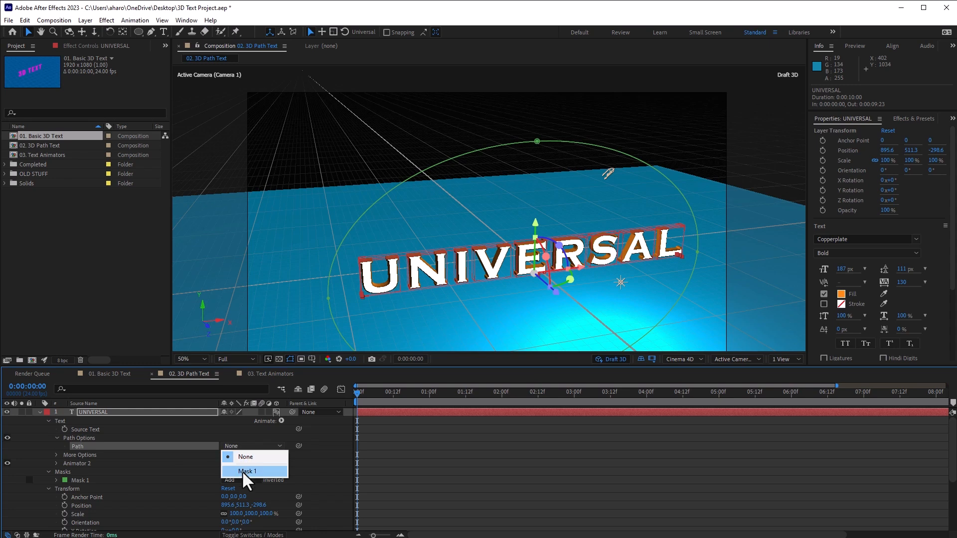
{"action": "left_click", "coordinate": [247, 471]}
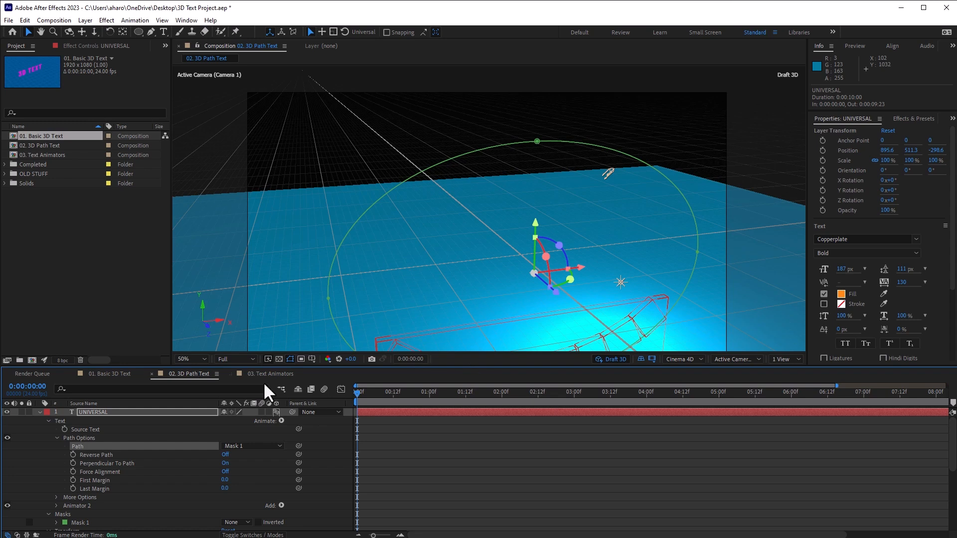
{"action": "mouse_move", "coordinate": [664, 288]}
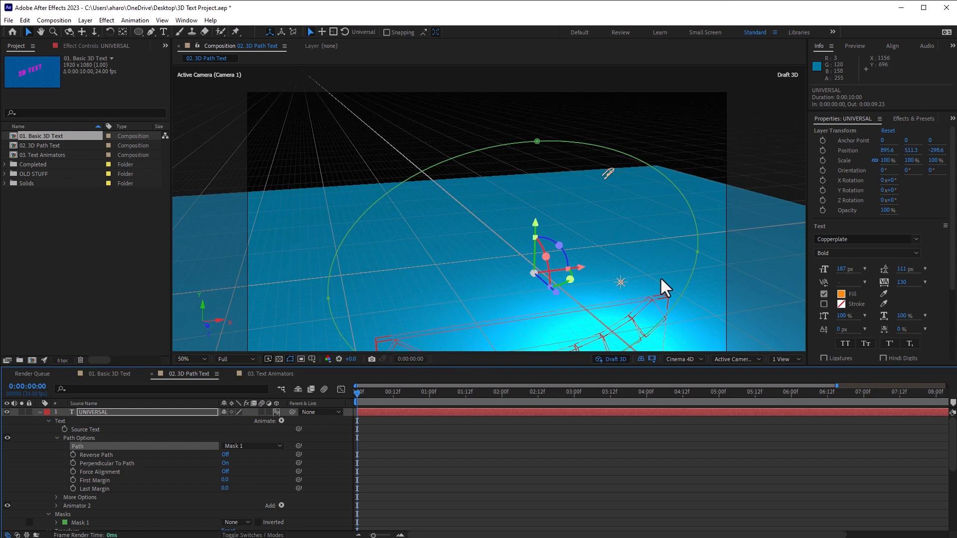
{"action": "mouse_move", "coordinate": [109, 509]}
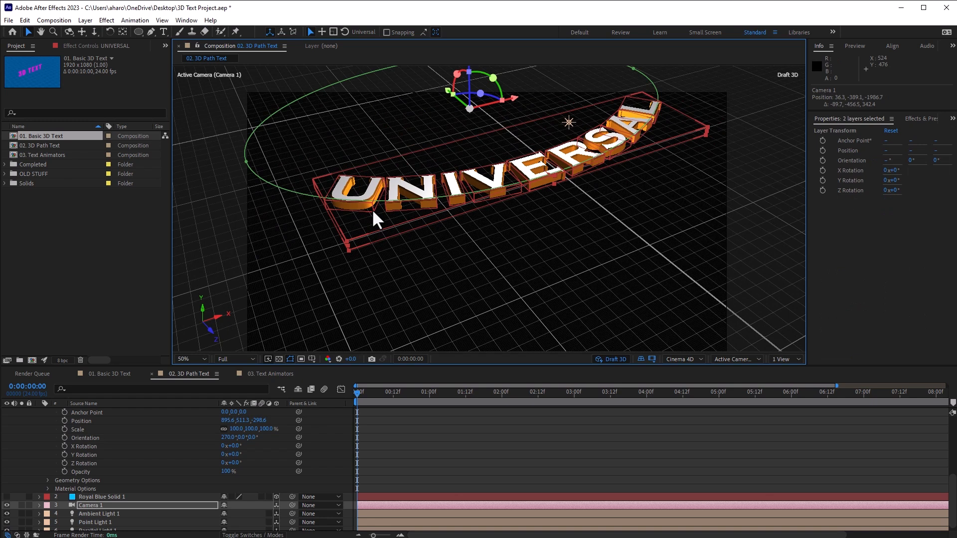
Add a per-character Rotation animator to UNIVERSAL and set its X Rotation to 90°
{"action": "left_click", "coordinate": [601, 138]}
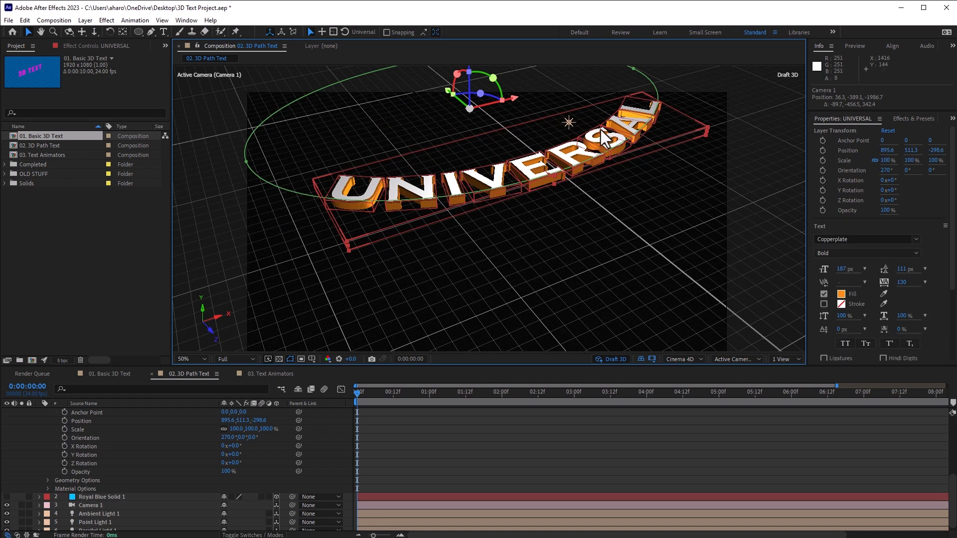
{"action": "mouse_move", "coordinate": [101, 482]}
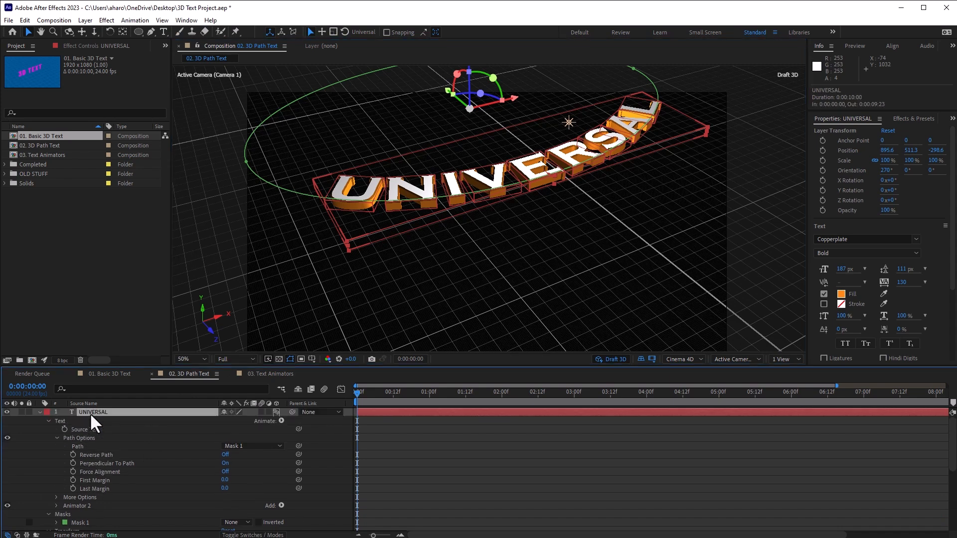
{"action": "left_click", "coordinate": [281, 421]}
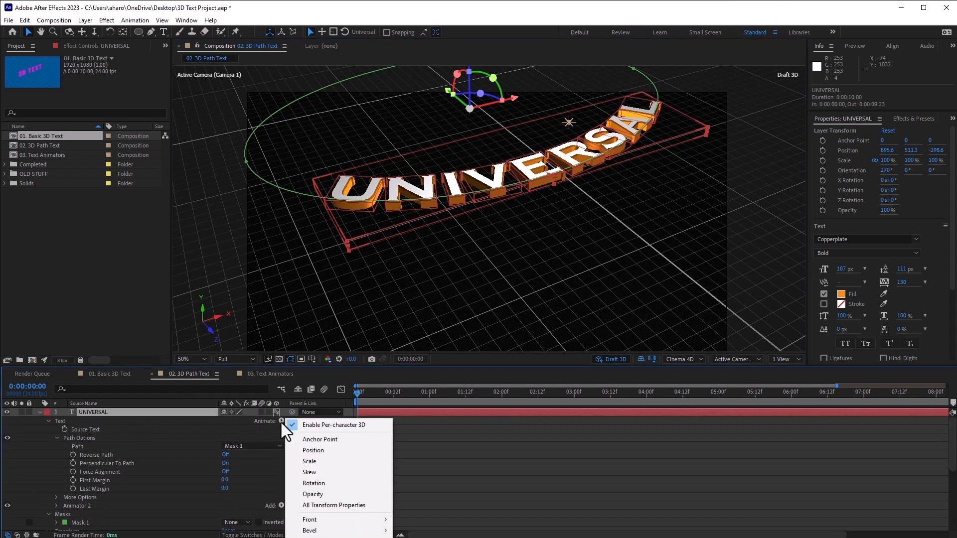
{"action": "mouse_move", "coordinate": [357, 461]}
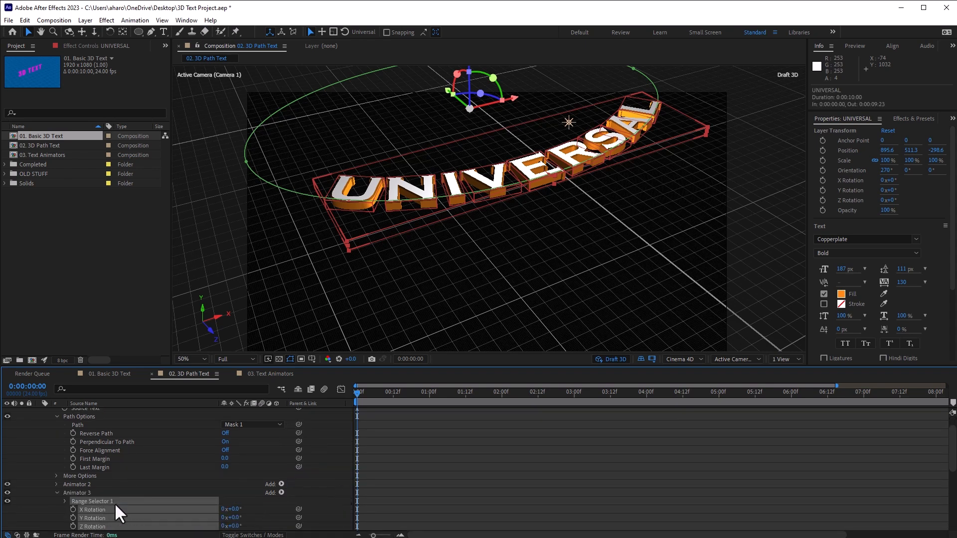
{"action": "double_click", "coordinate": [231, 509]}
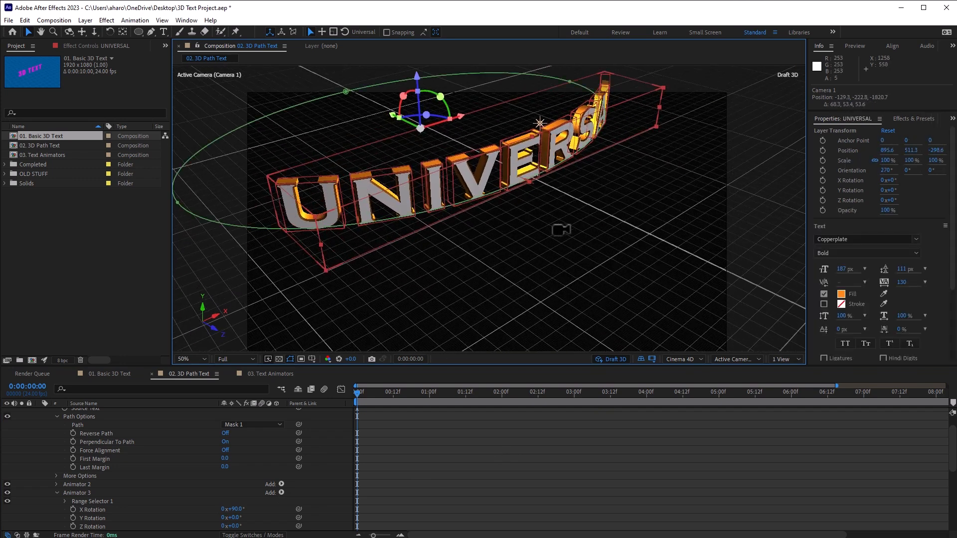
{"action": "mouse_move", "coordinate": [152, 446]}
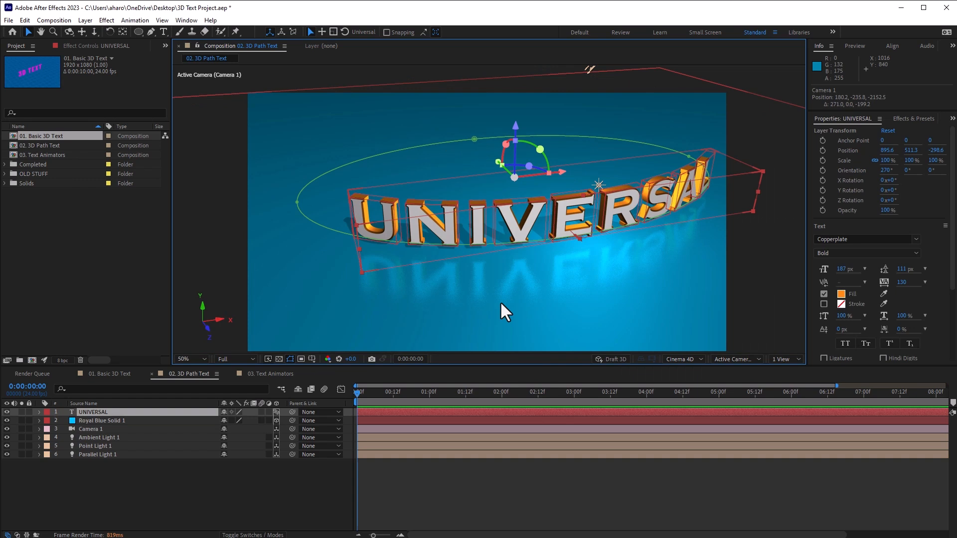
{"action": "mouse_move", "coordinate": [508, 326]}
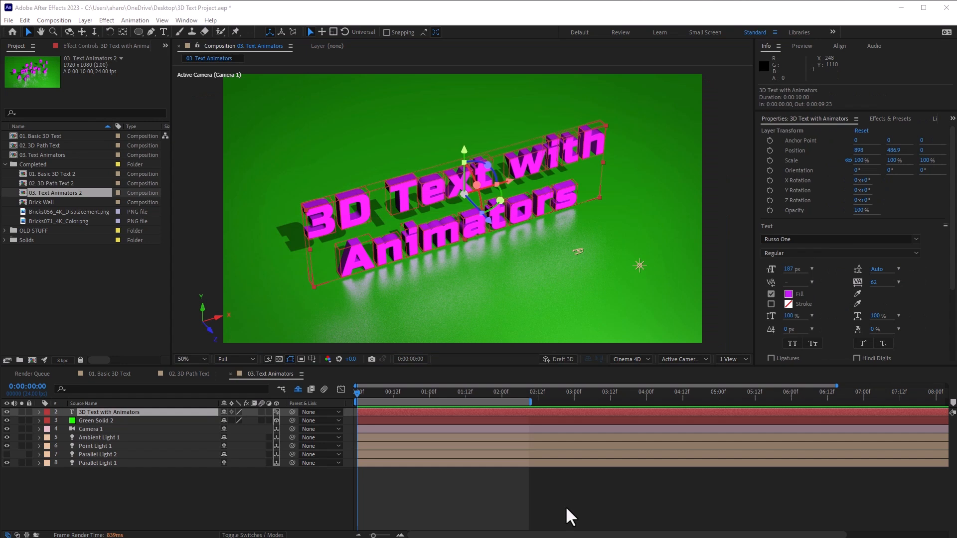
{"action": "mouse_move", "coordinate": [560, 516]}
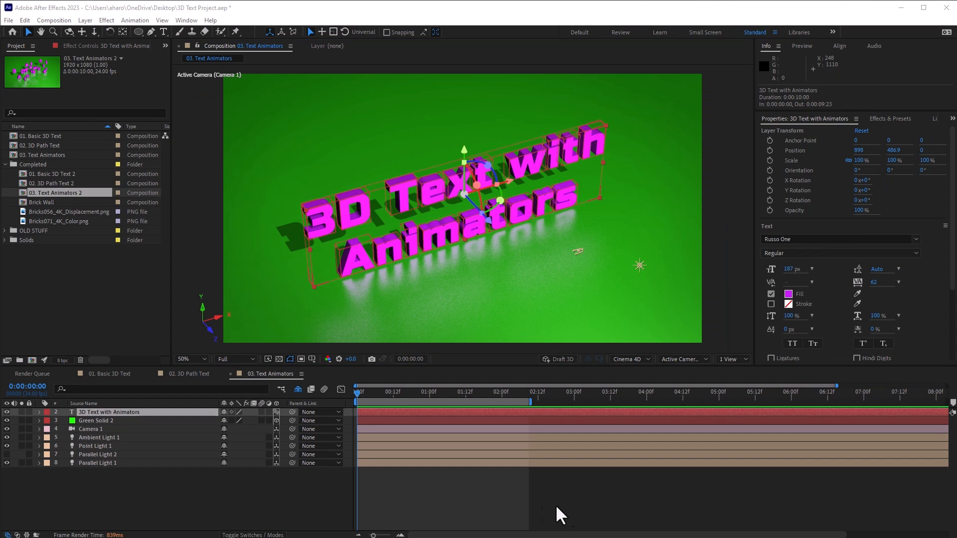
Expand the text layer and browse Effects & Presets to Animation Presets > Text > 3D Text
{"action": "left_click", "coordinate": [39, 412]}
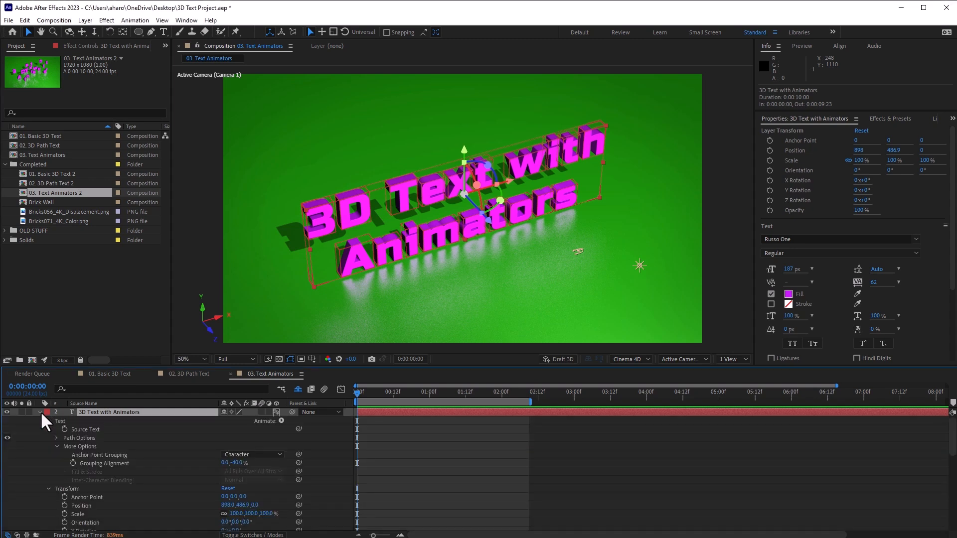
{"action": "mouse_move", "coordinate": [272, 427]}
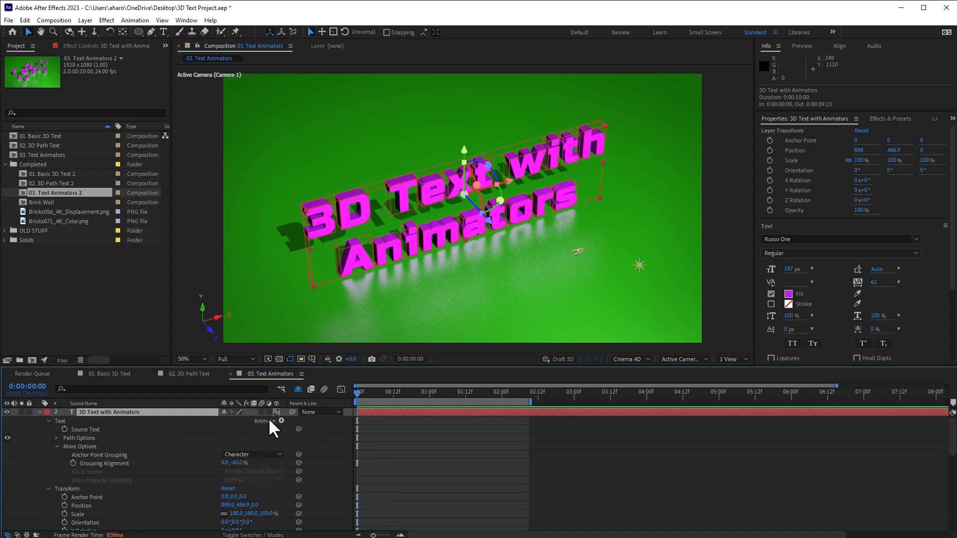
{"action": "mouse_move", "coordinate": [885, 128]}
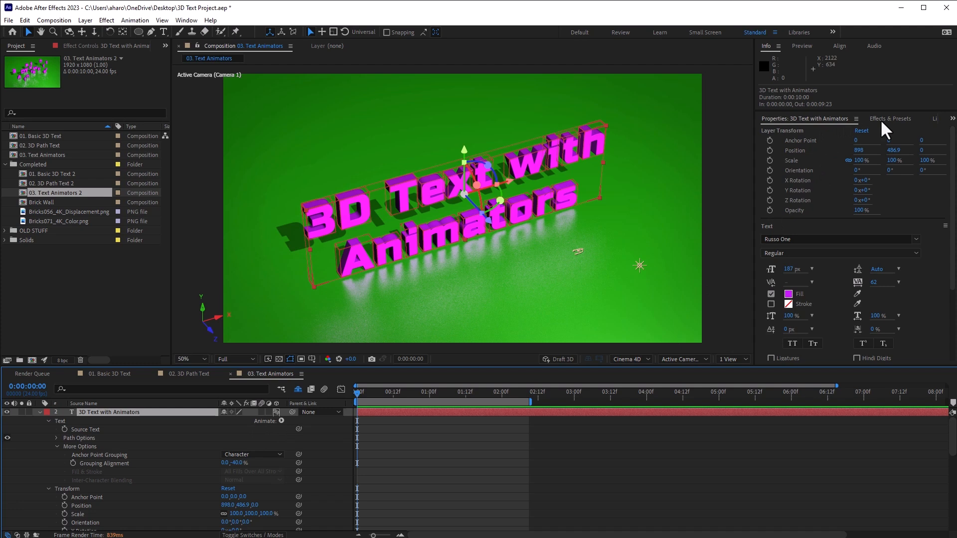
{"action": "left_click", "coordinate": [890, 119]}
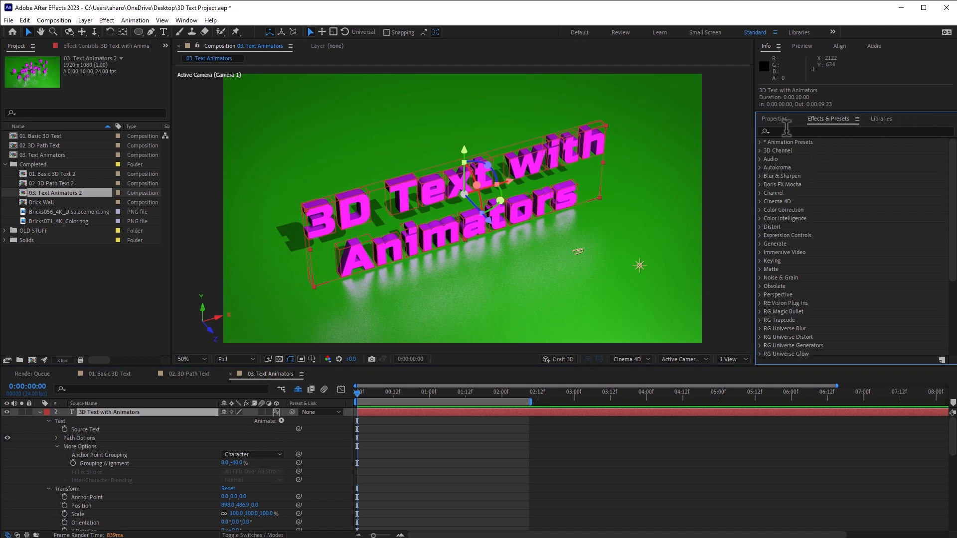
{"action": "left_click", "coordinate": [761, 141]}
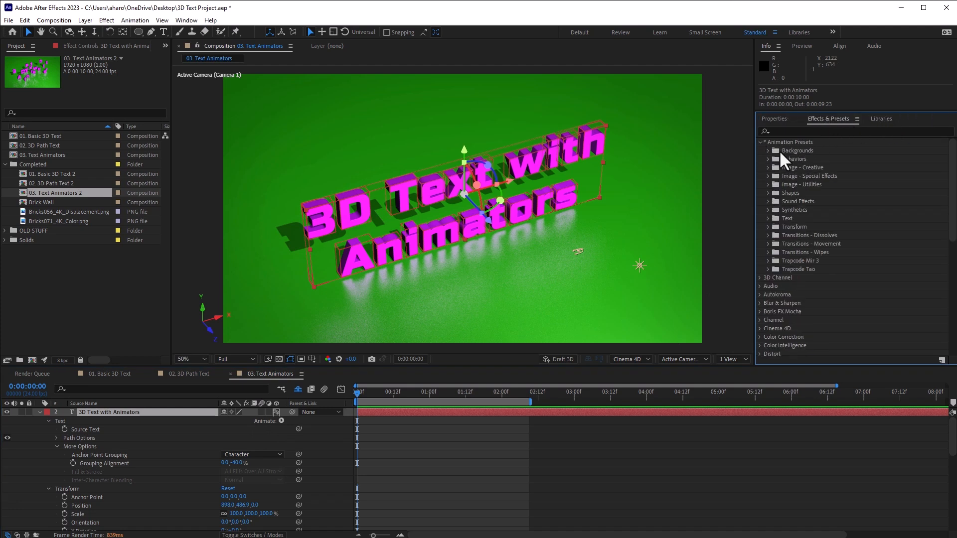
{"action": "mouse_move", "coordinate": [772, 226]}
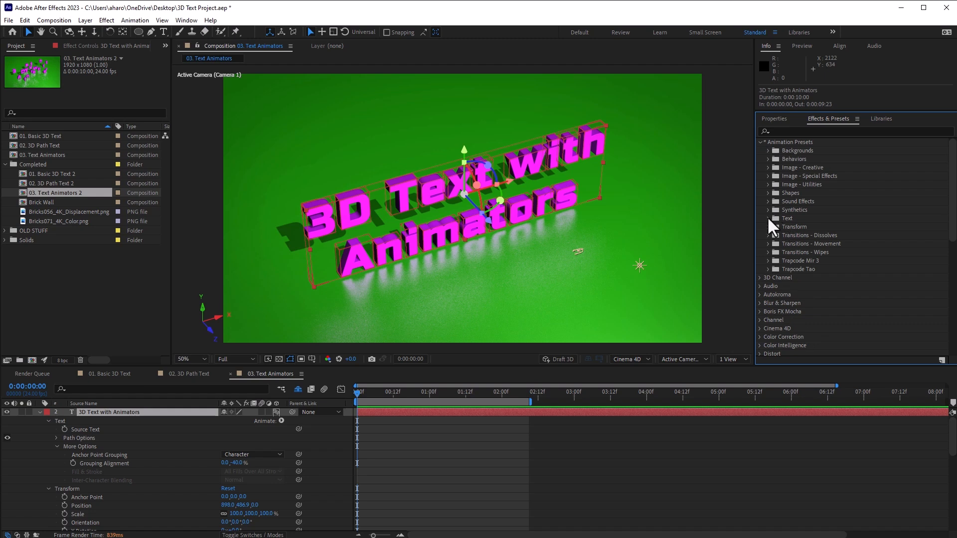
{"action": "left_click", "coordinate": [768, 219]}
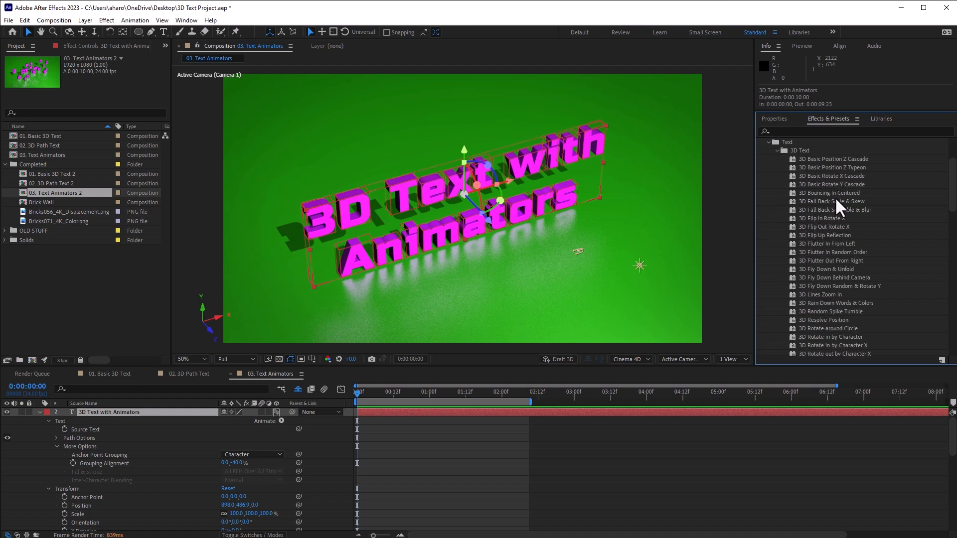
{"action": "mouse_move", "coordinate": [839, 330]}
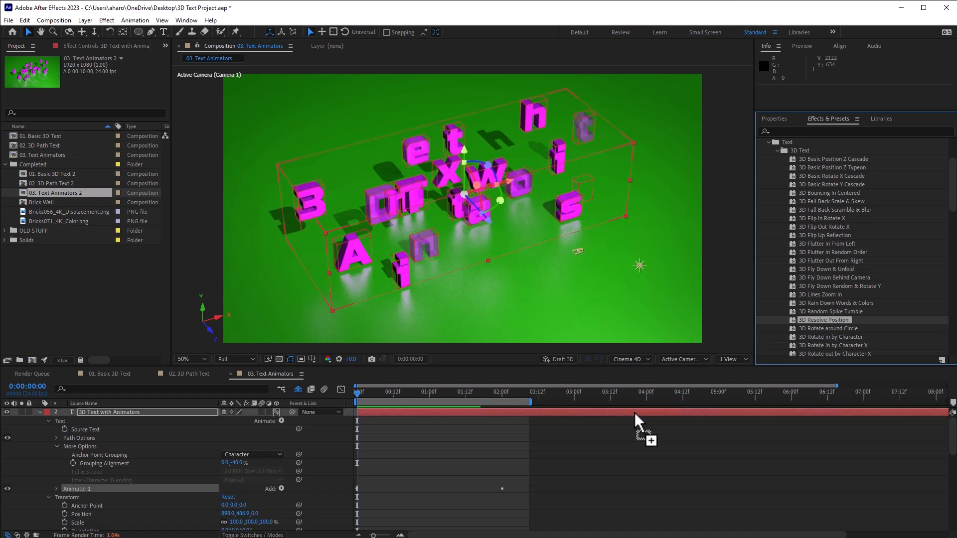
{"action": "mouse_move", "coordinate": [421, 179]}
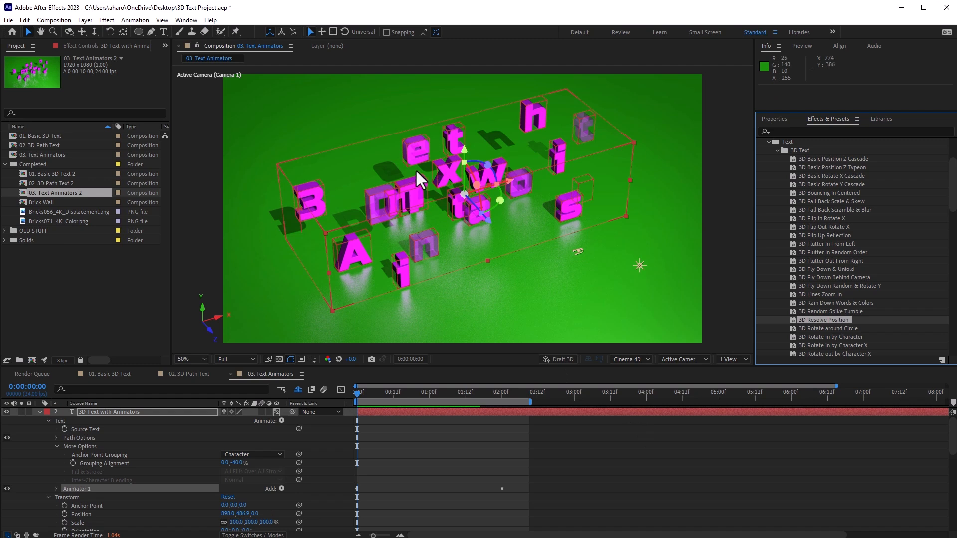
{"action": "mouse_move", "coordinate": [456, 238]}
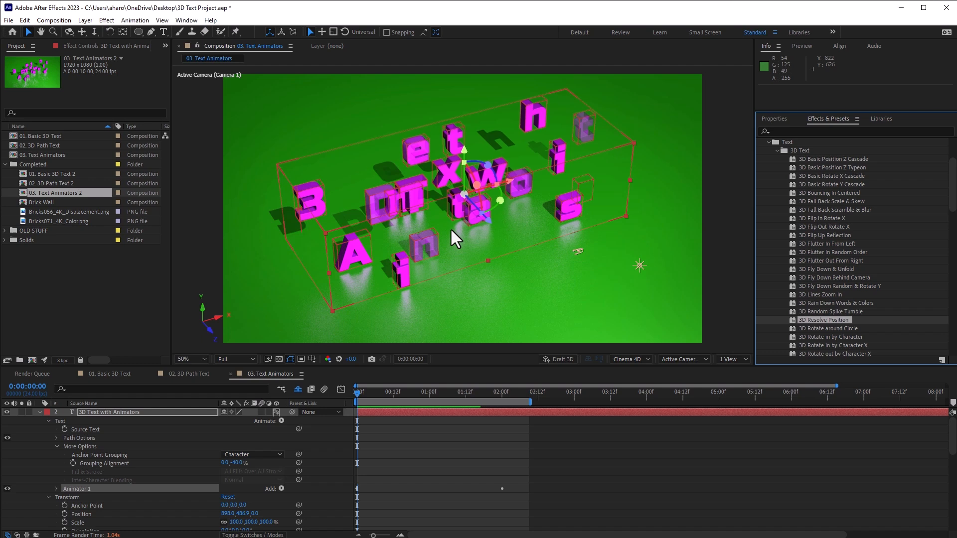
{"action": "mouse_move", "coordinate": [58, 506]}
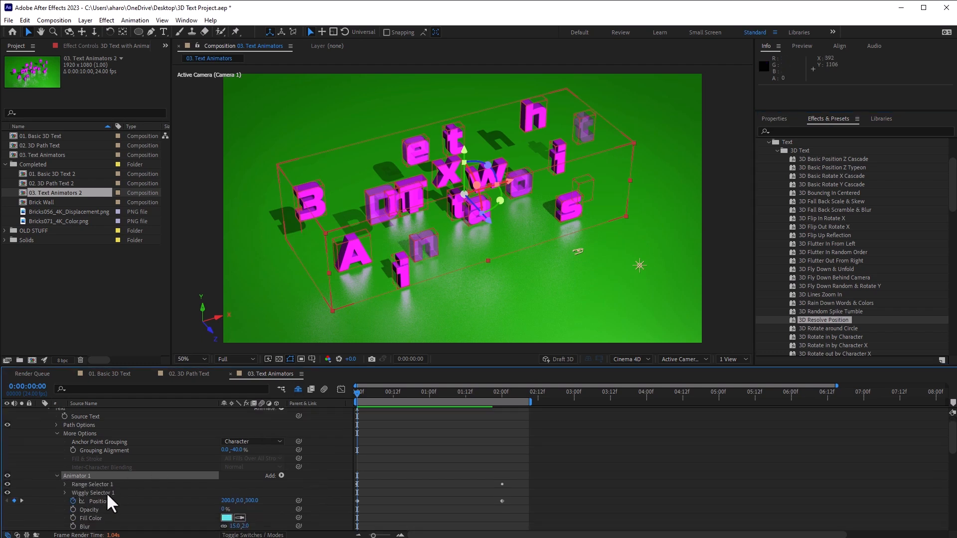
{"action": "scroll", "scroll_direction": "down", "scroll_amount": 3}
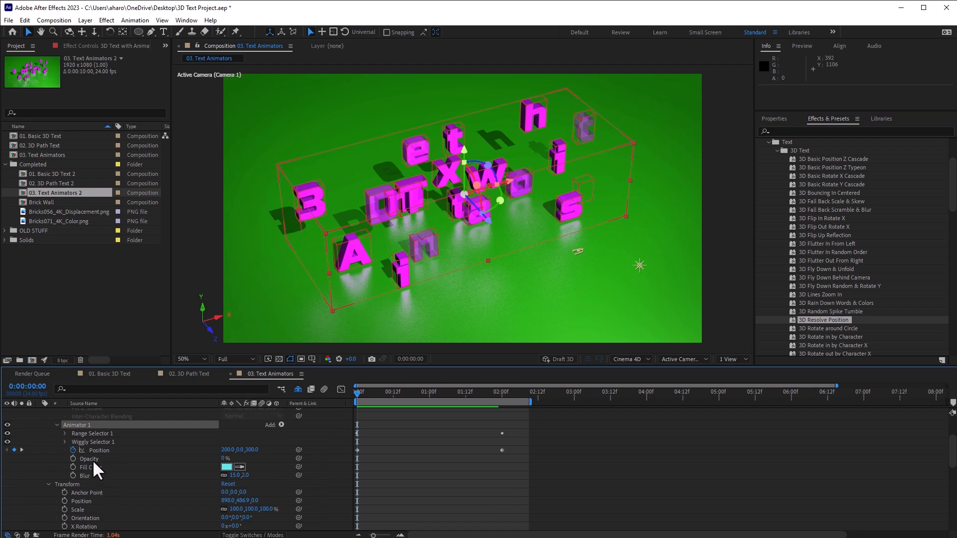
{"action": "mouse_move", "coordinate": [114, 470]}
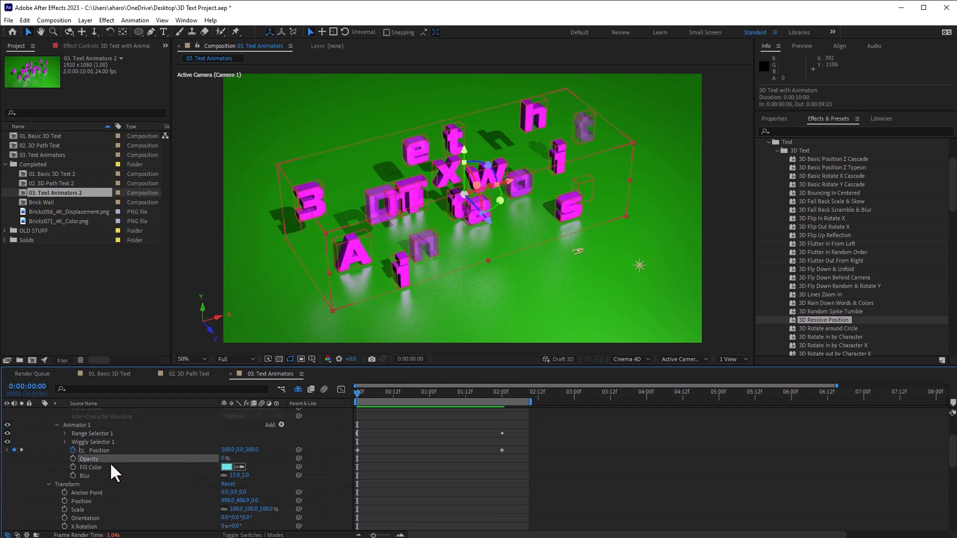
{"action": "left_click", "coordinate": [226, 458]}
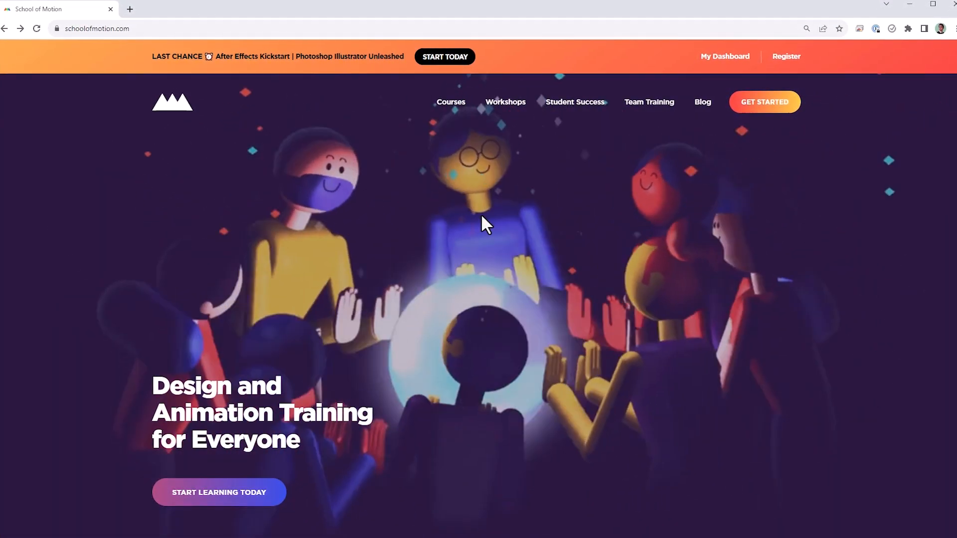
Open the School of Motion courses catalogue and scroll through its listings
{"action": "left_click", "coordinate": [450, 101]}
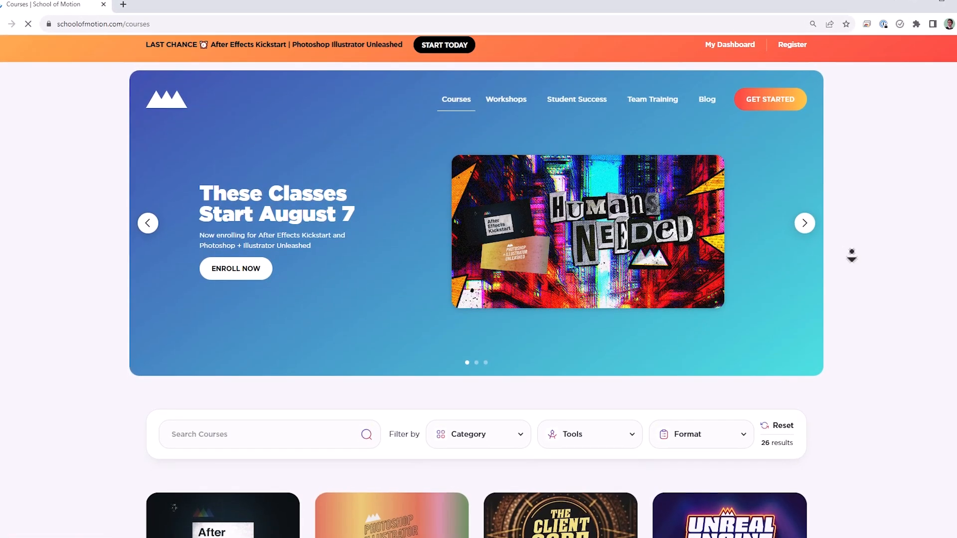
{"action": "scroll", "scroll_direction": "down", "scroll_amount": 3}
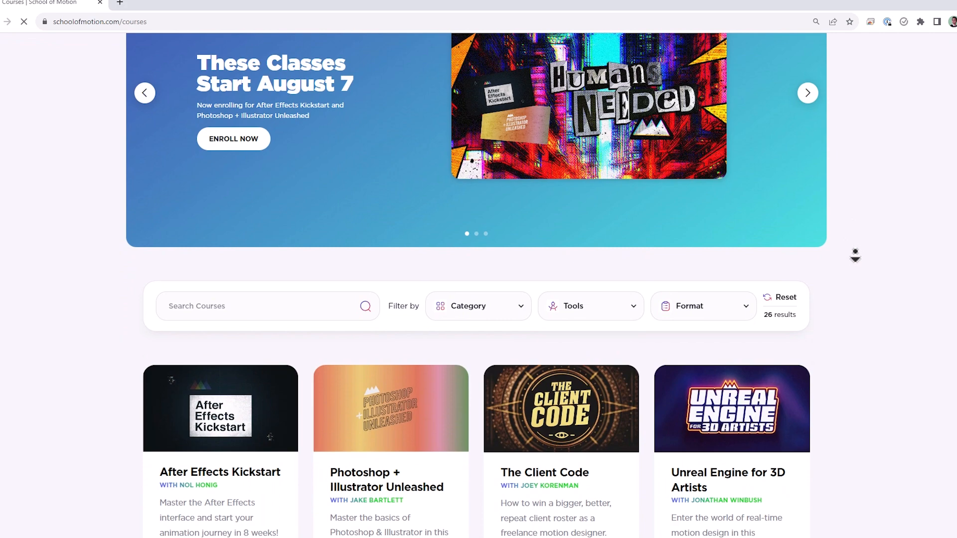
{"action": "scroll", "scroll_direction": "down", "scroll_amount": 3}
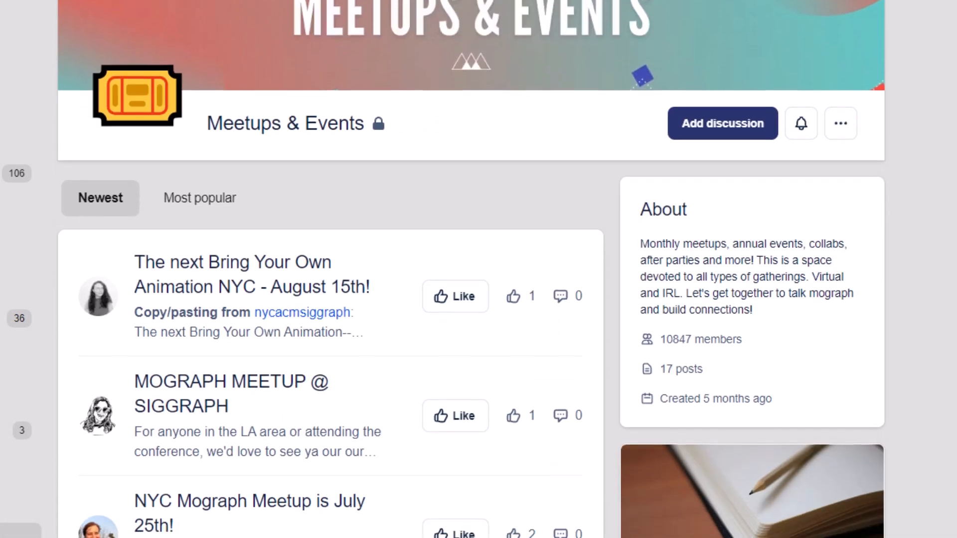
{"action": "scroll", "scroll_direction": "down", "scroll_amount": 3}
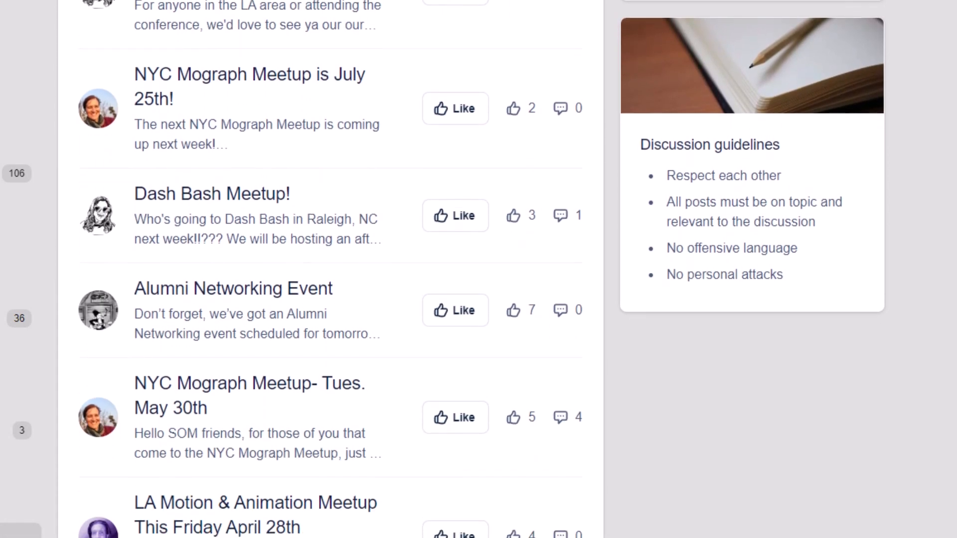
{"action": "scroll", "scroll_direction": "up", "scroll_amount": 3}
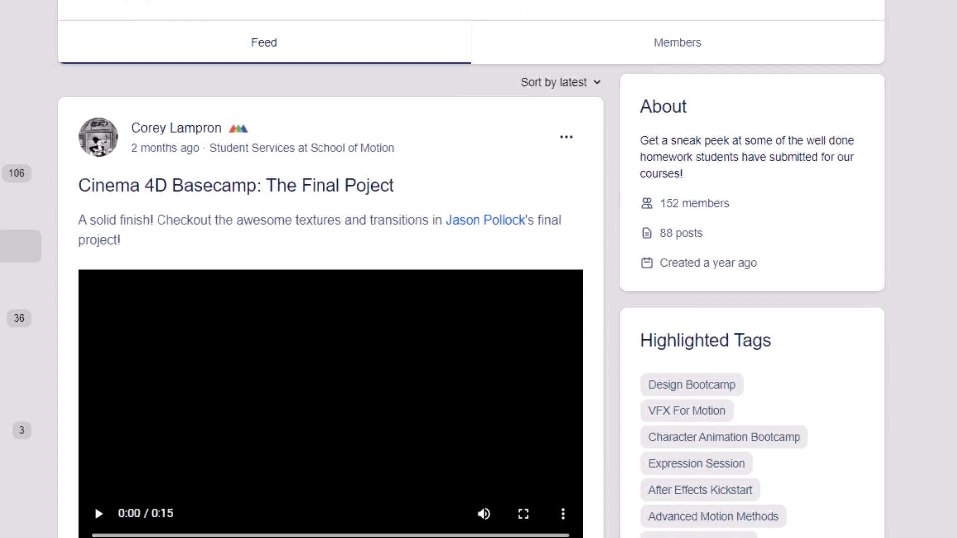
{"action": "scroll", "scroll_direction": "down", "scroll_amount": 3}
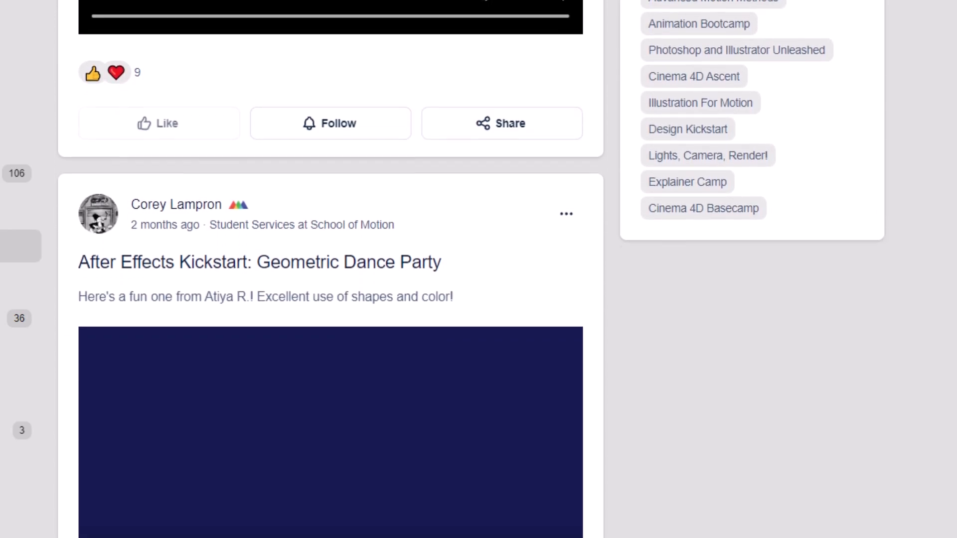